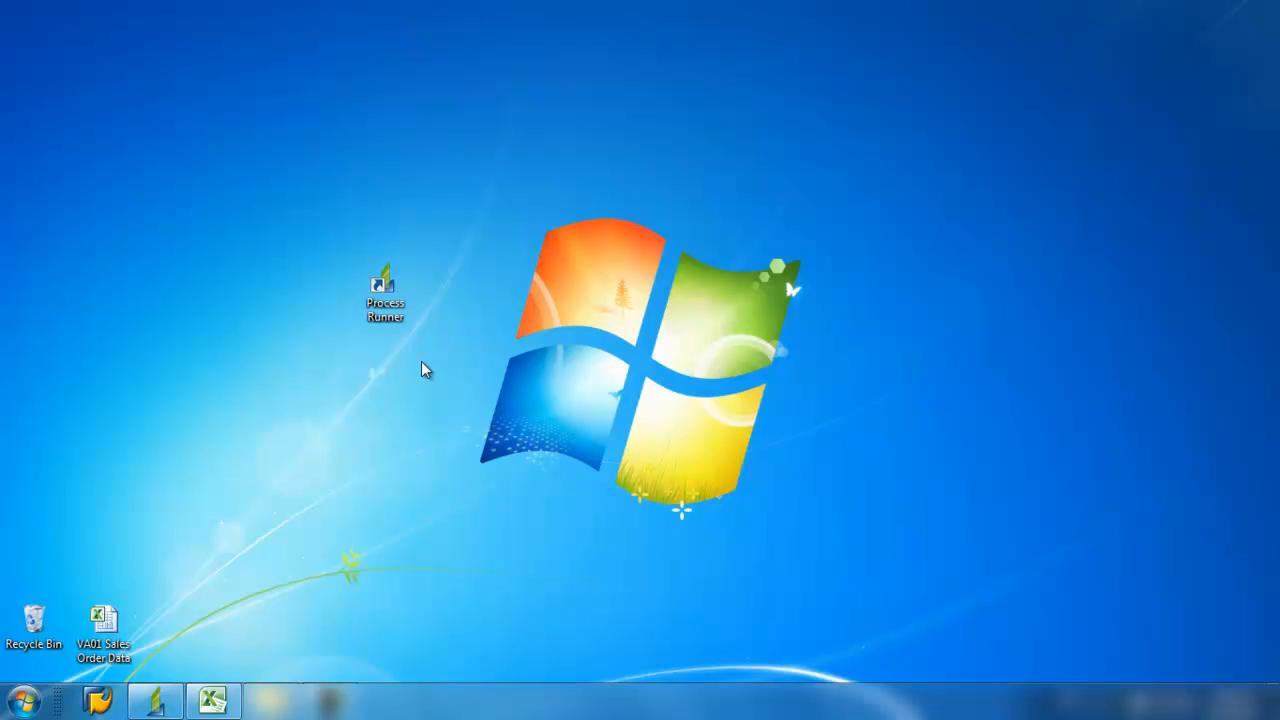
mouse_move(244, 676)
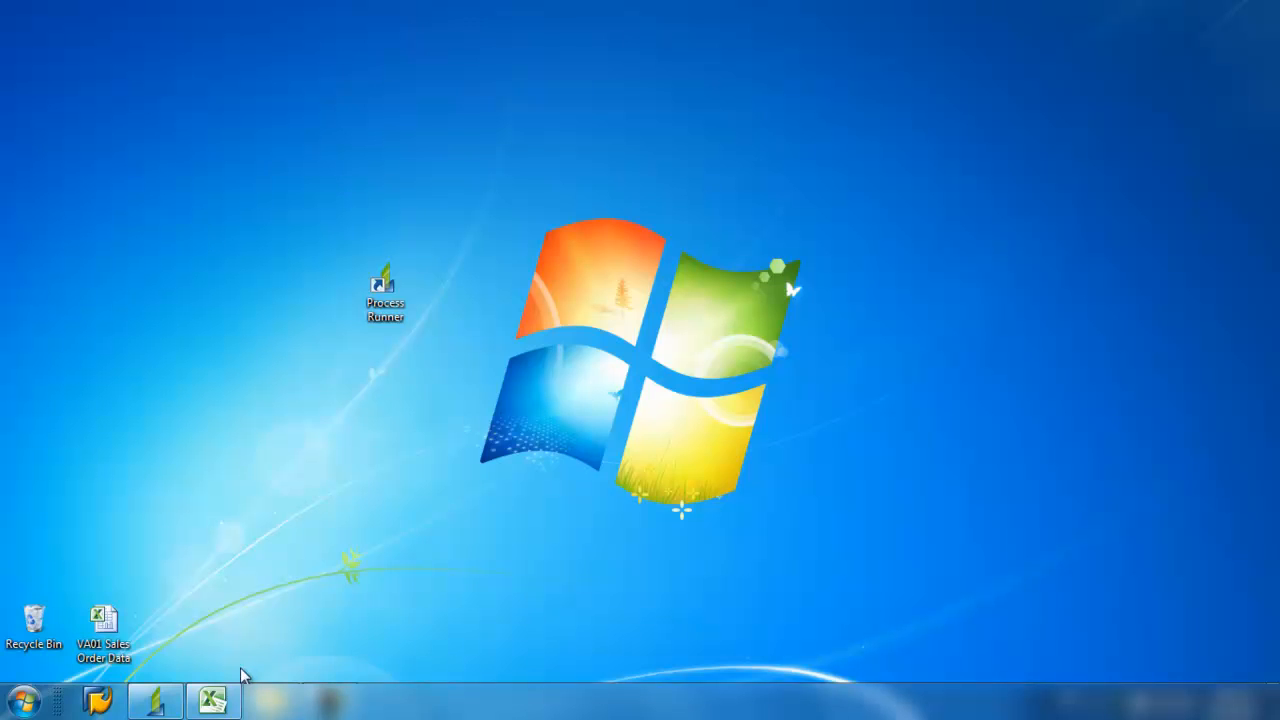
- Open the VA01 Sales Order Data workbook from the desktop in Excel
double_click(104, 620)
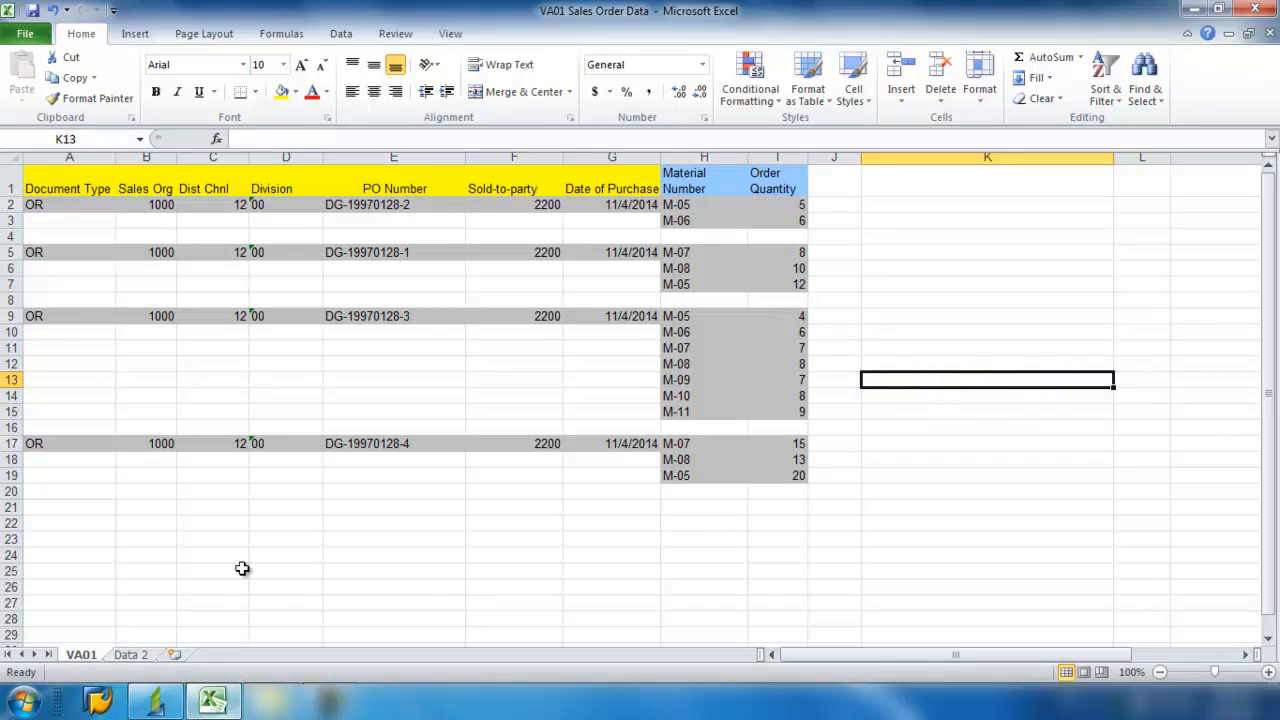
mouse_move(438, 216)
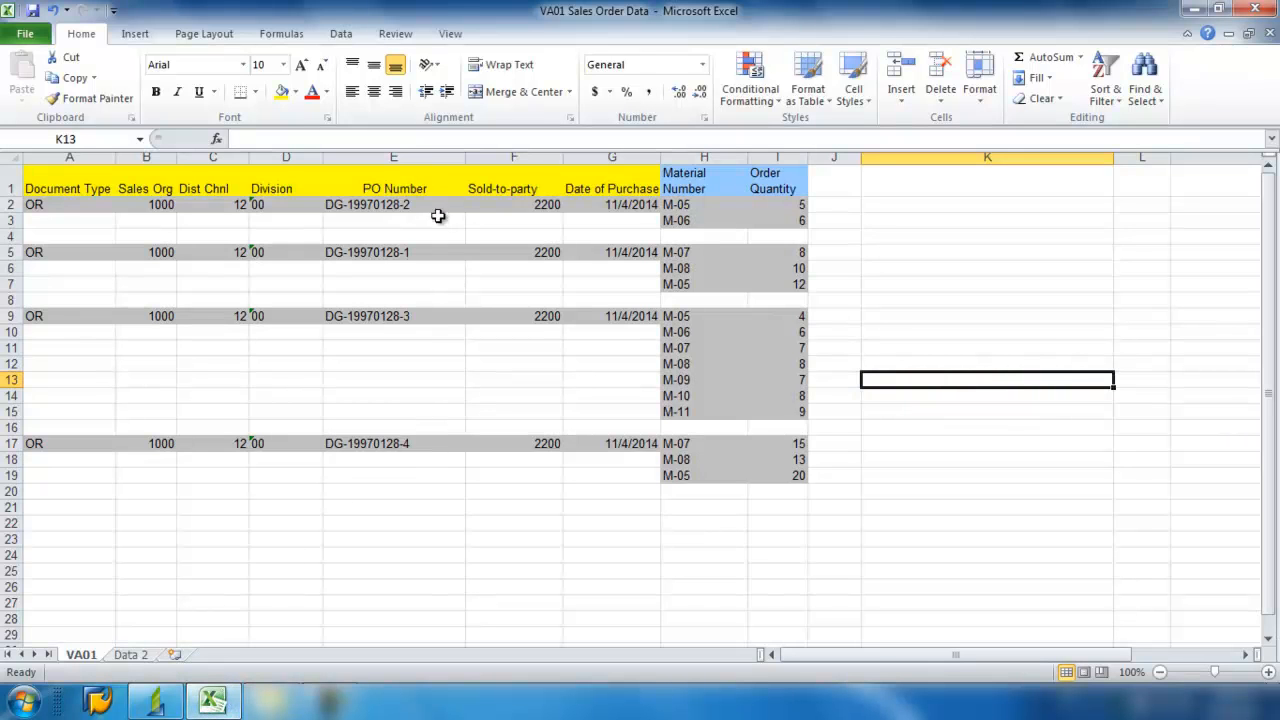
mouse_move(428, 480)
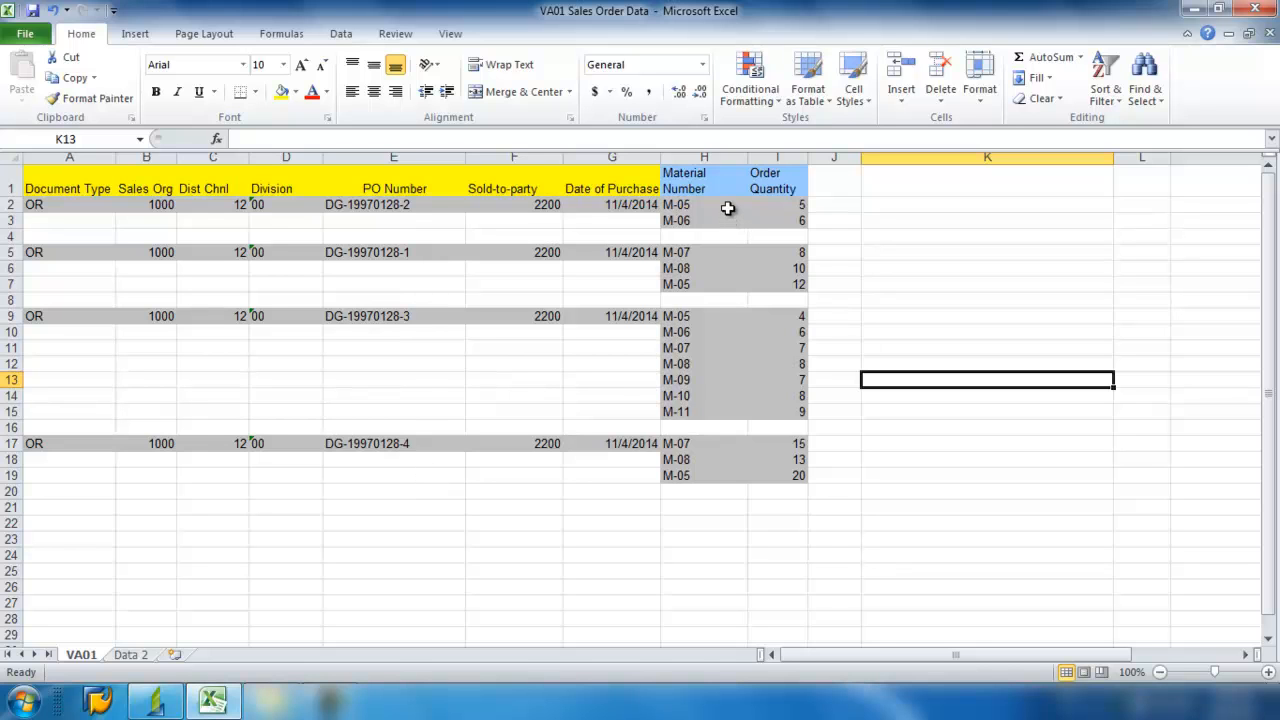
mouse_move(730, 254)
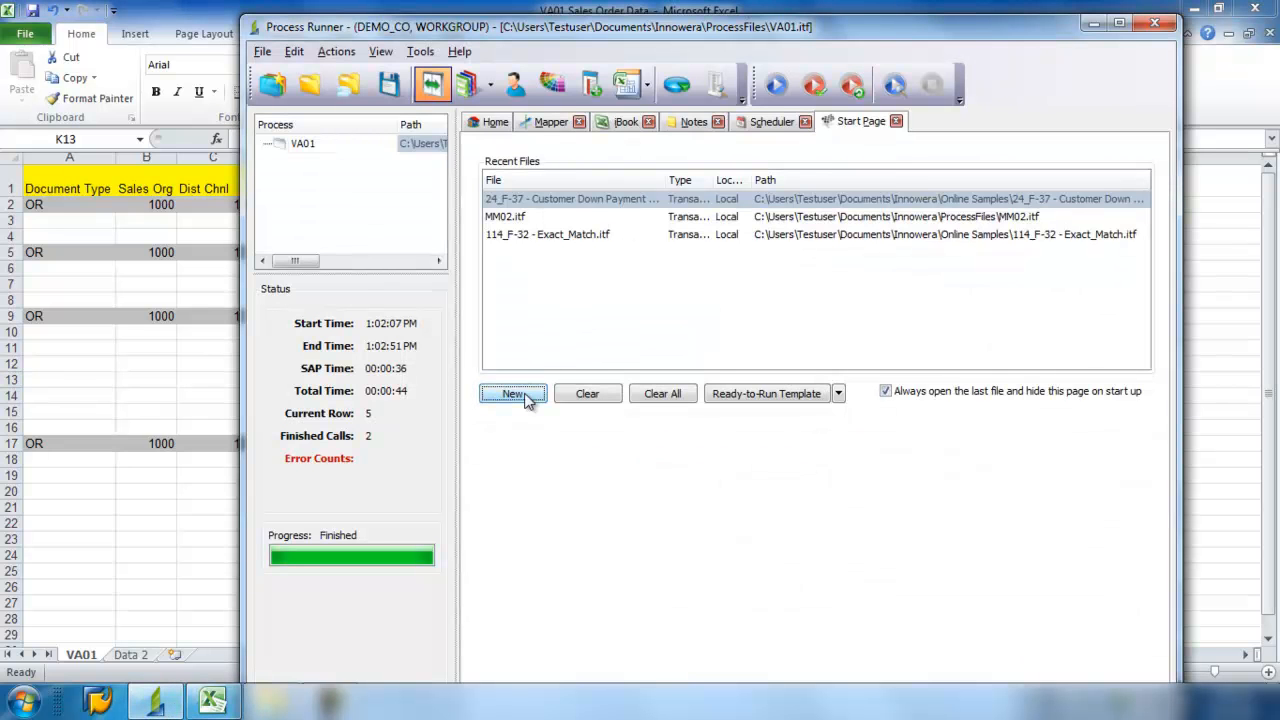
- Start a new Process Runner recording of transaction VA01 and confirm the SAP logon
left_click(512, 392)
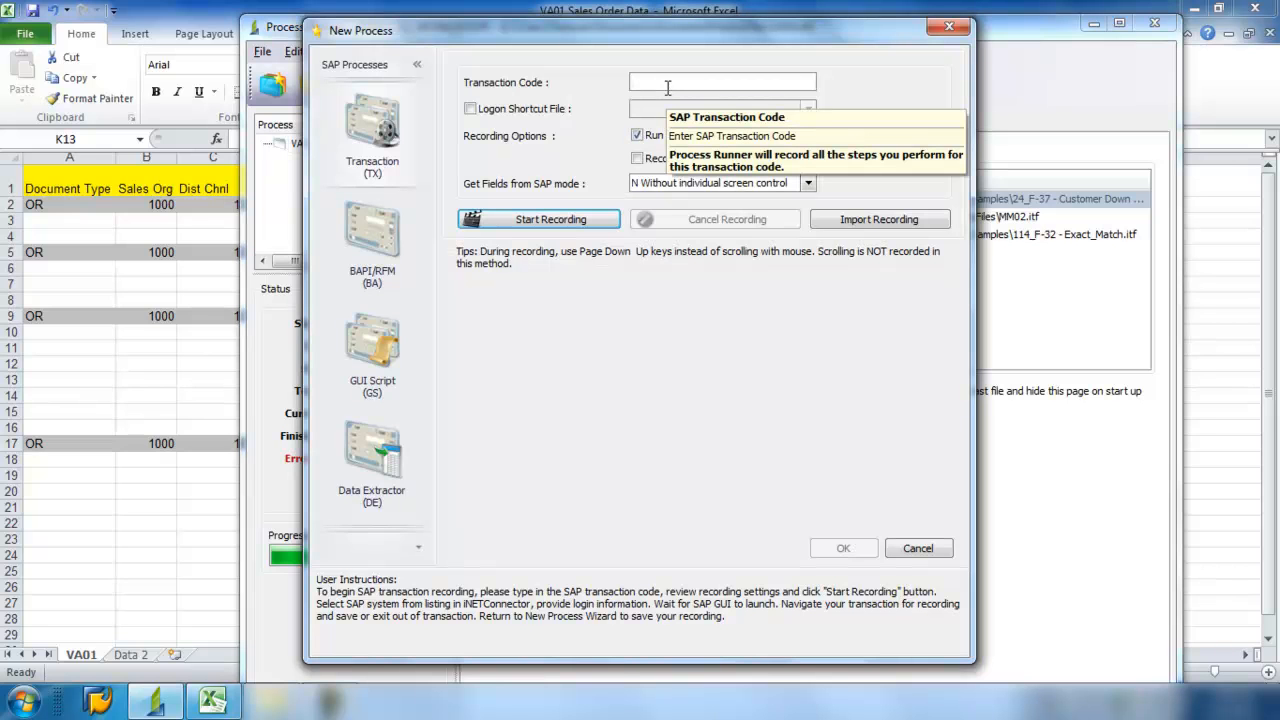
type("VA01")
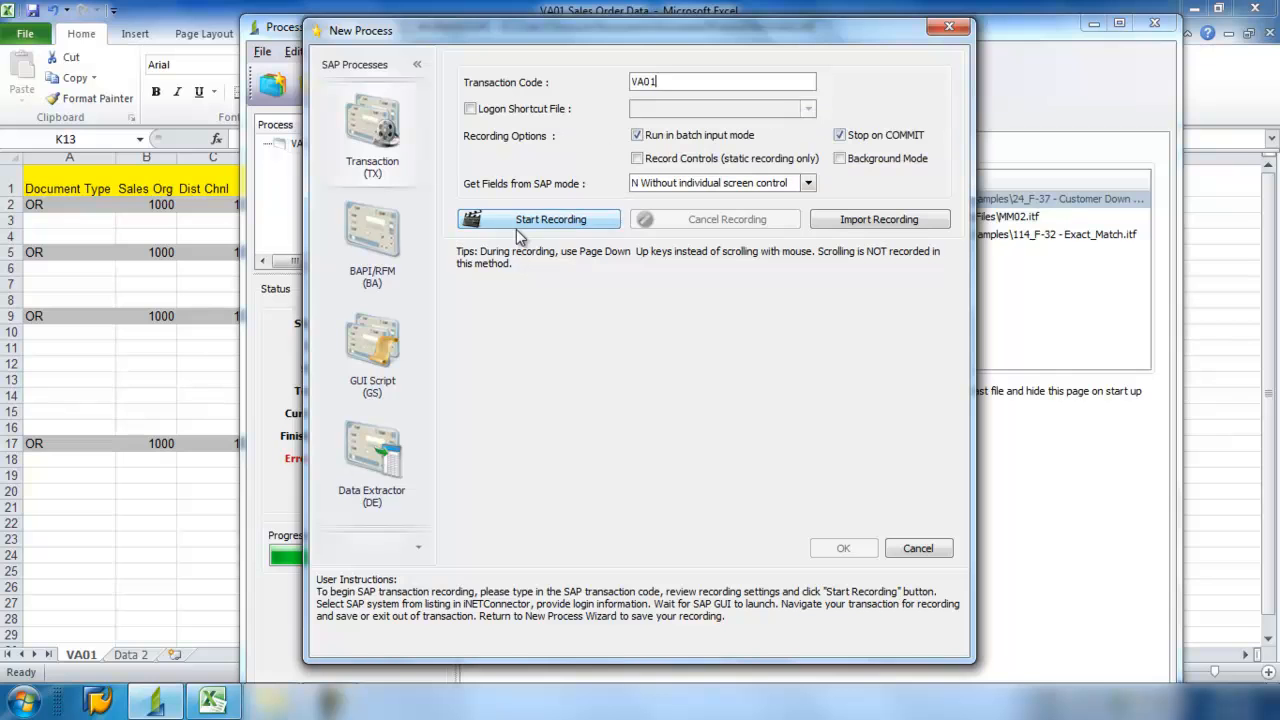
left_click(538, 218)
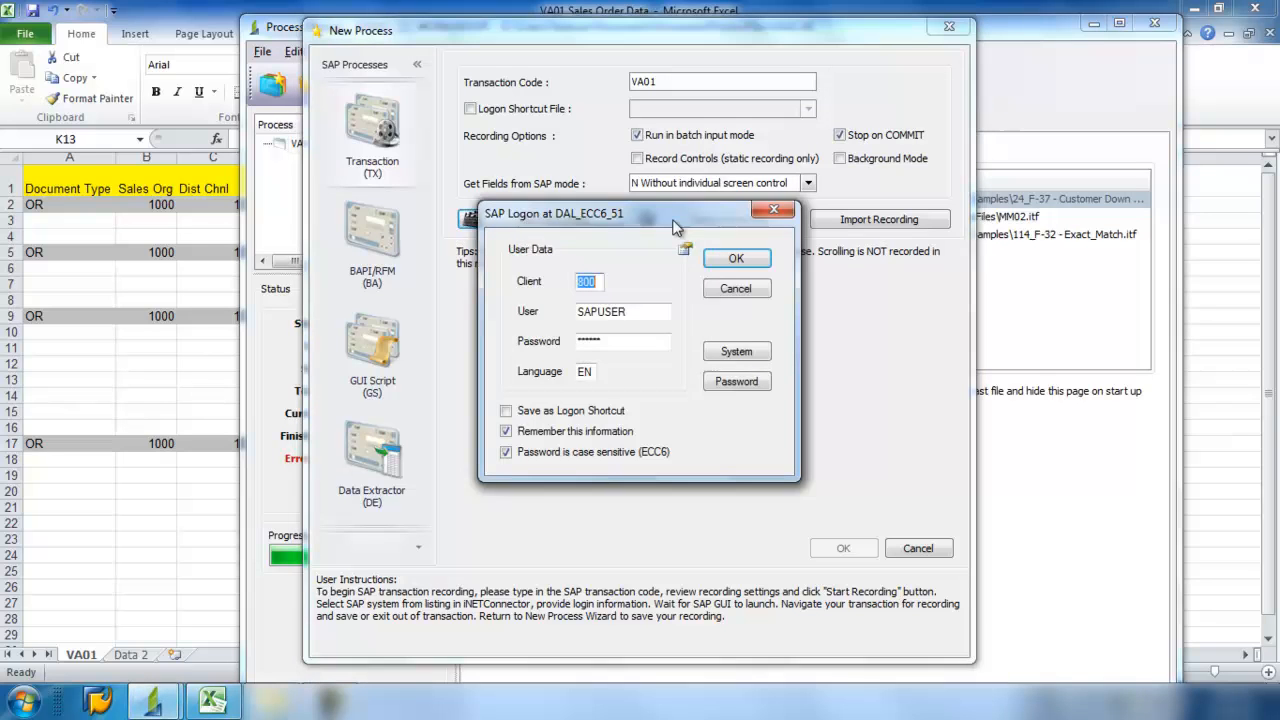
left_click(736, 258)
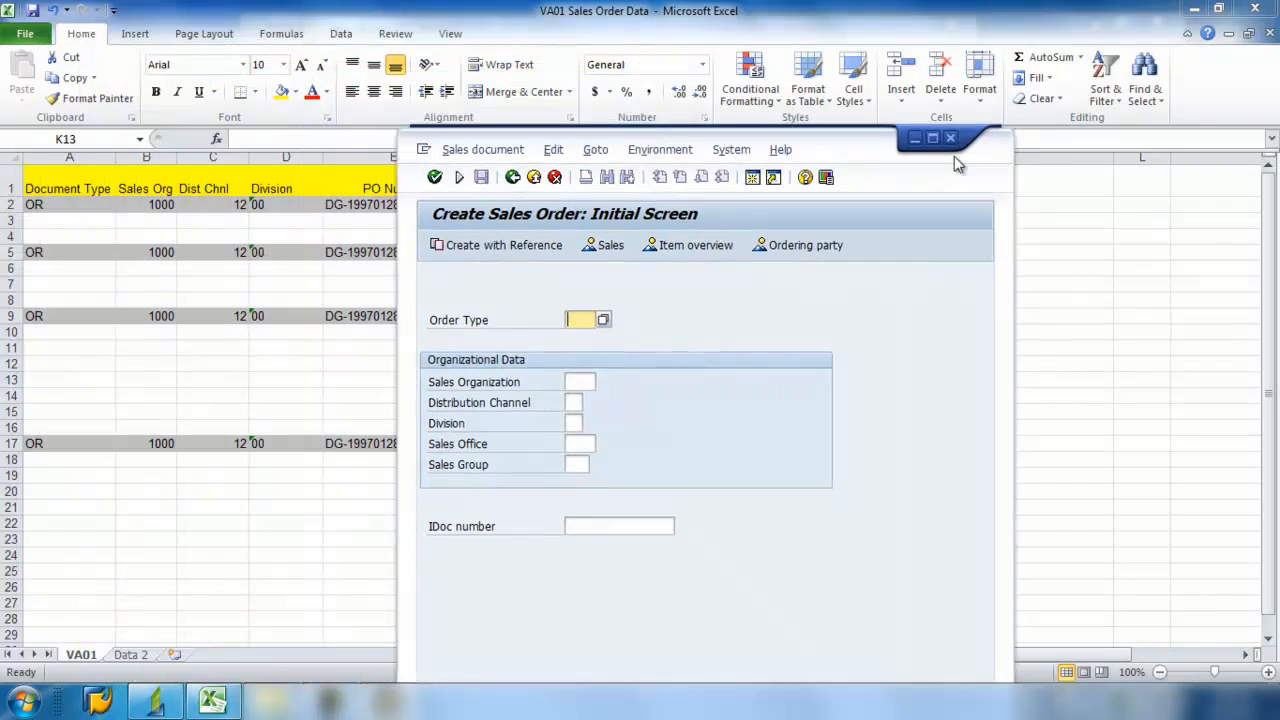
- Enter order type OR, sales organization 1000, channel 12, division 00 and reach the order overview
left_click_drag(944, 136, 1150, 256)
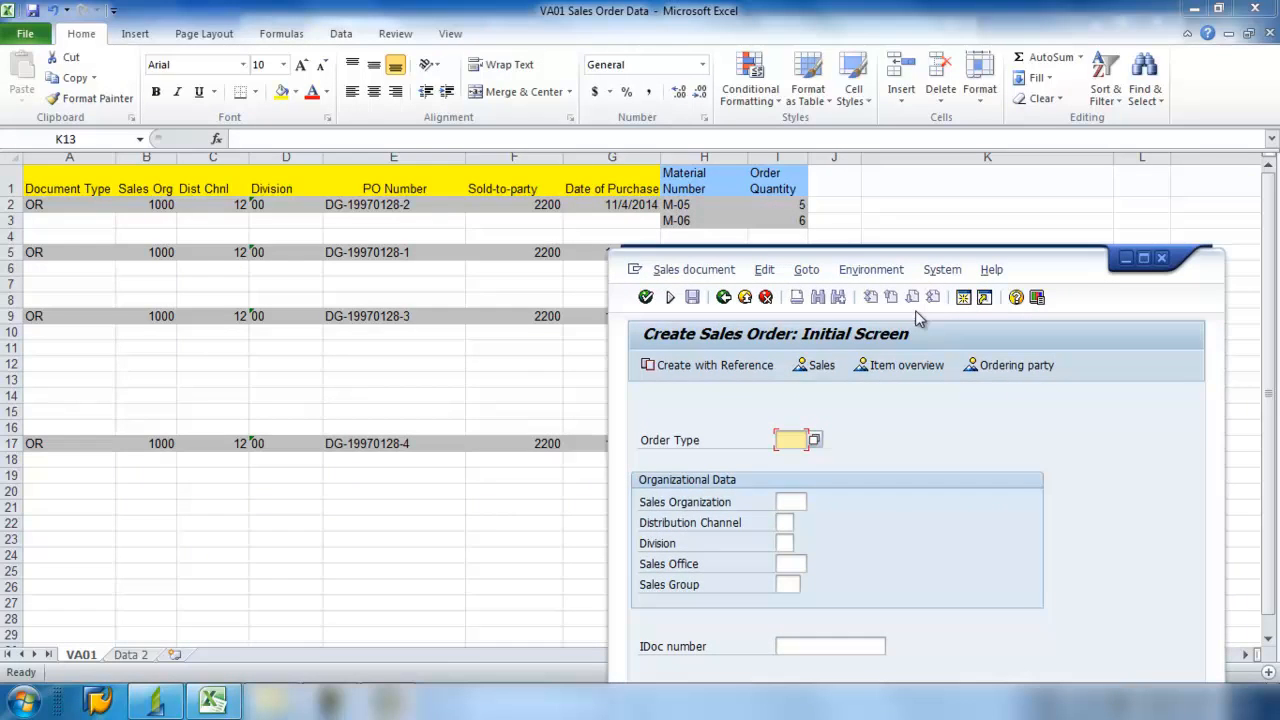
type("OR")
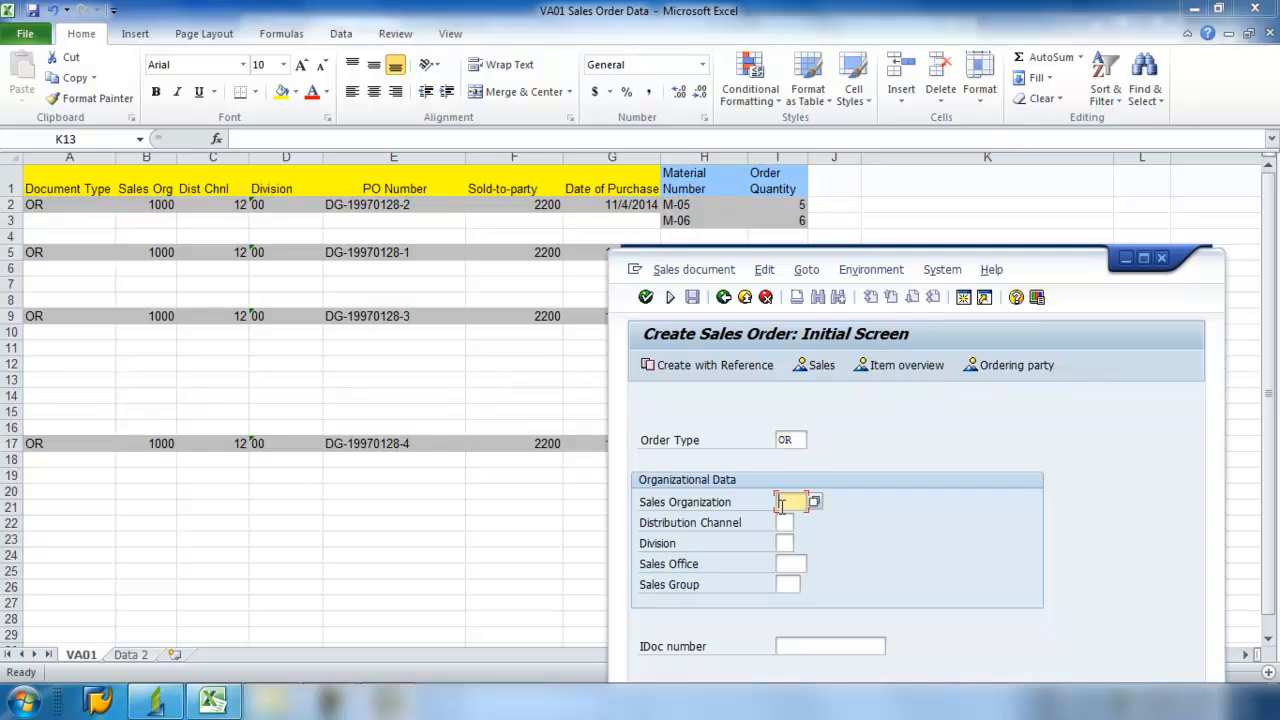
type("1000")
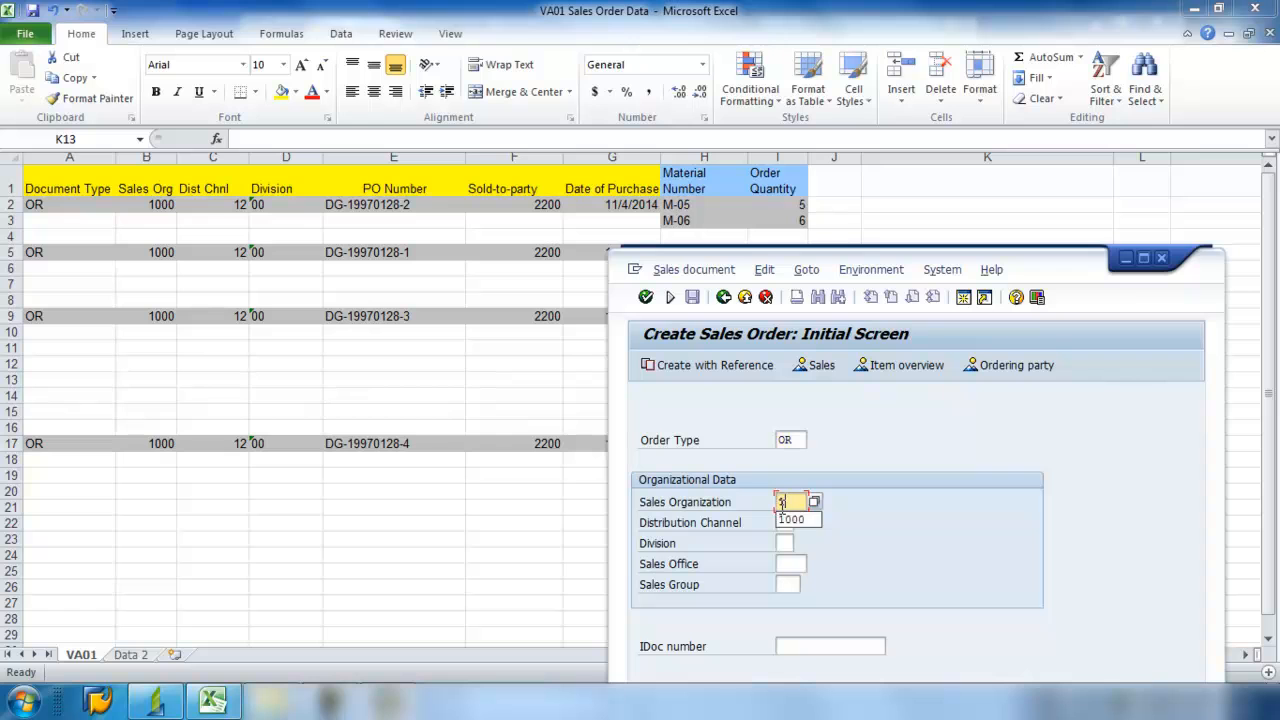
type("1000")
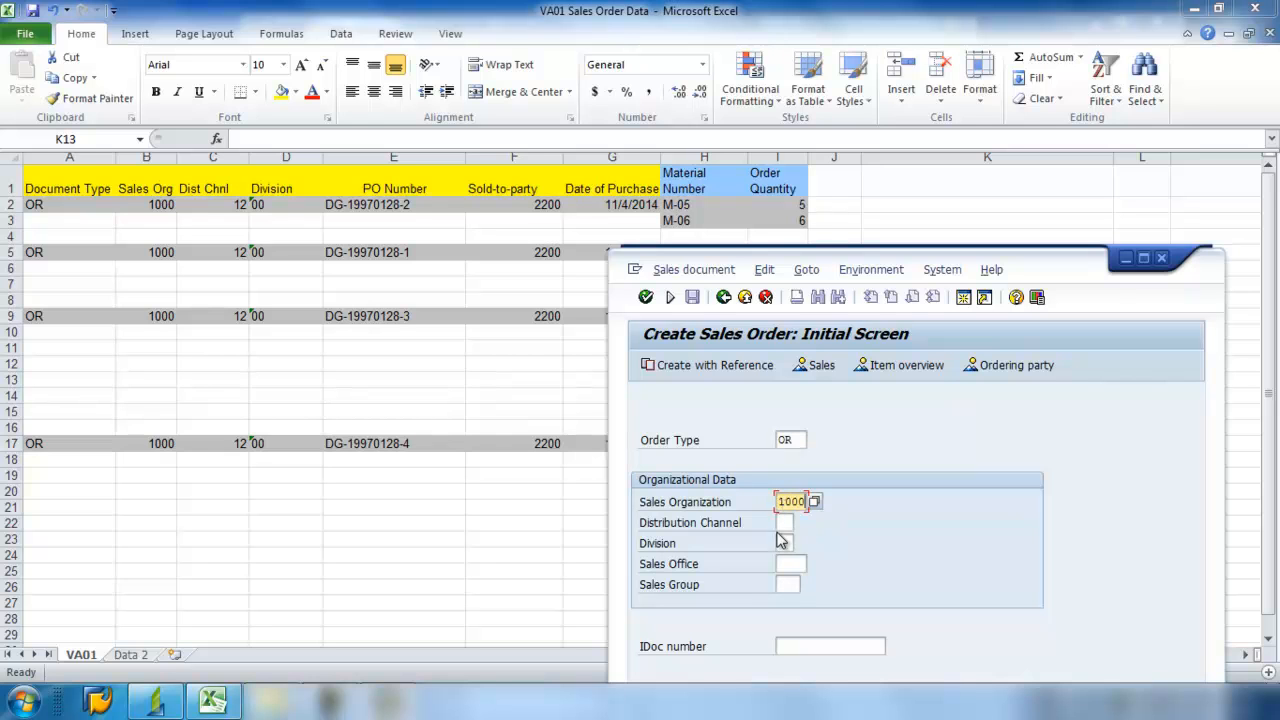
left_click(784, 522)
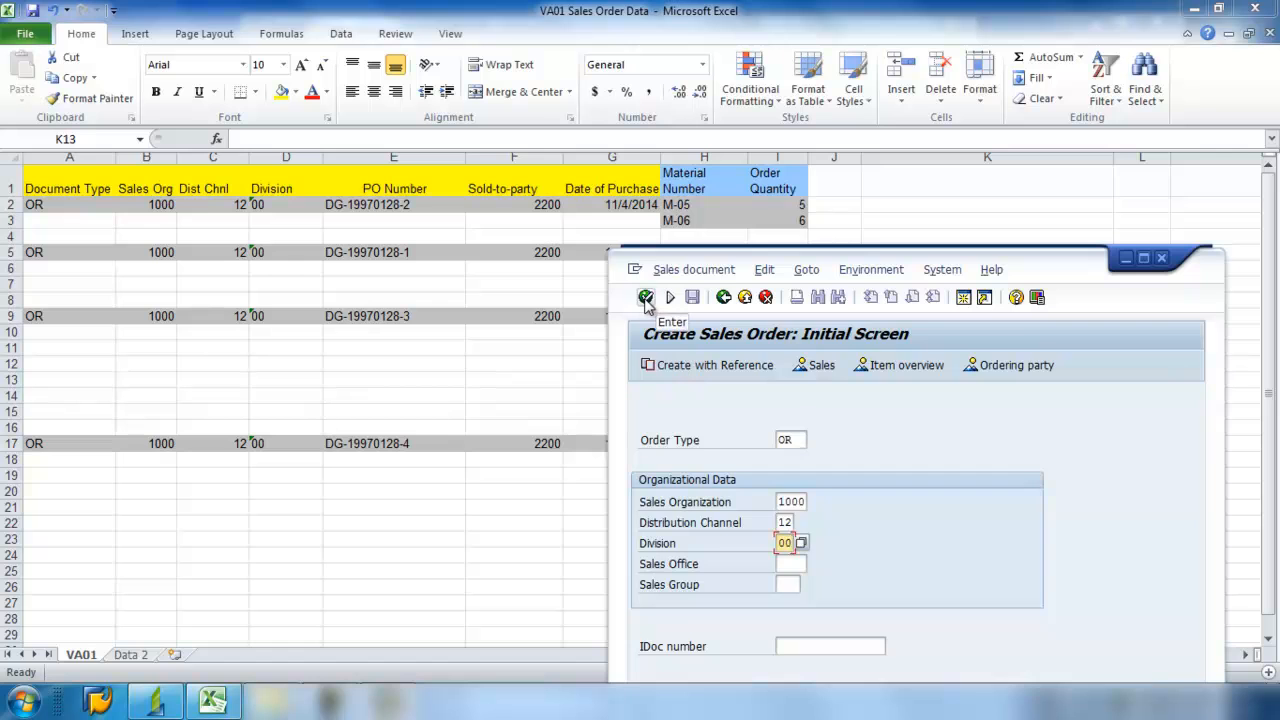
left_click(646, 296)
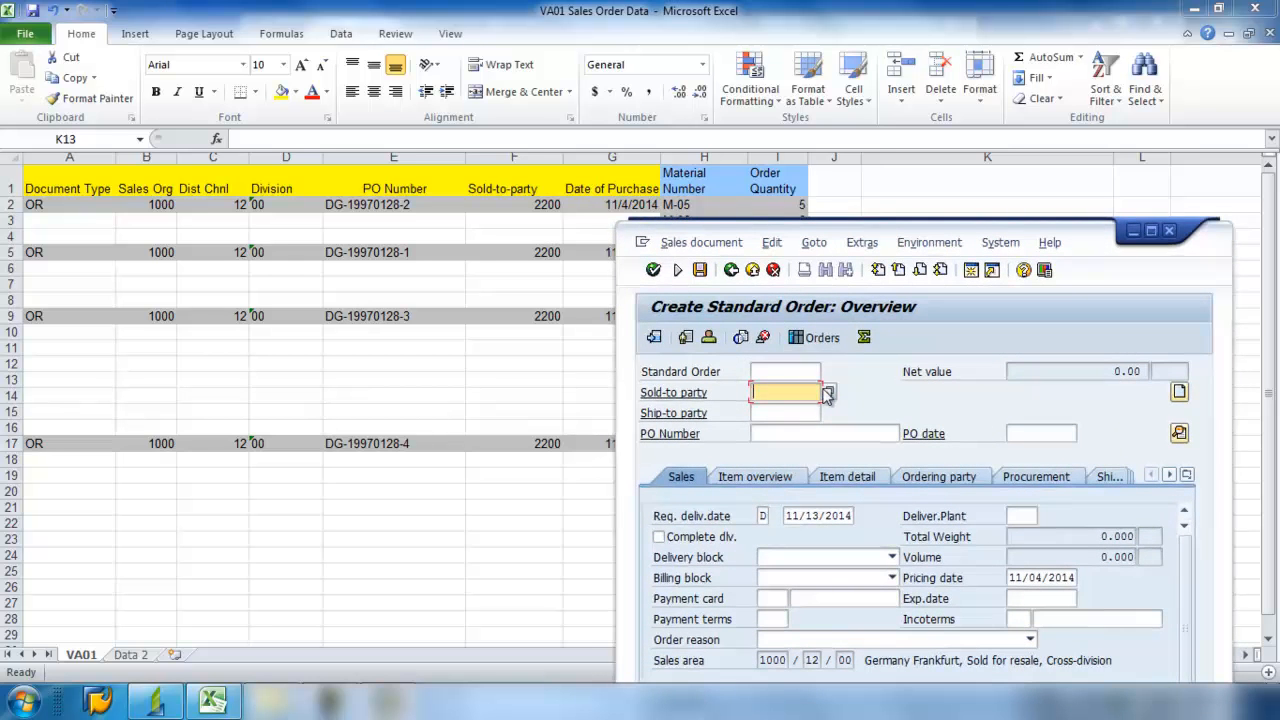
- Fill sold-to and ship-to party 2200, PO number DG-19970128-2 and PO date 11/04/2014
type("22")
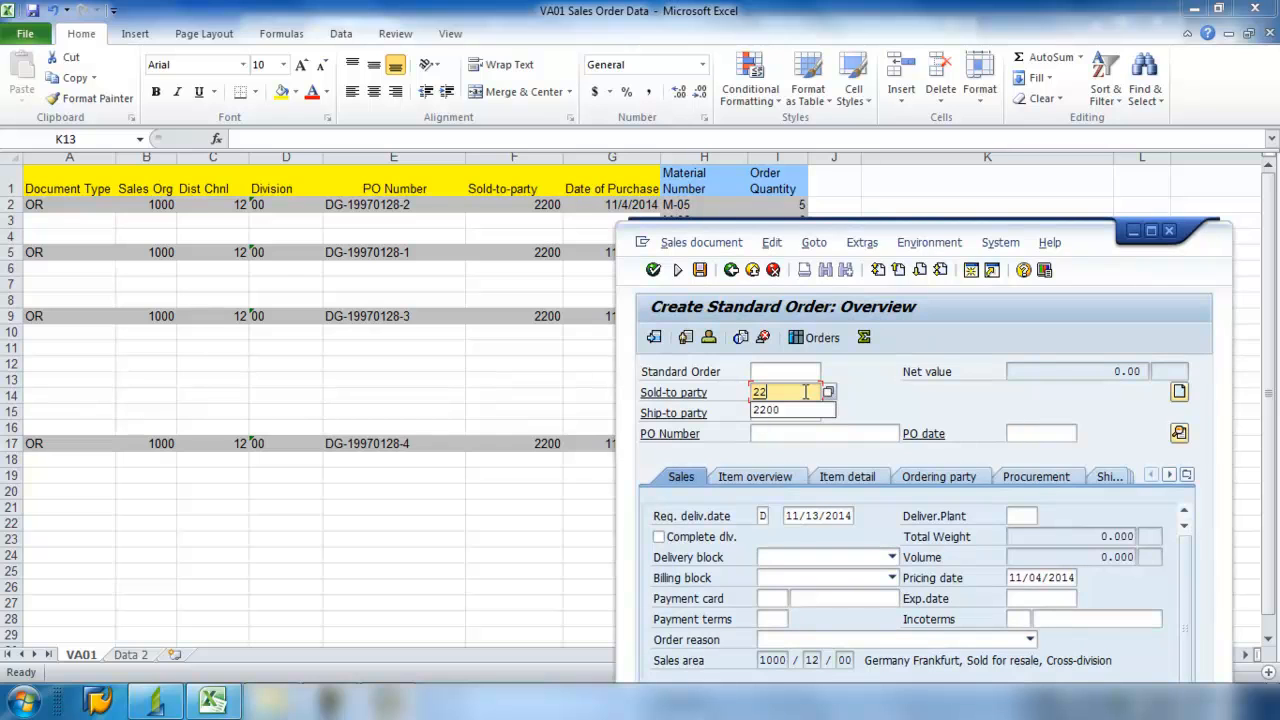
type("2200")
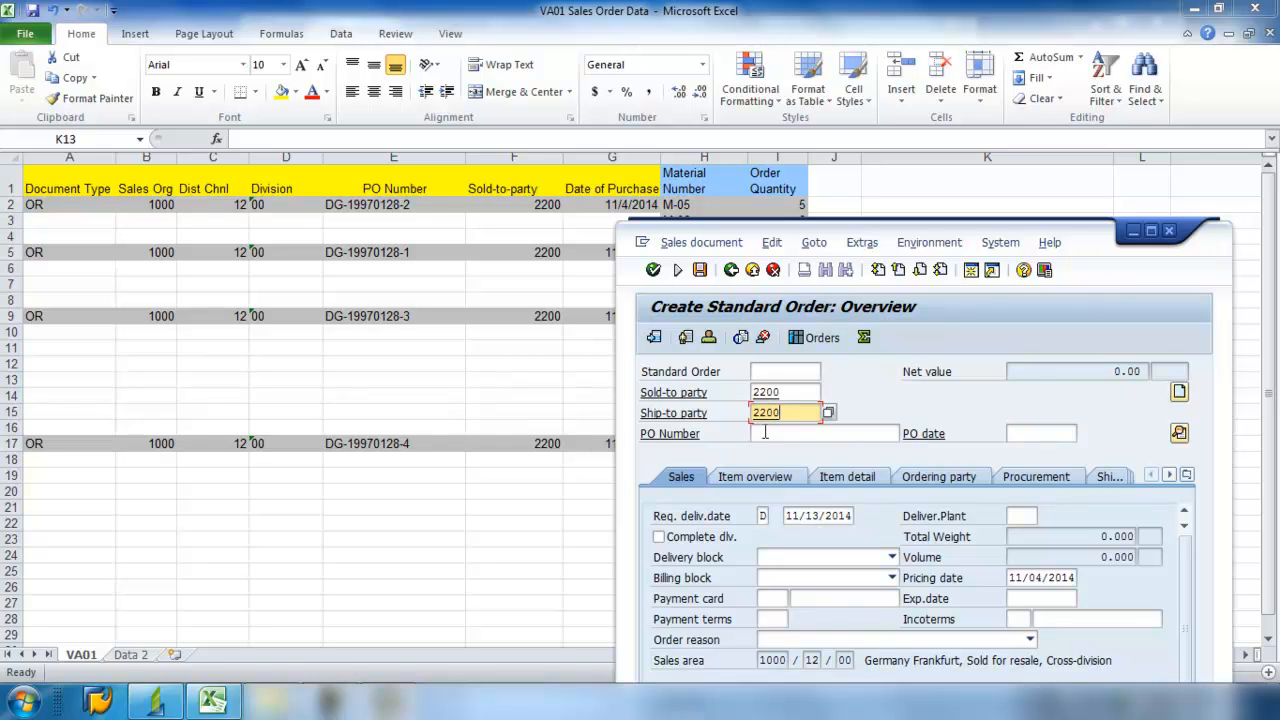
left_click(824, 432)
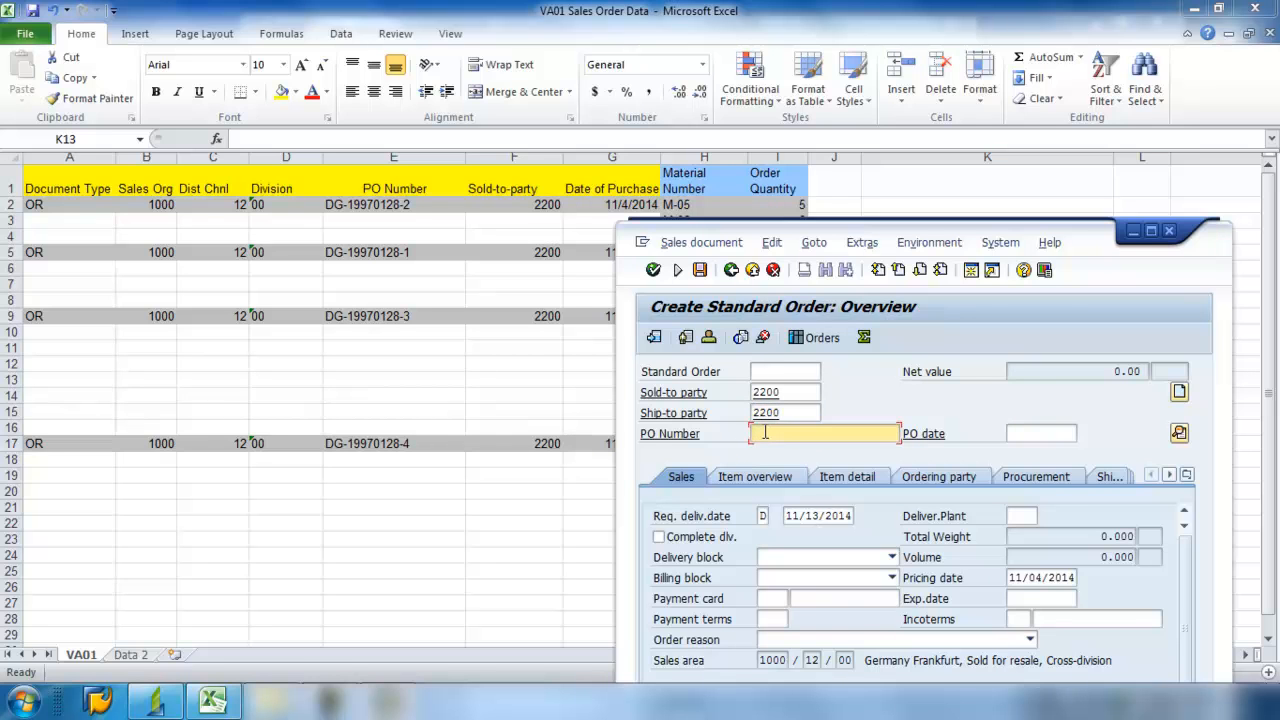
type("DG")
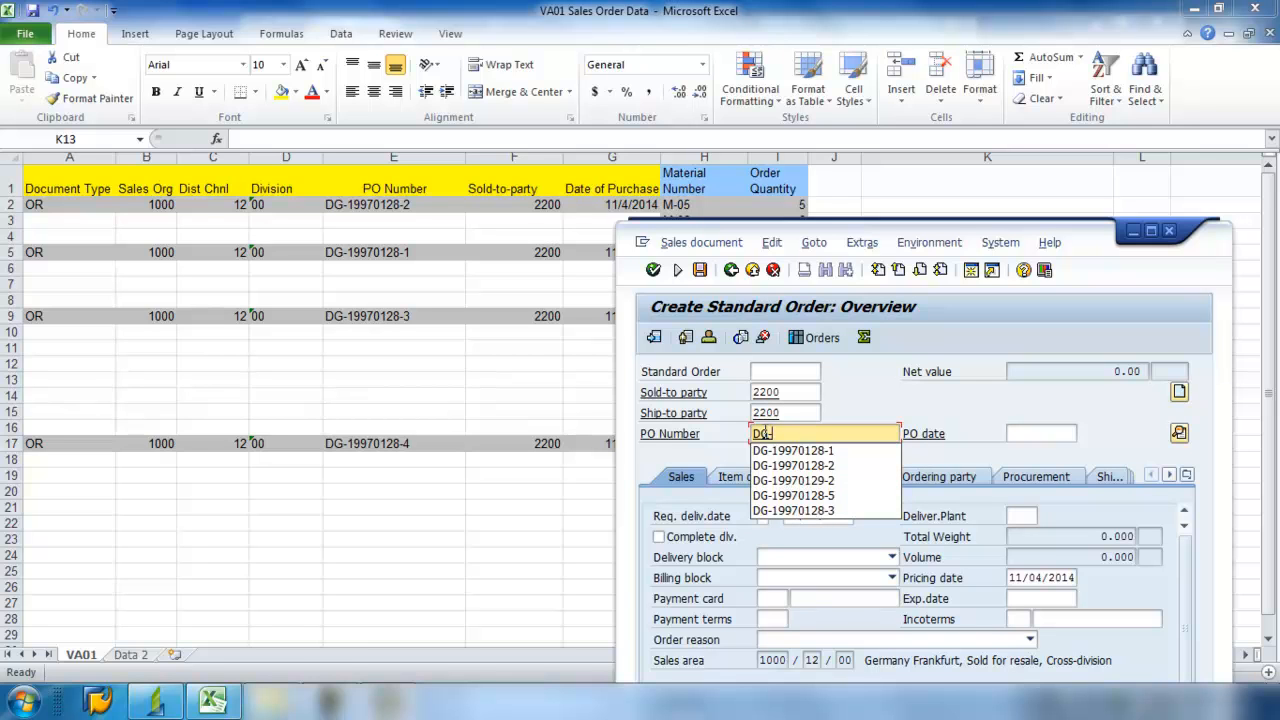
left_click(792, 450)
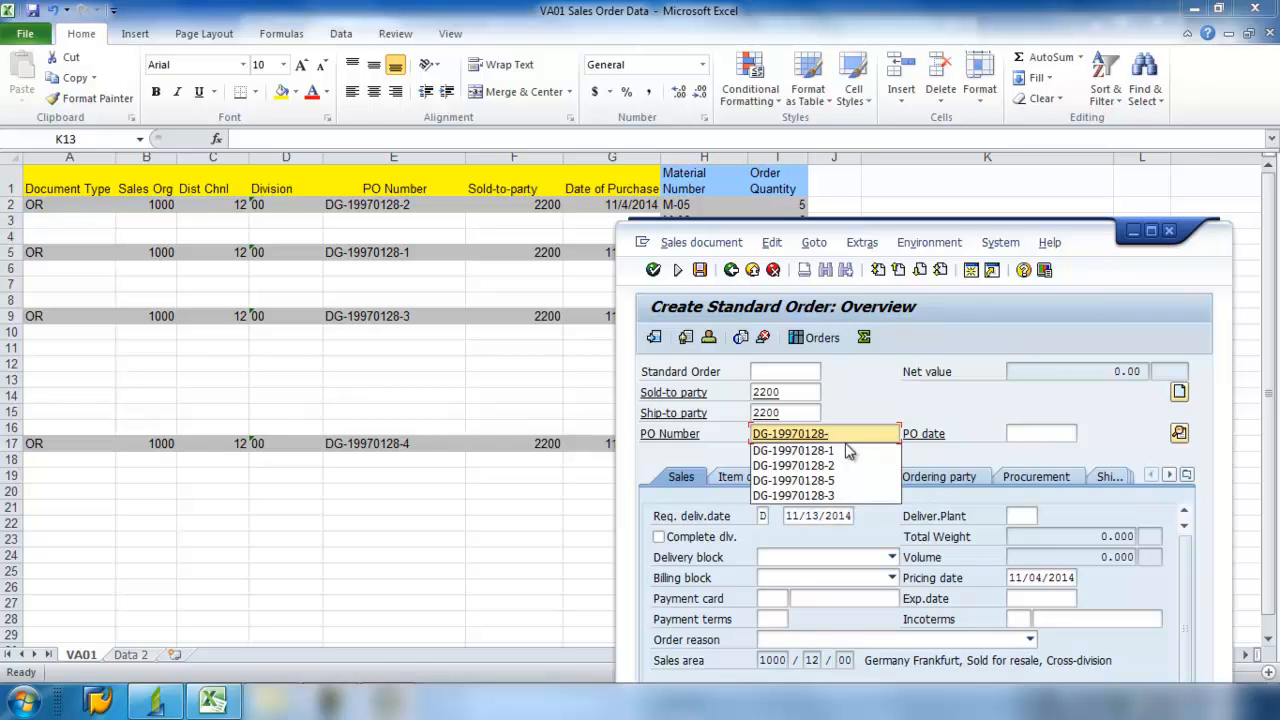
left_click(792, 464)
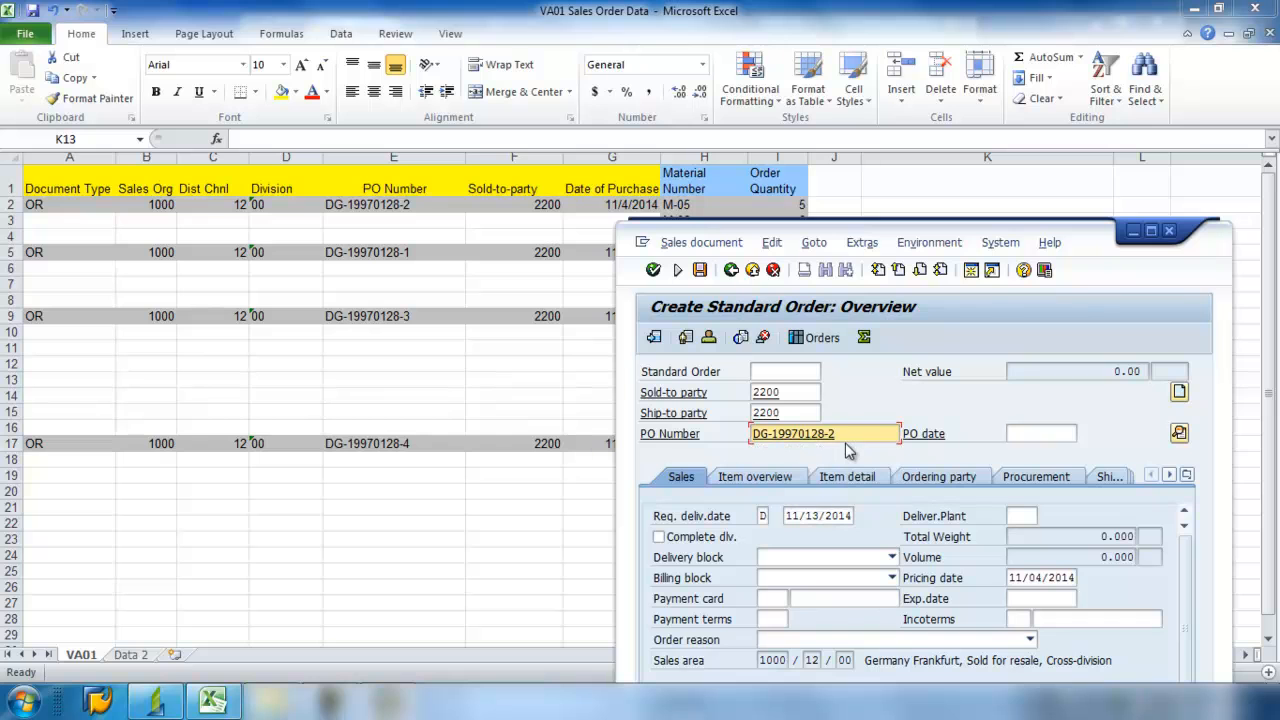
left_click(1040, 432)
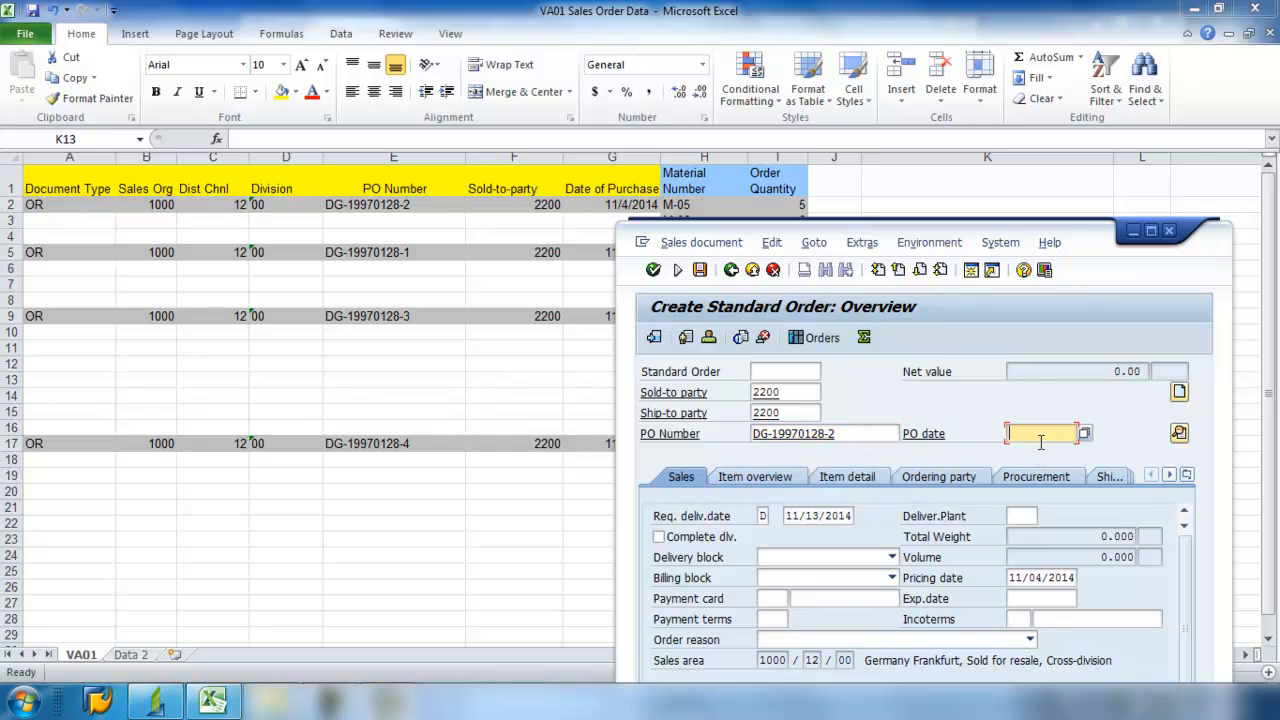
type("11/04/")
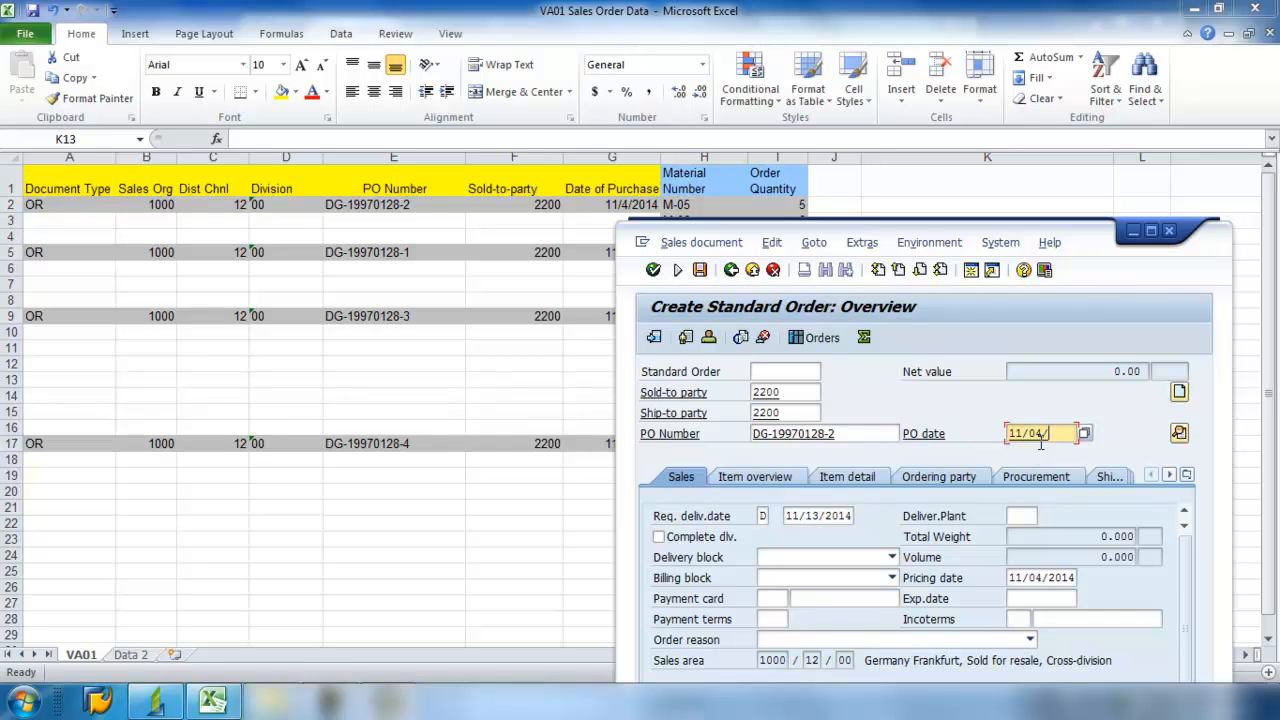
type("2014")
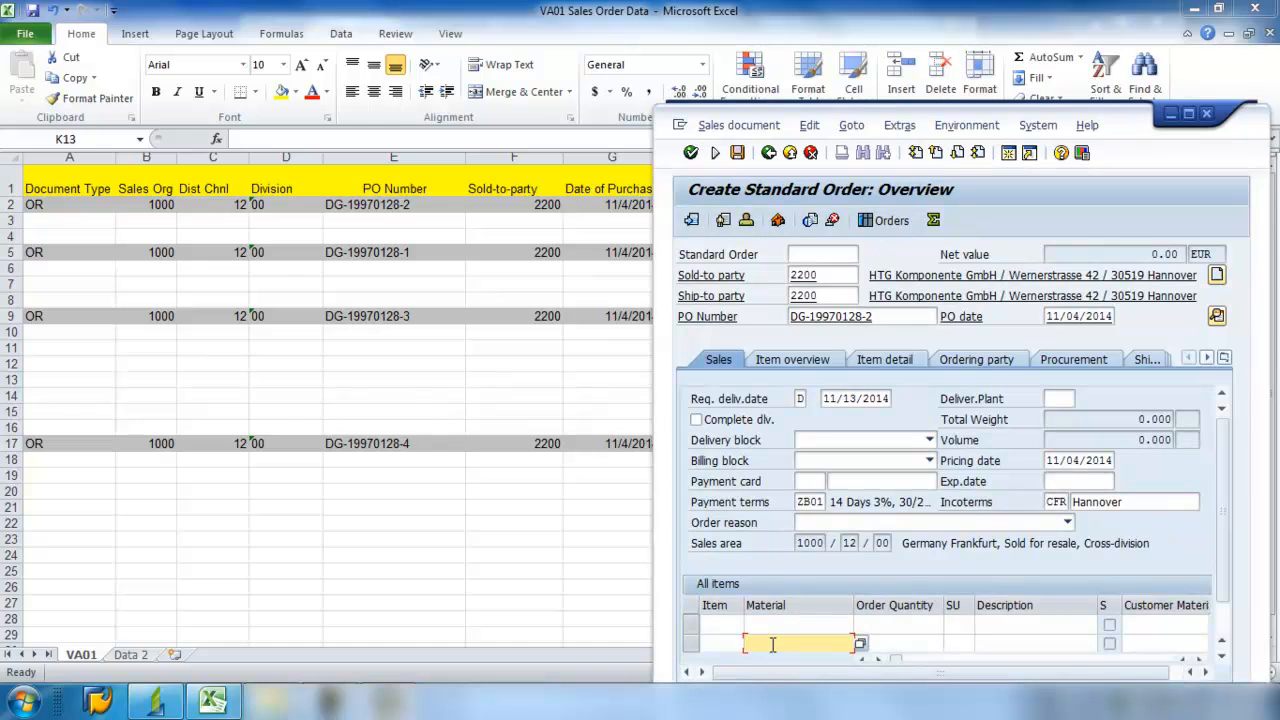
- Enter material M-05 with order quantity 2 on the first item line
type("M-")
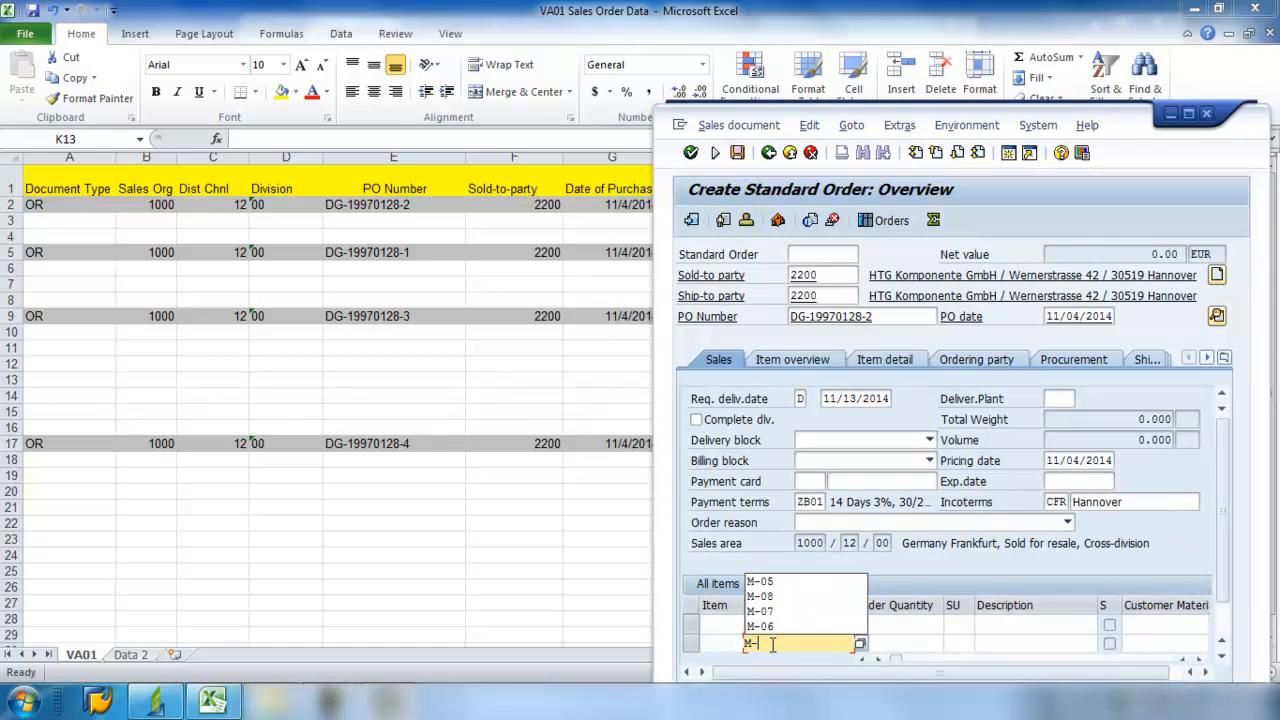
left_click(760, 580)
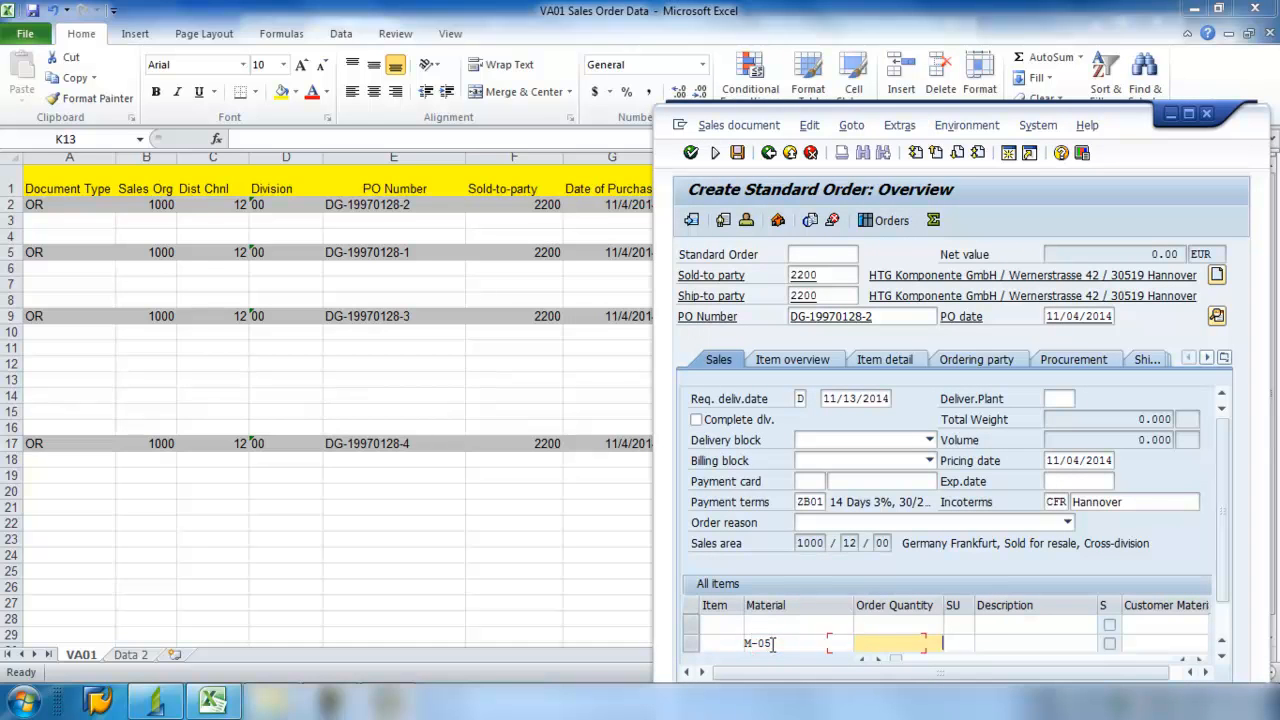
type("2")
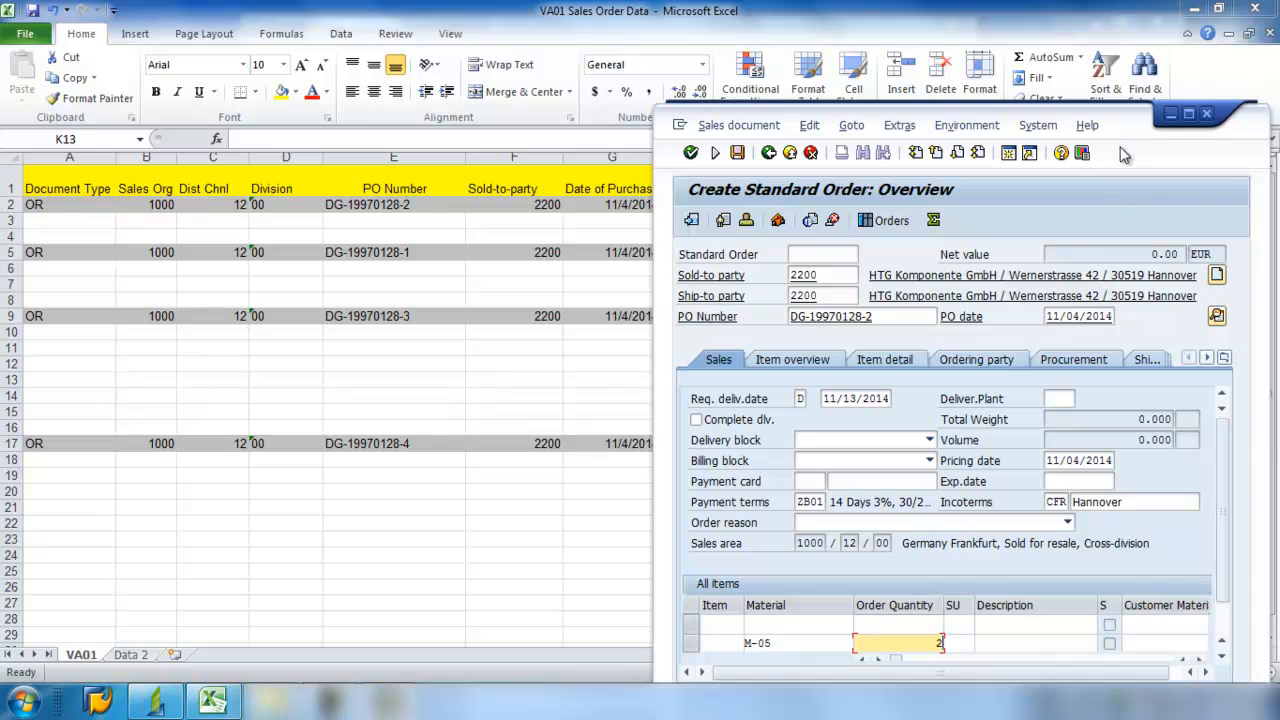
mouse_move(1132, 92)
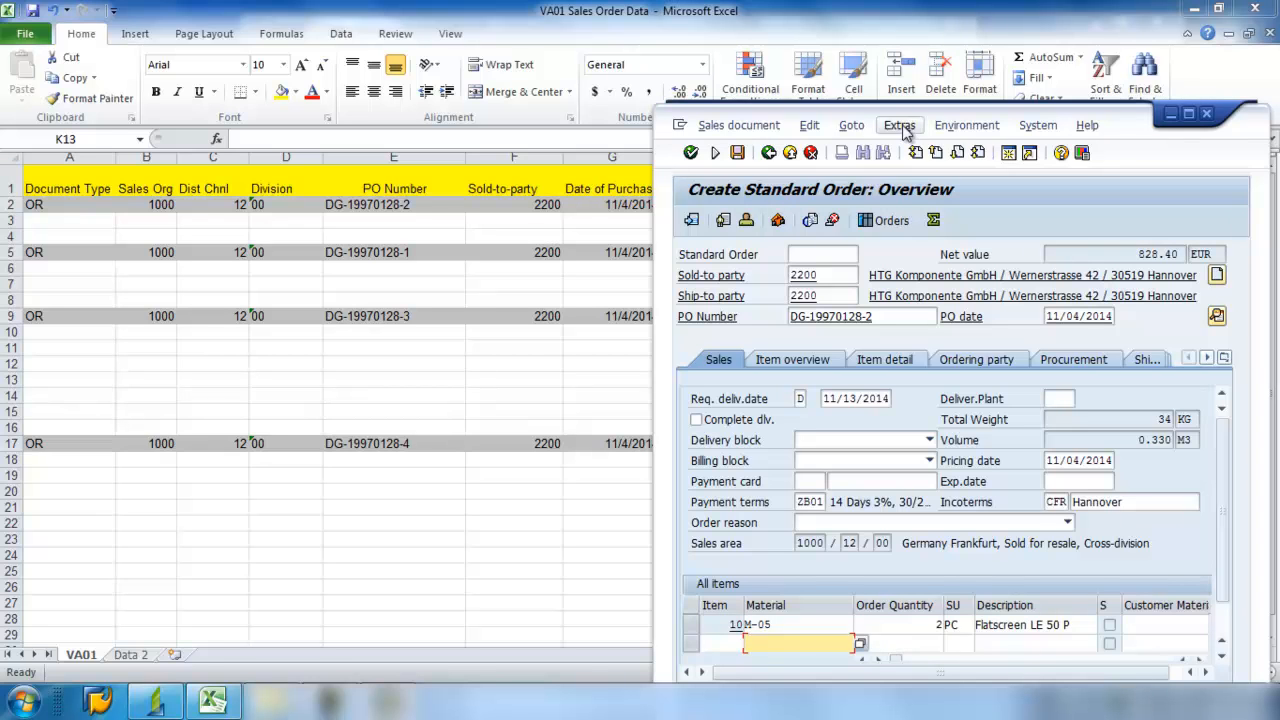
mouse_move(736, 152)
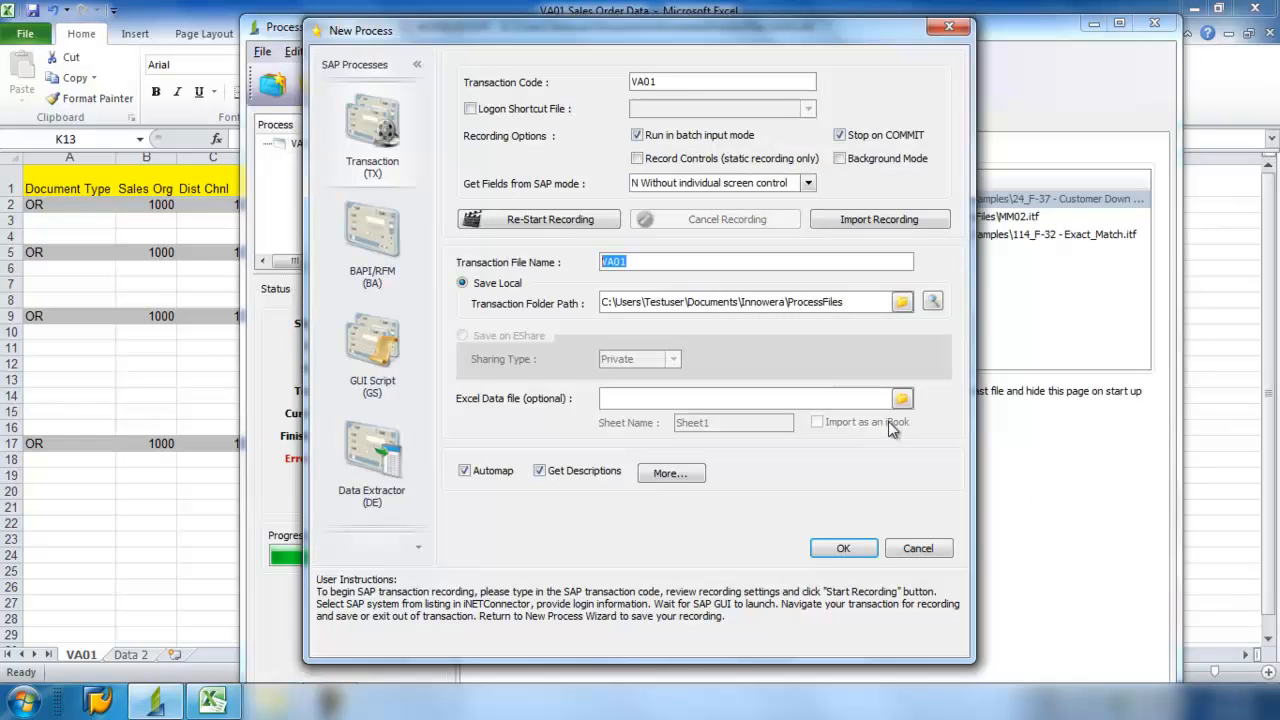
- Link the recording to VA01 Sales Order Data.xlsx, sheet VA01, and create the process
left_click(900, 398)
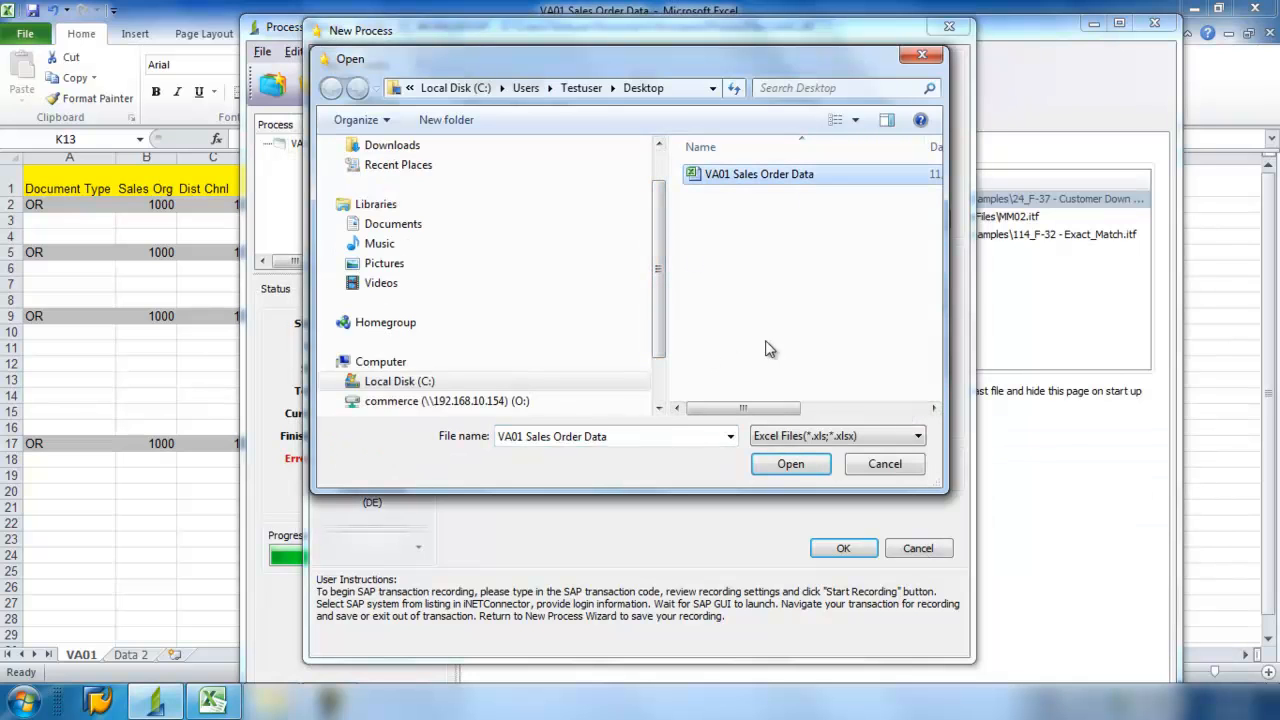
left_click(790, 464)
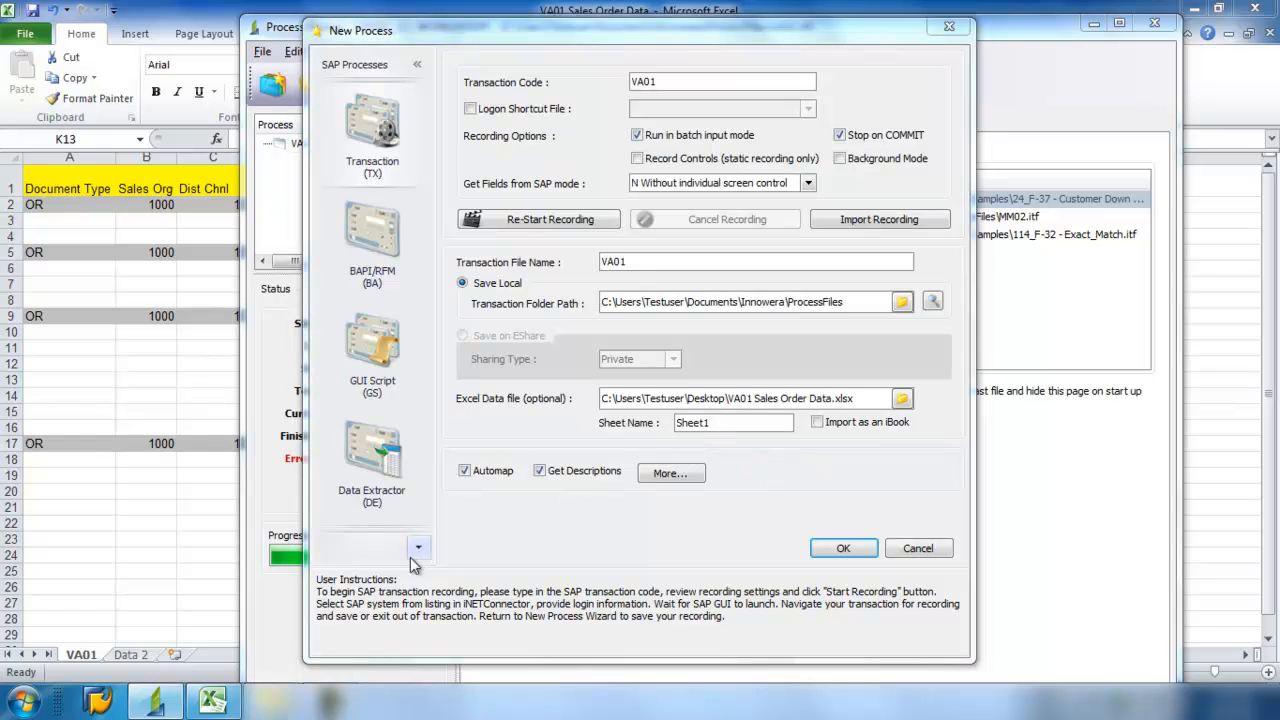
left_click(916, 548)
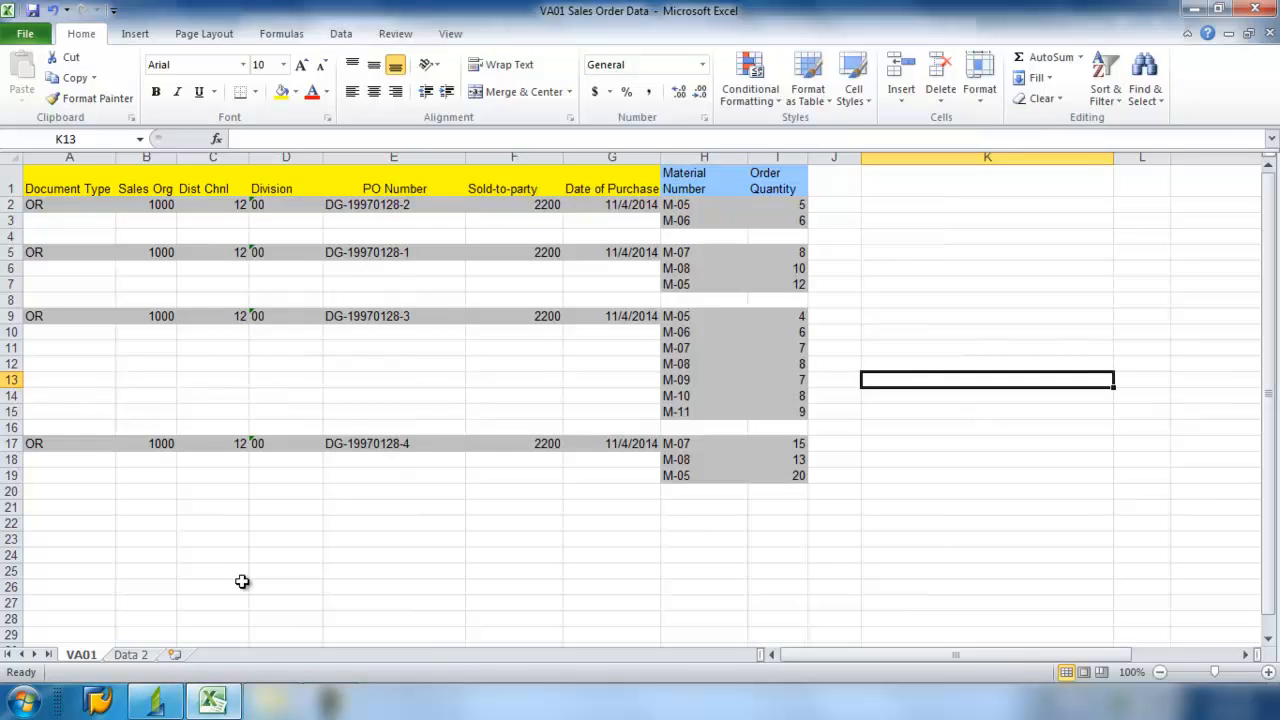
mouse_move(308, 604)
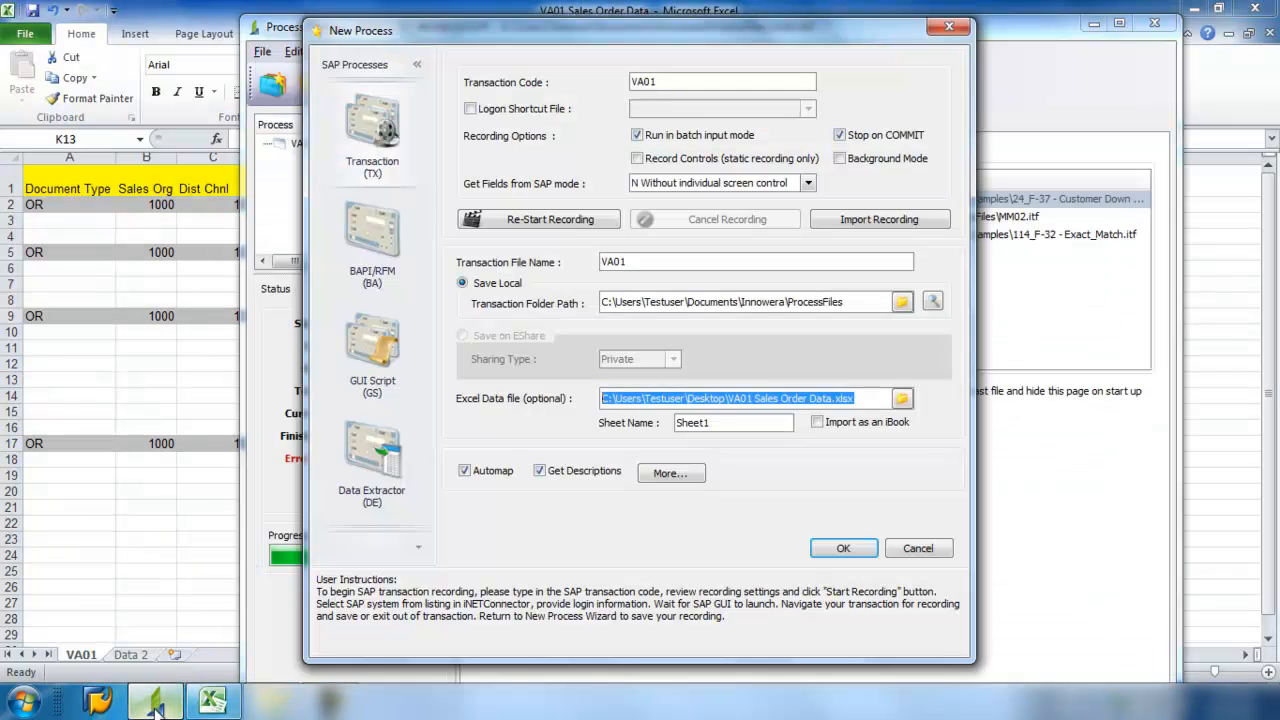
left_click(732, 422)
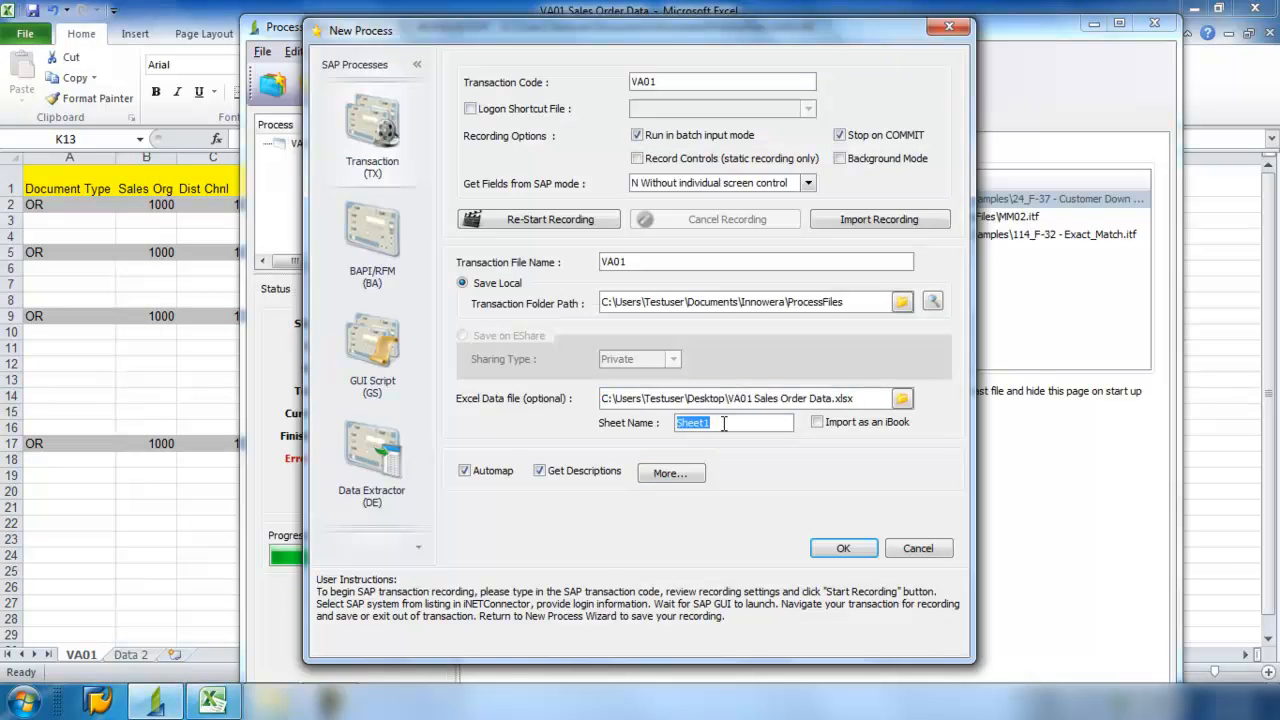
type("V")
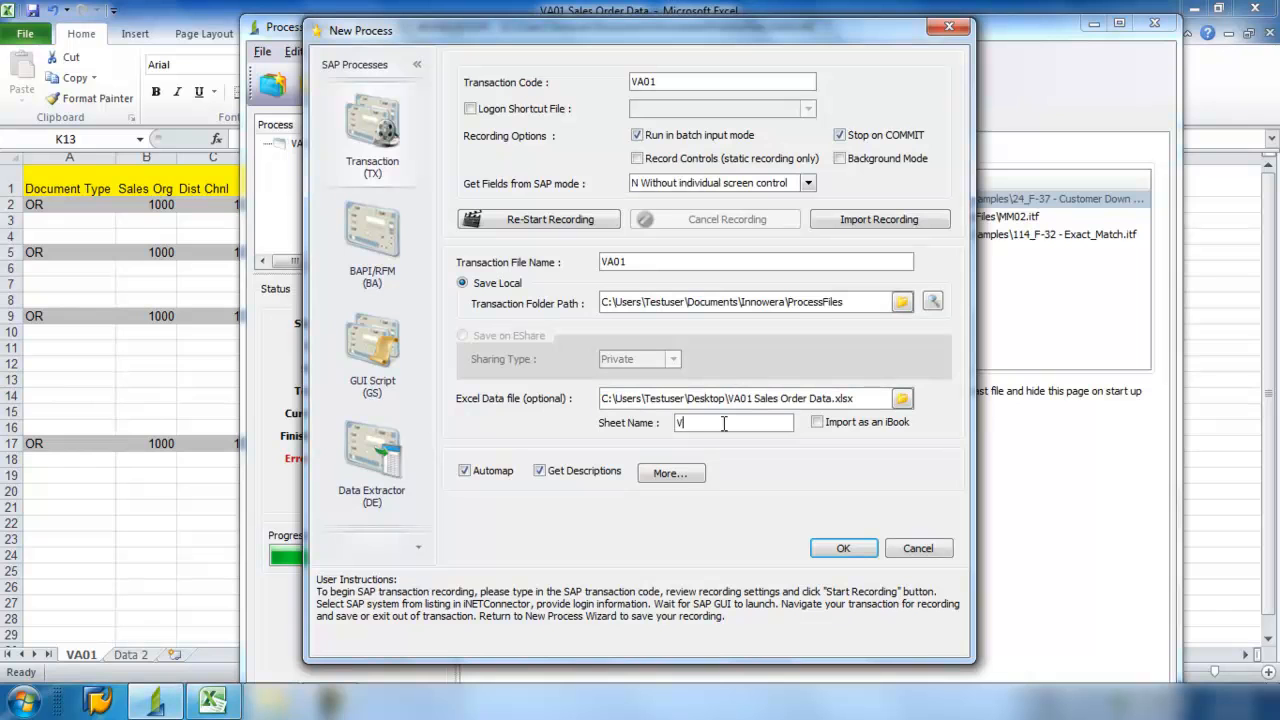
type("A01")
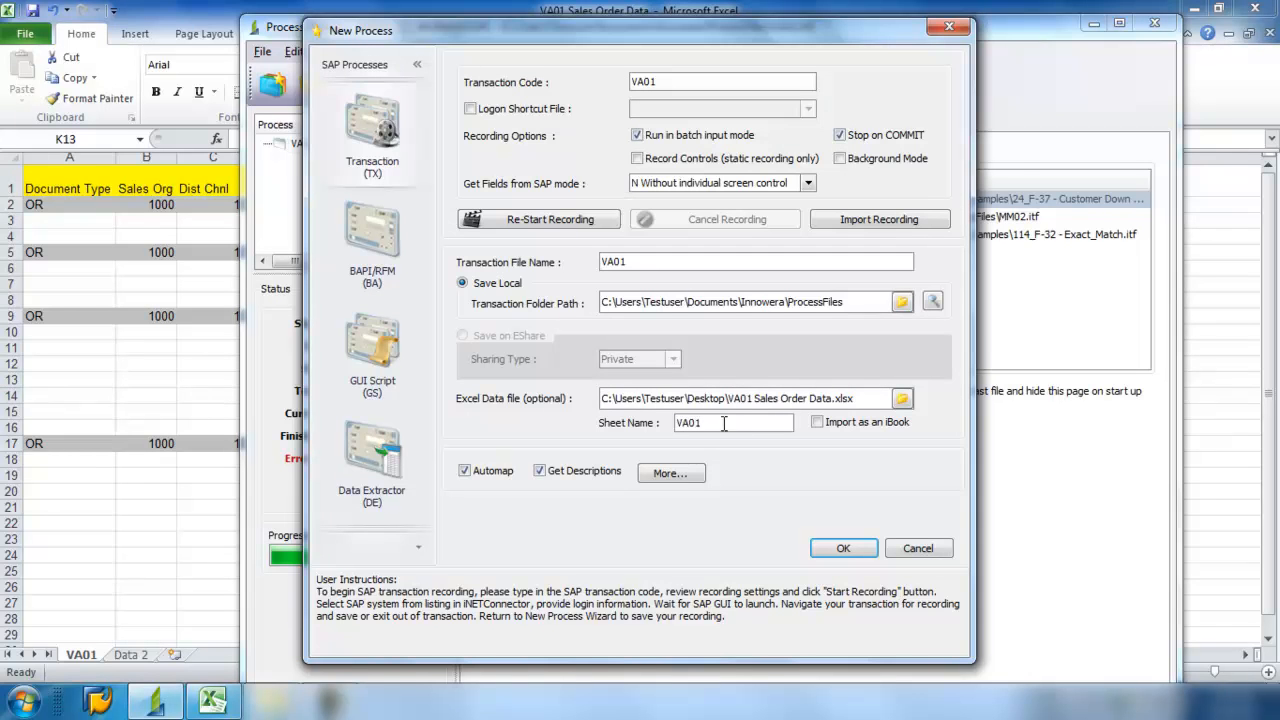
left_click(844, 548)
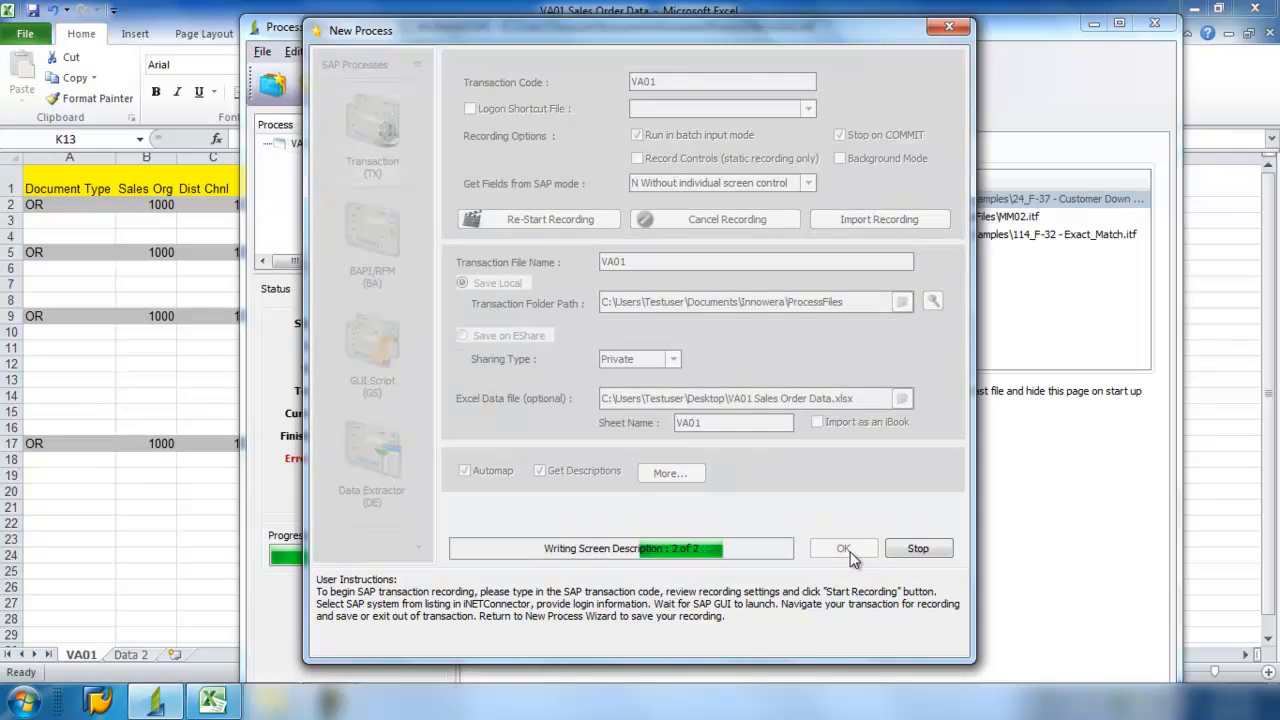
left_click(842, 548)
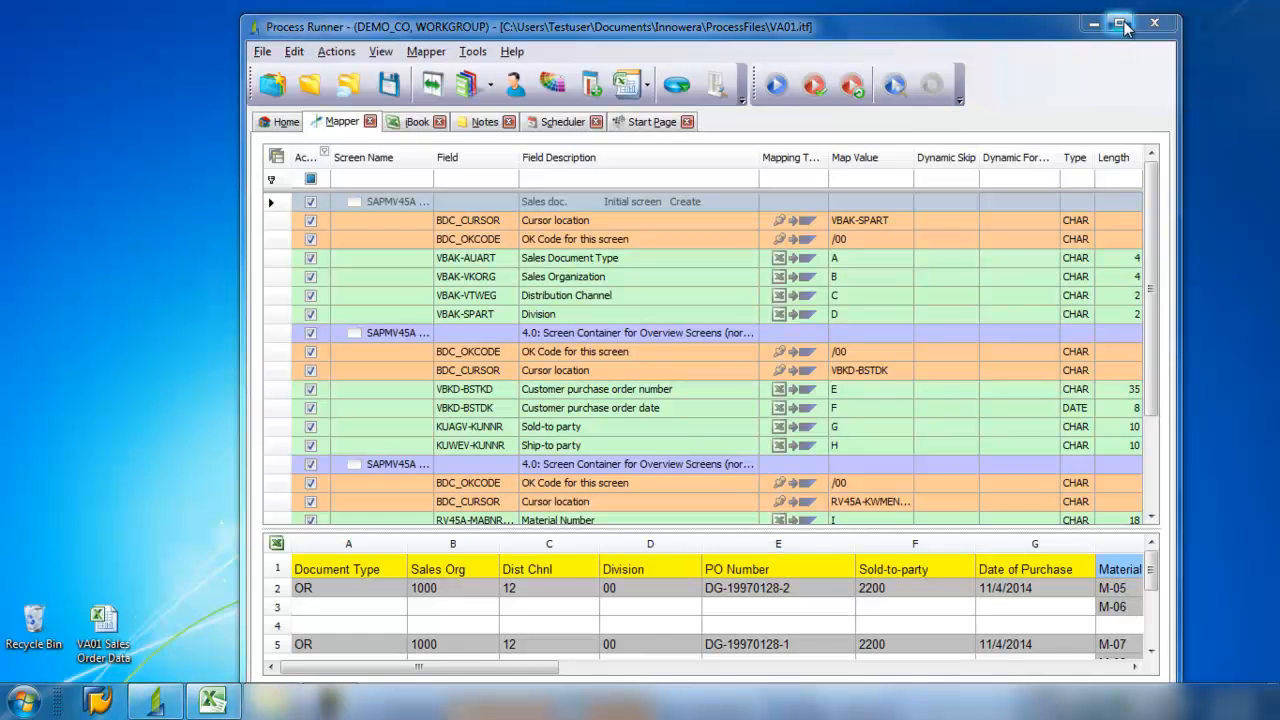
- Maximize Process Runner and scroll the Mapper to review the field-to-column mappings
left_click(1120, 24)
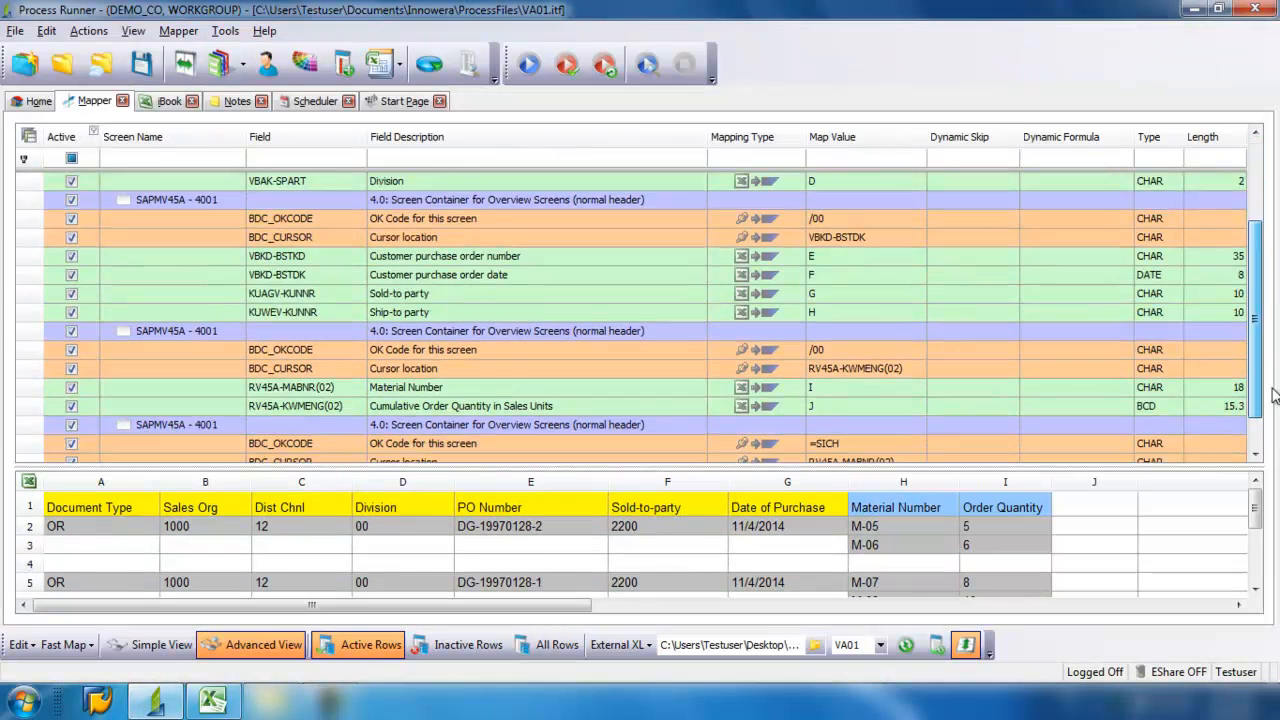
scroll("down", 3)
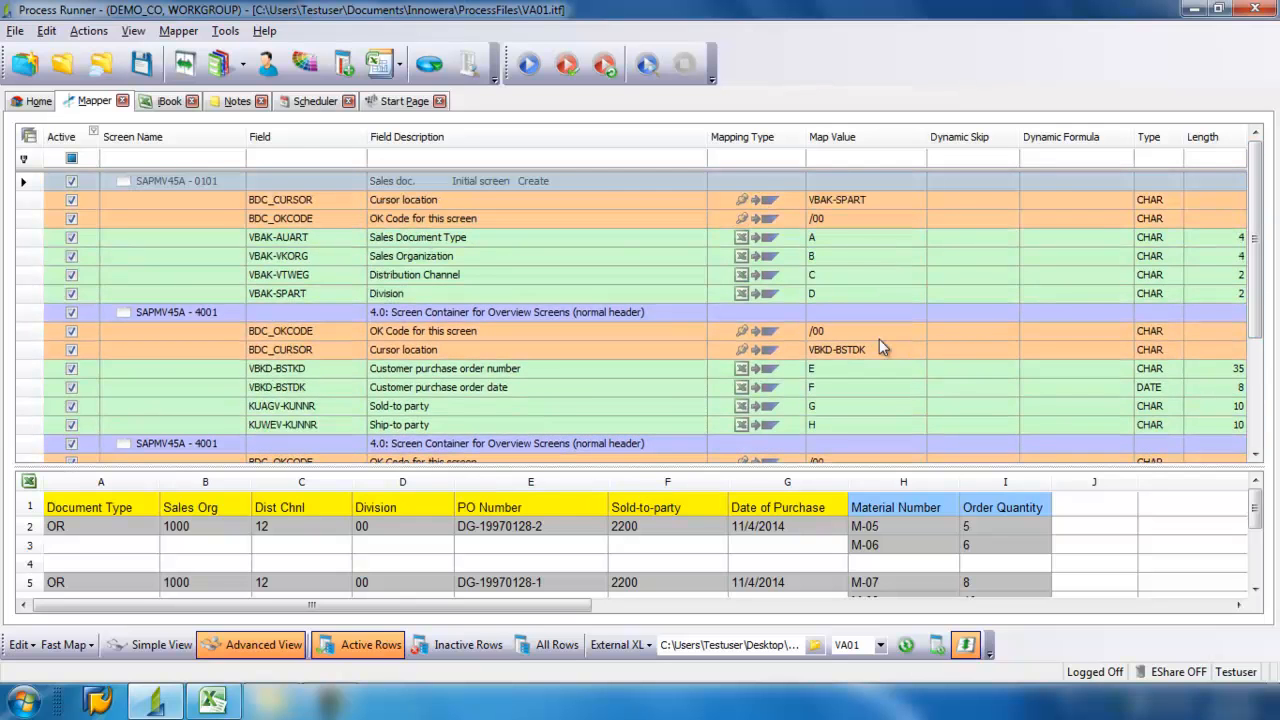
mouse_move(820, 248)
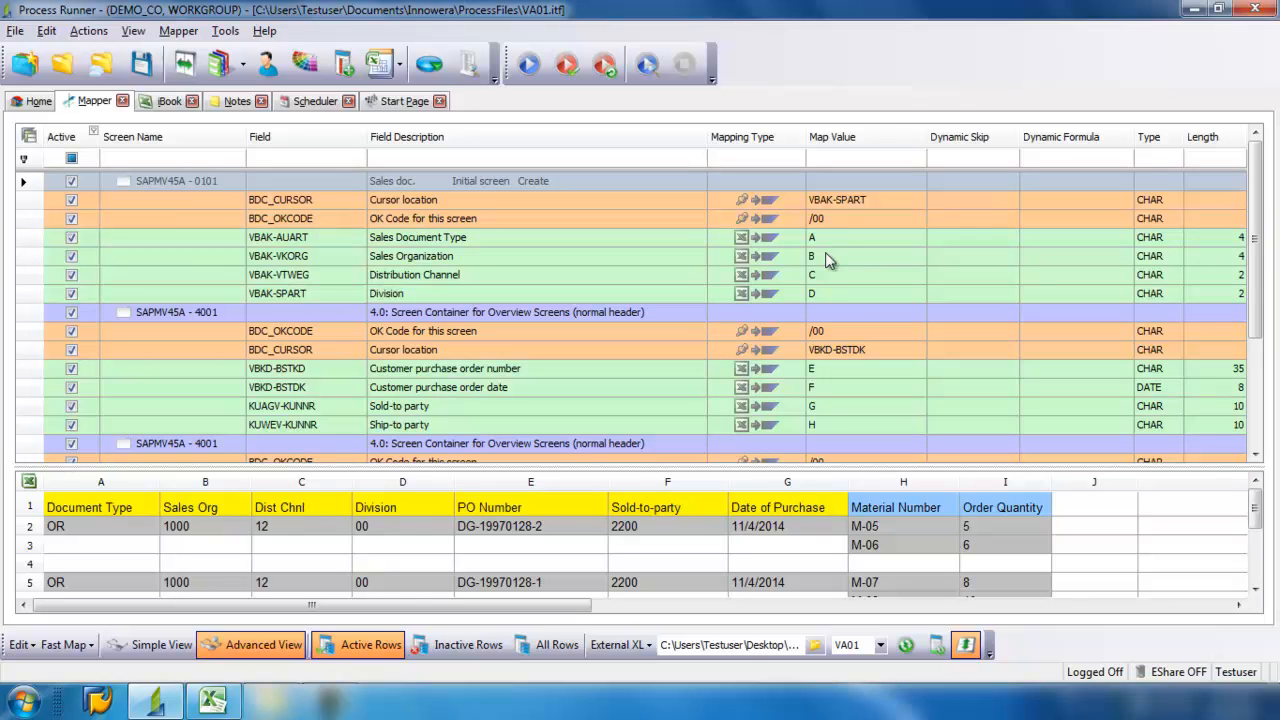
mouse_move(844, 290)
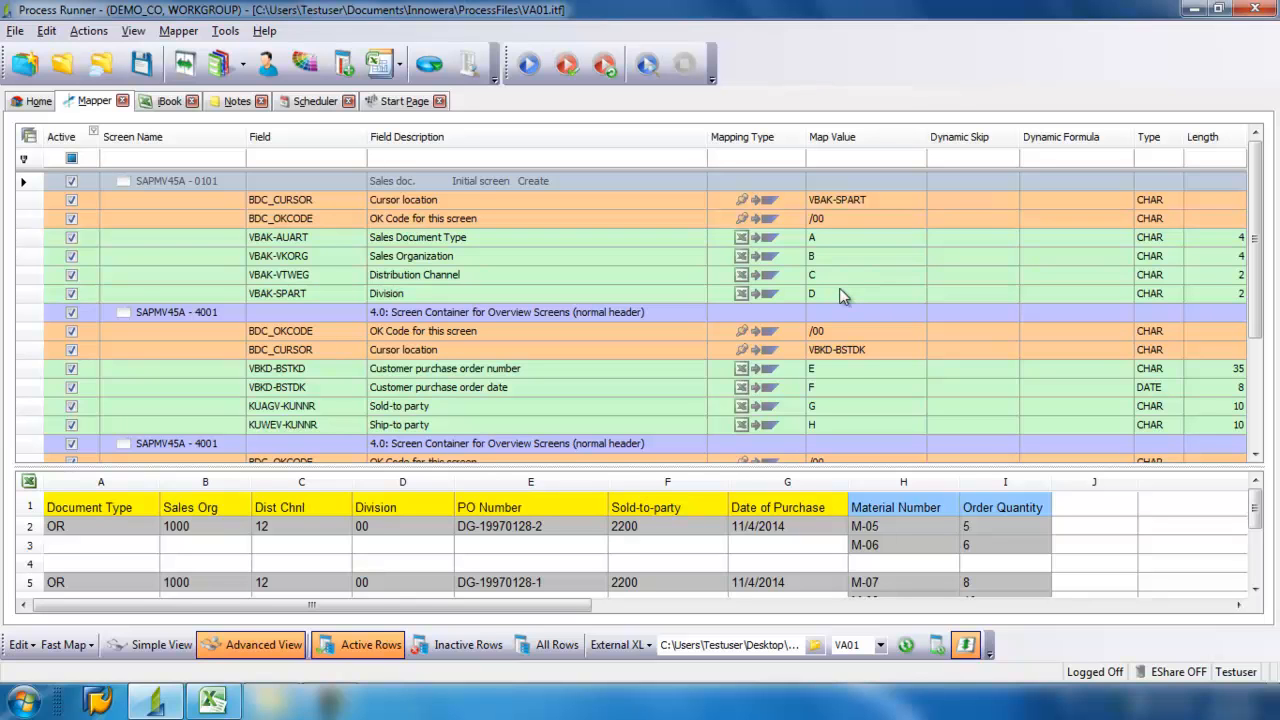
mouse_move(850, 380)
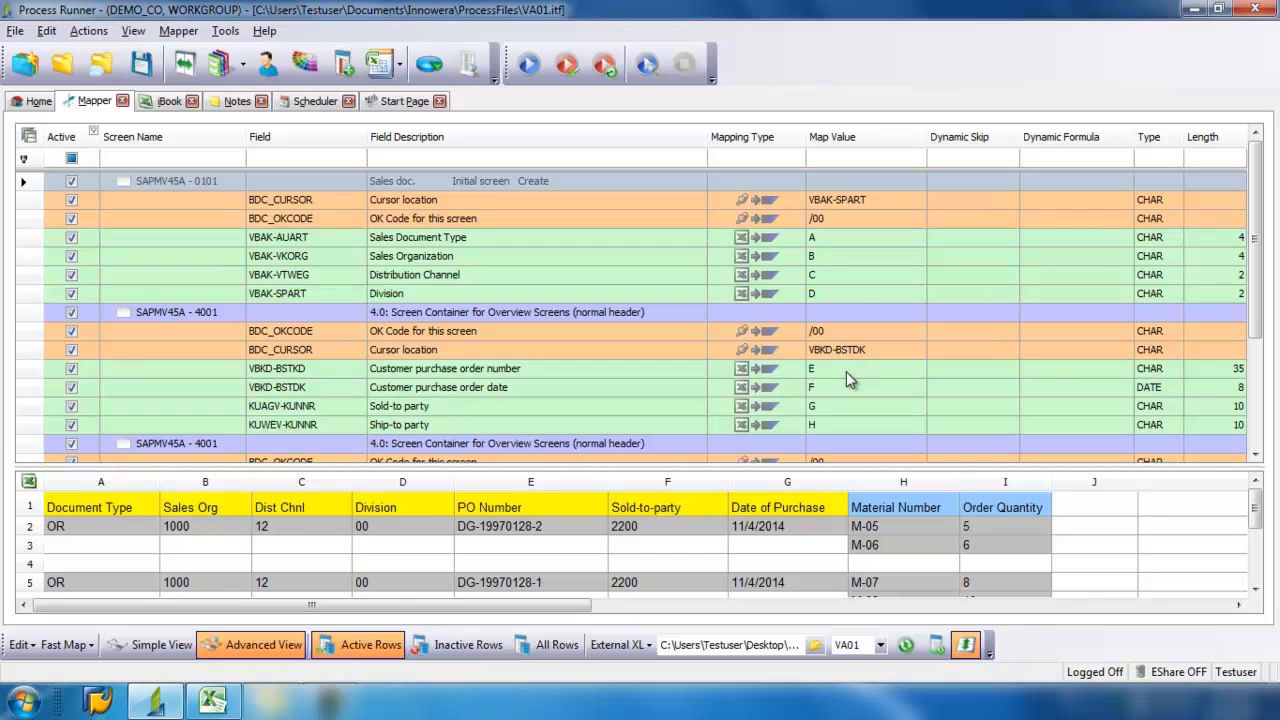
mouse_move(848, 410)
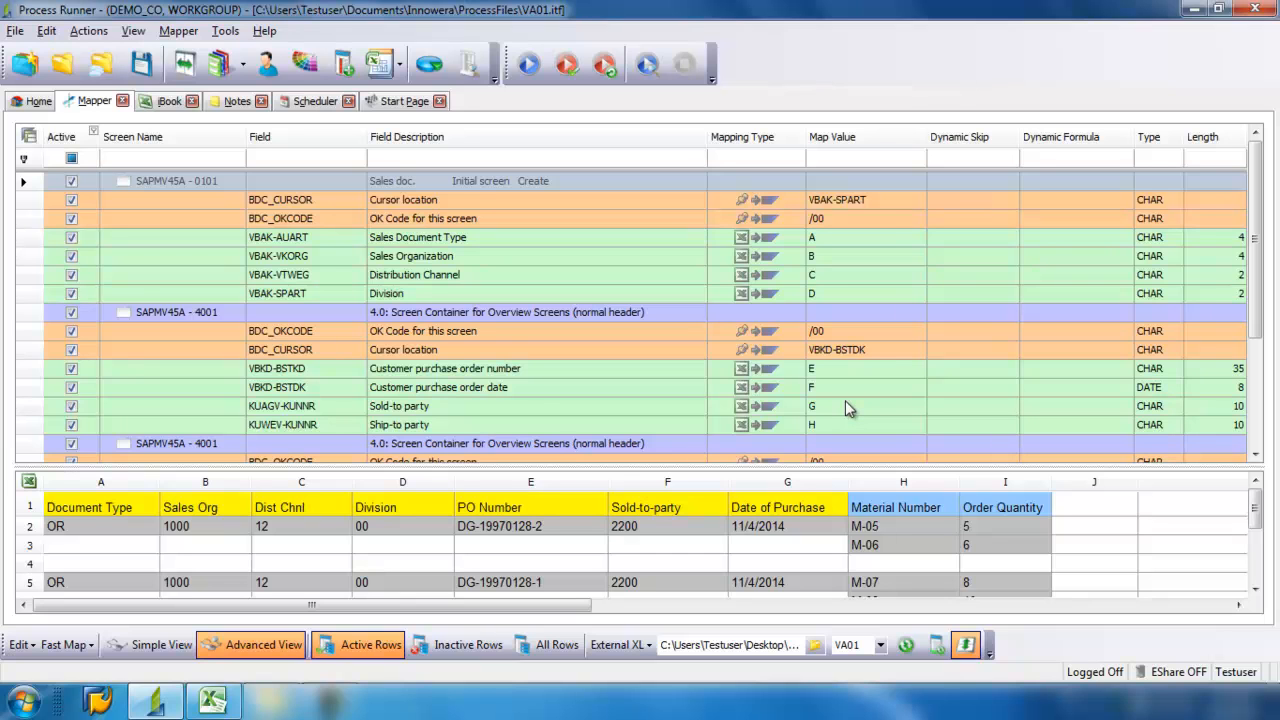
- Remap ship-to party KUWEV-KUNNR to column F and the PO date to column G
left_click(864, 404)
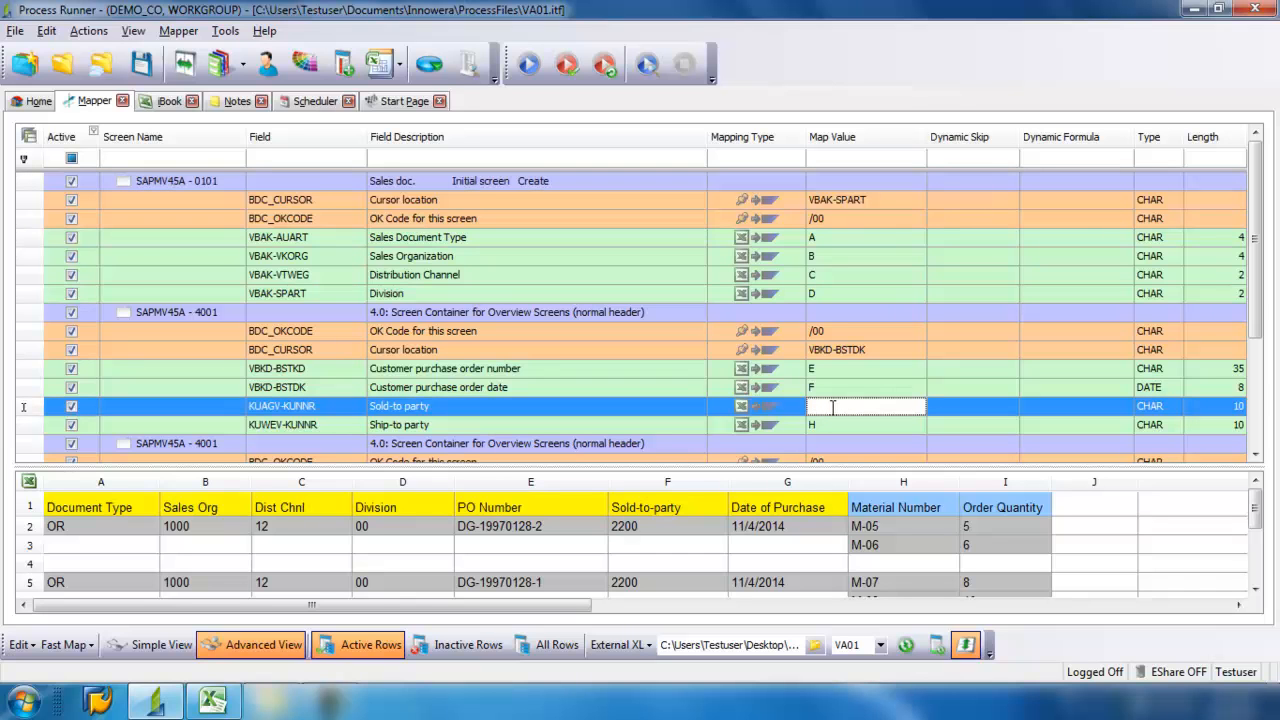
type("F")
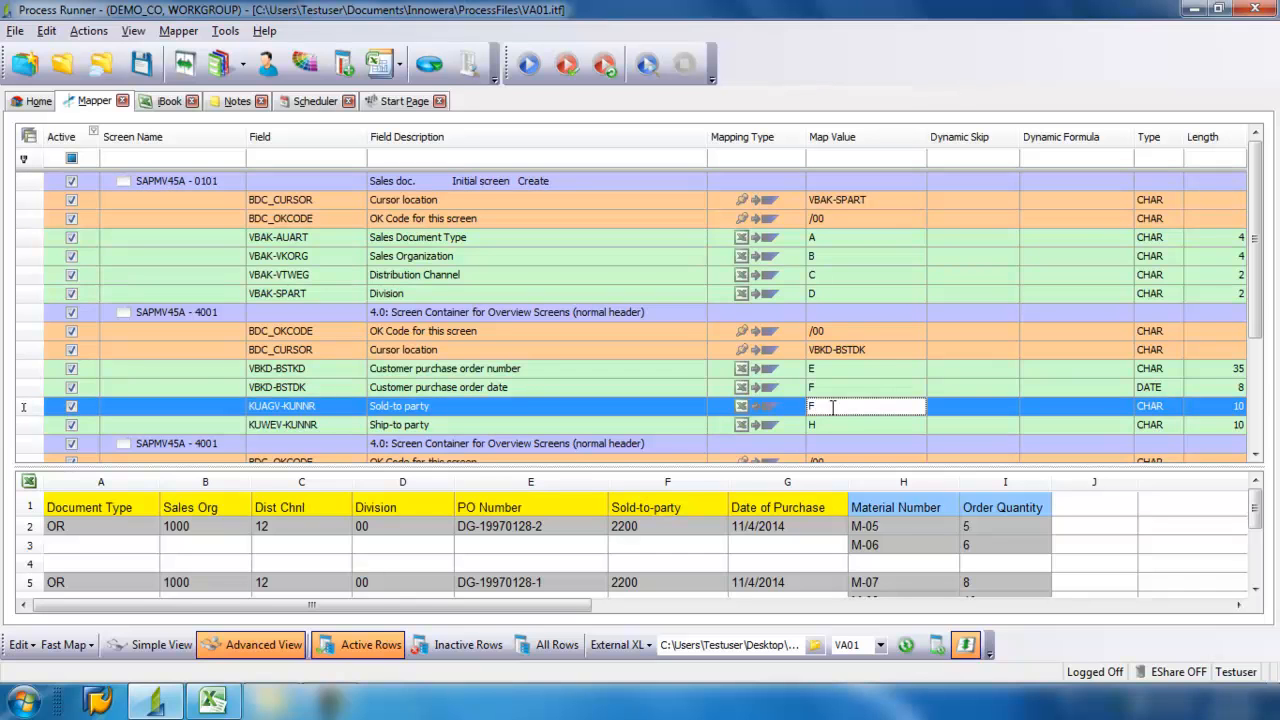
mouse_move(880, 372)
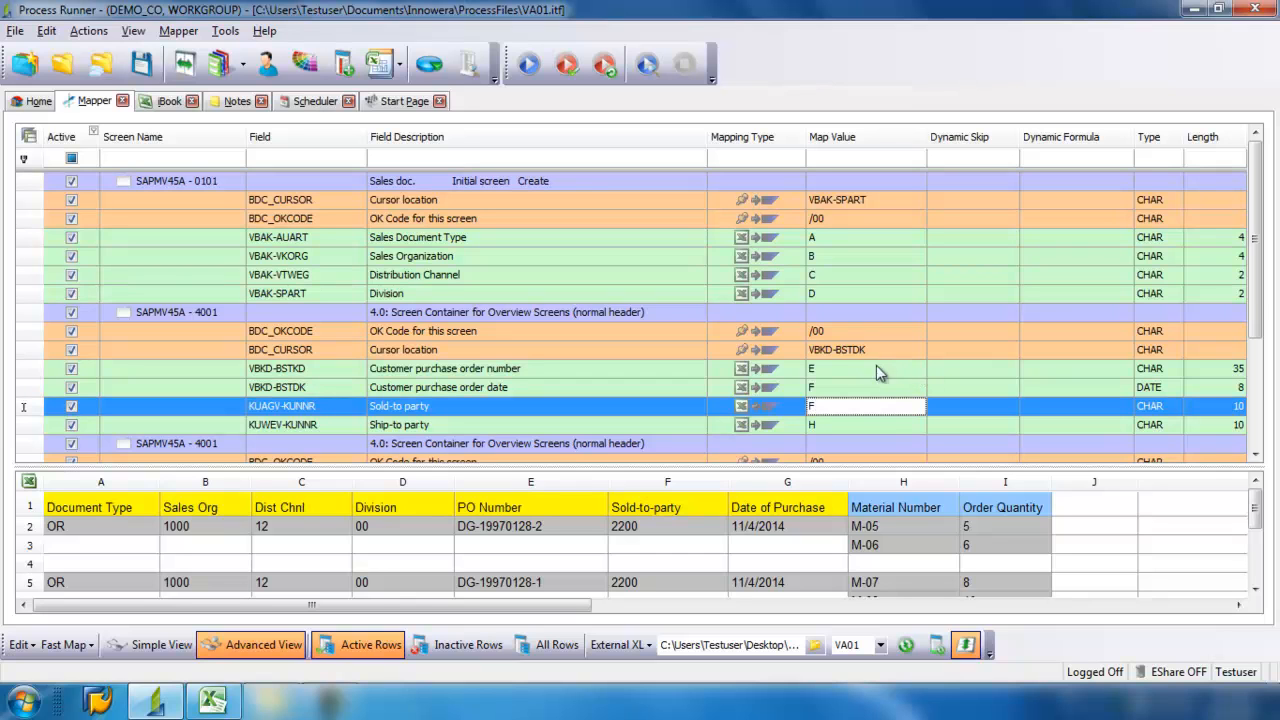
mouse_move(864, 388)
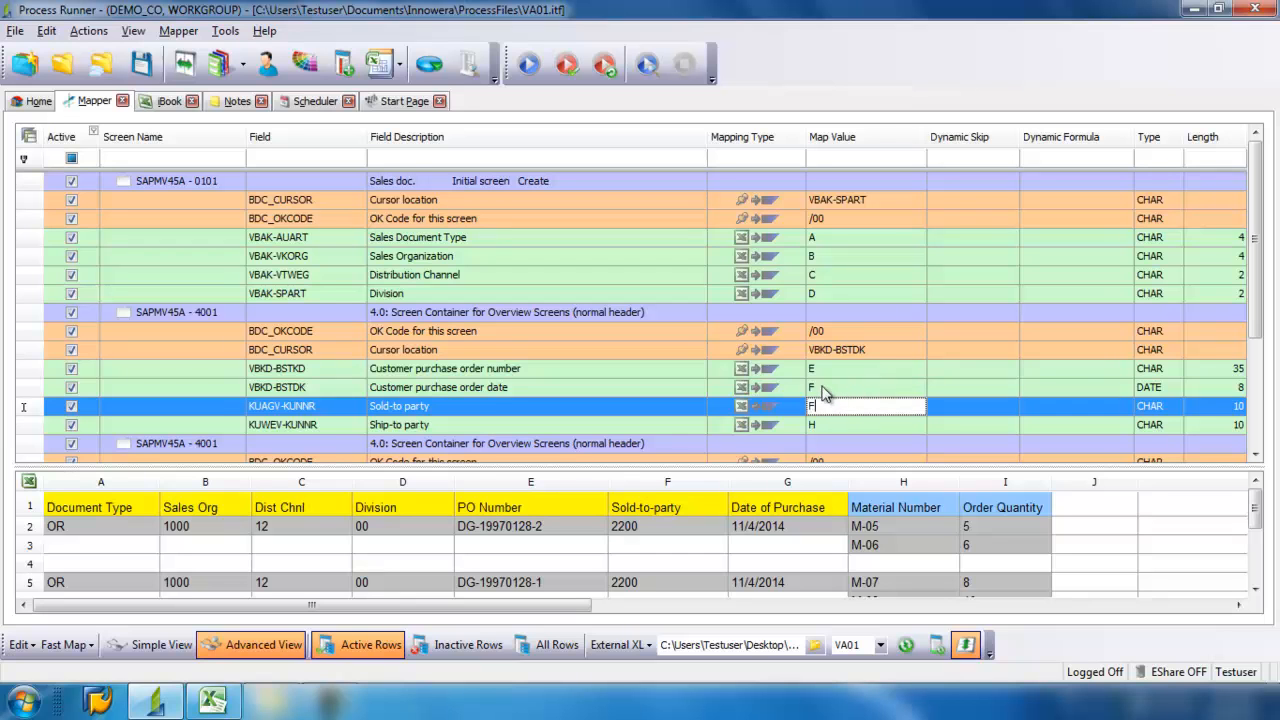
left_click(866, 388)
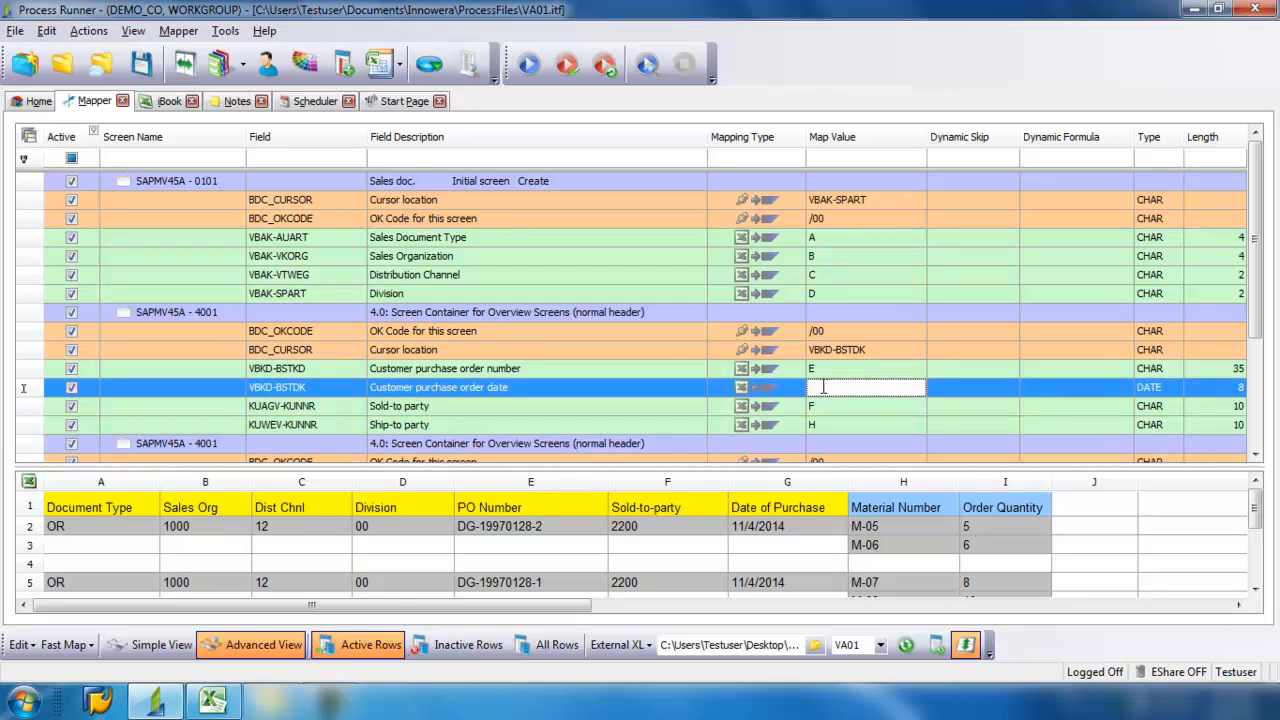
type("G")
left_click(868, 424)
type("F")
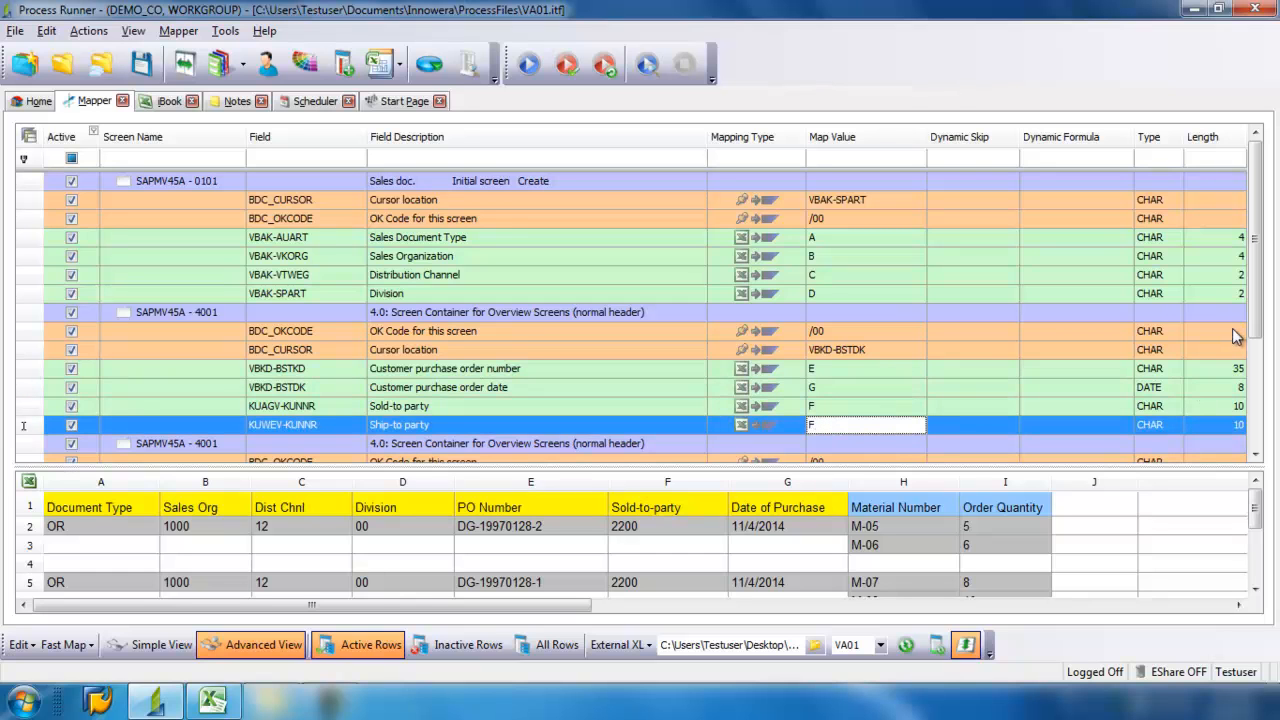
- Remap material number RV45A-MABNR(02) to column H and move to the order quantity mapping
scroll("down", 3)
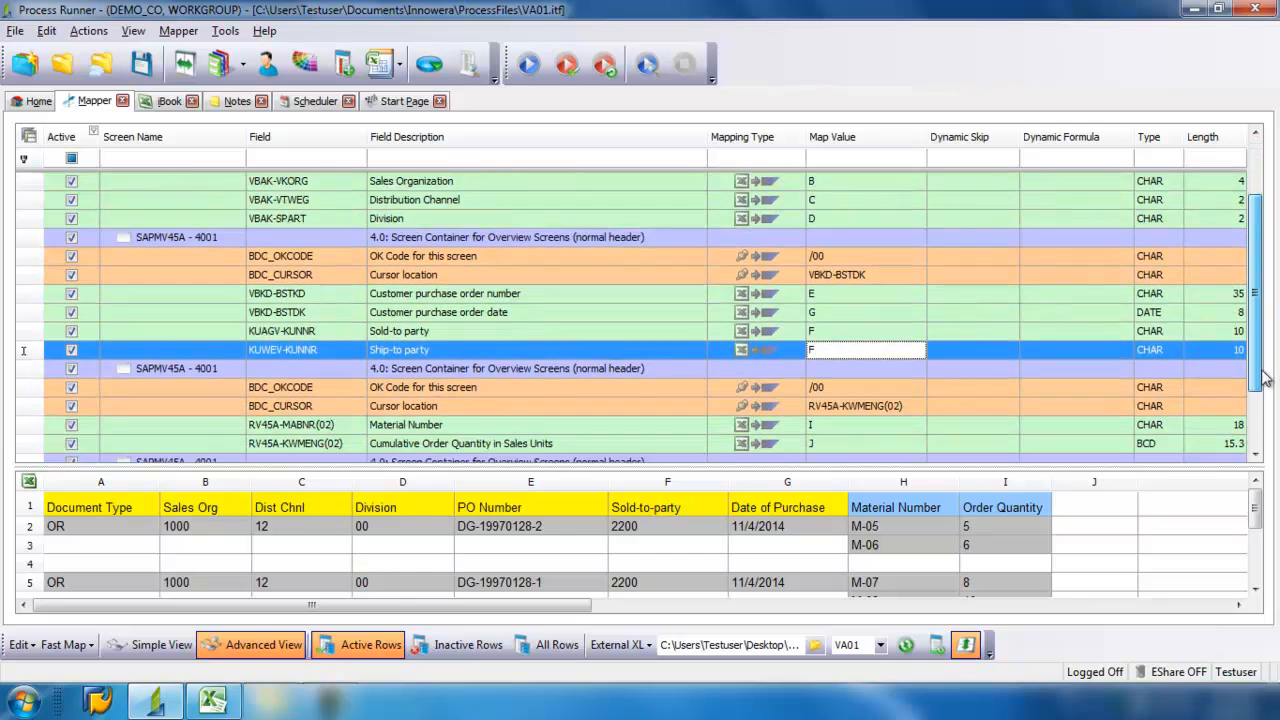
scroll("down", 3)
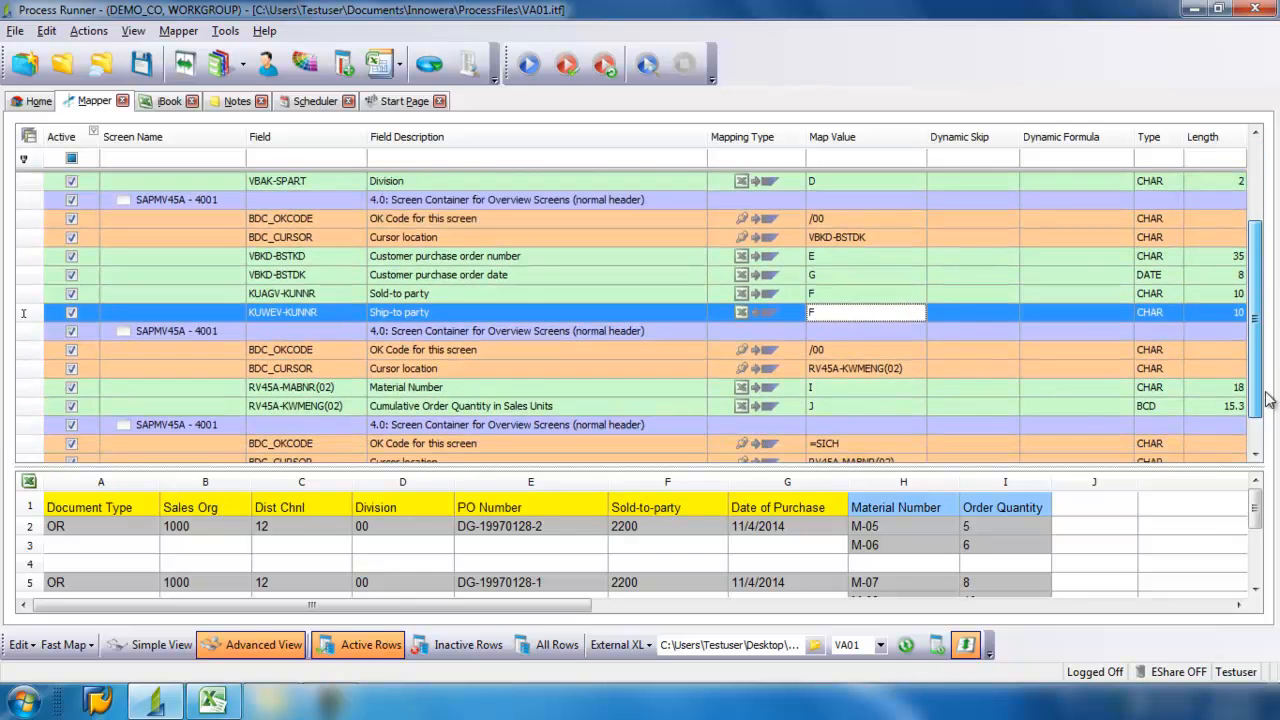
scroll("down", 3)
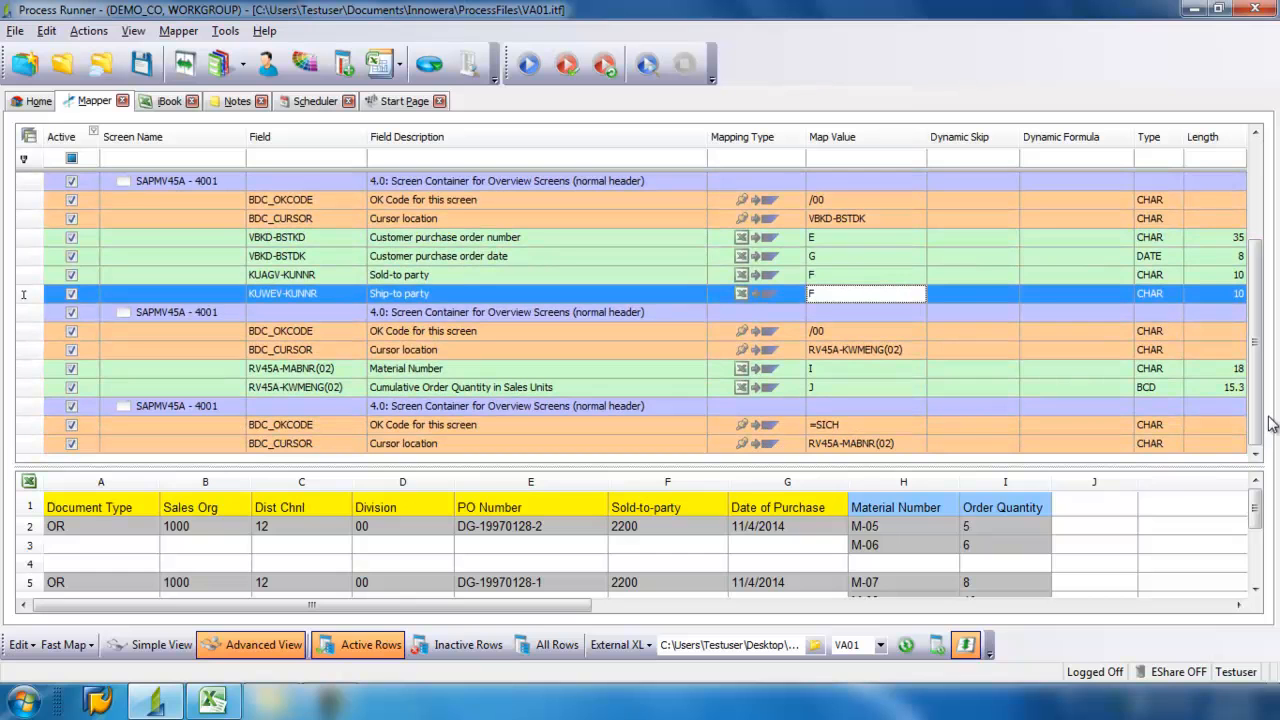
left_click(864, 368)
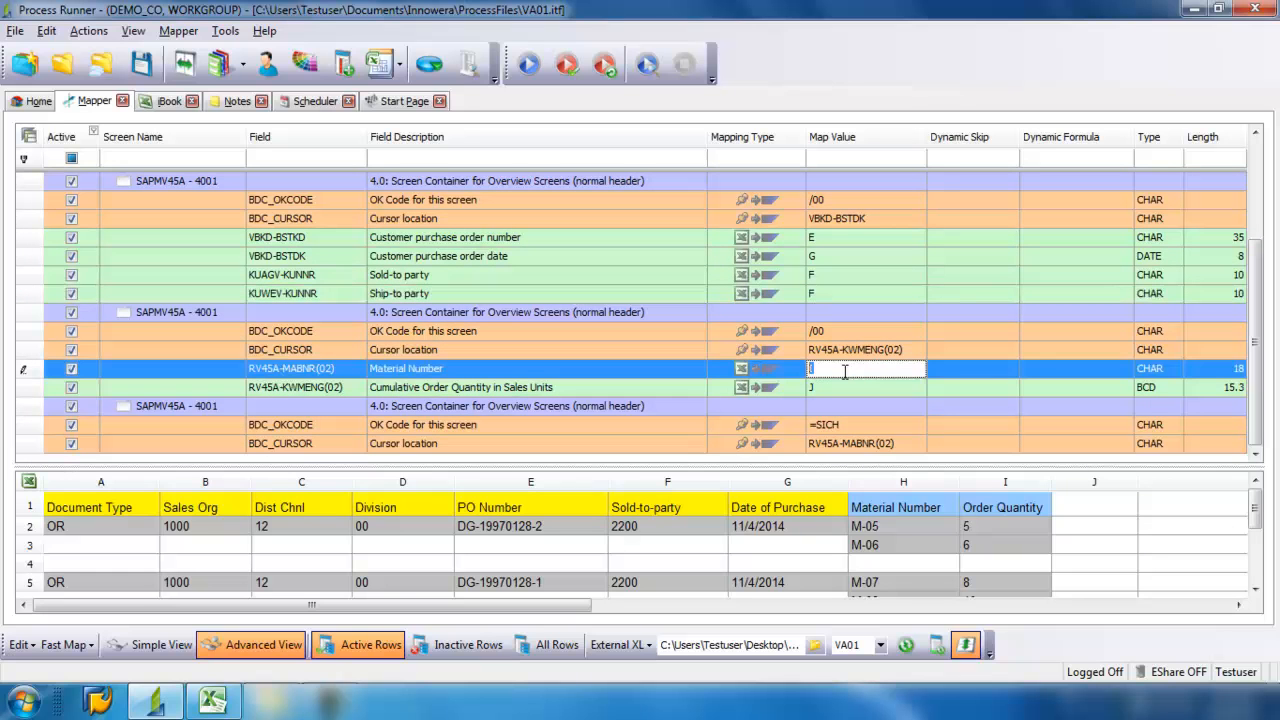
type("H")
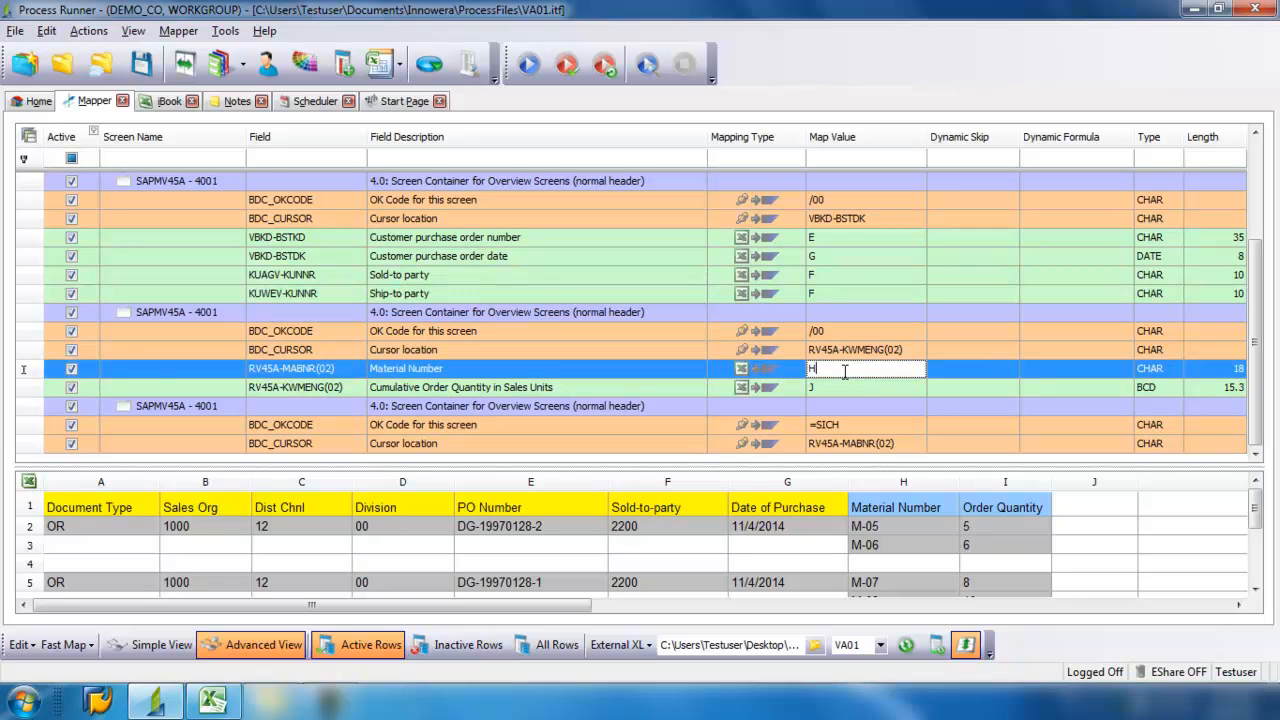
left_click(864, 388)
type("I")
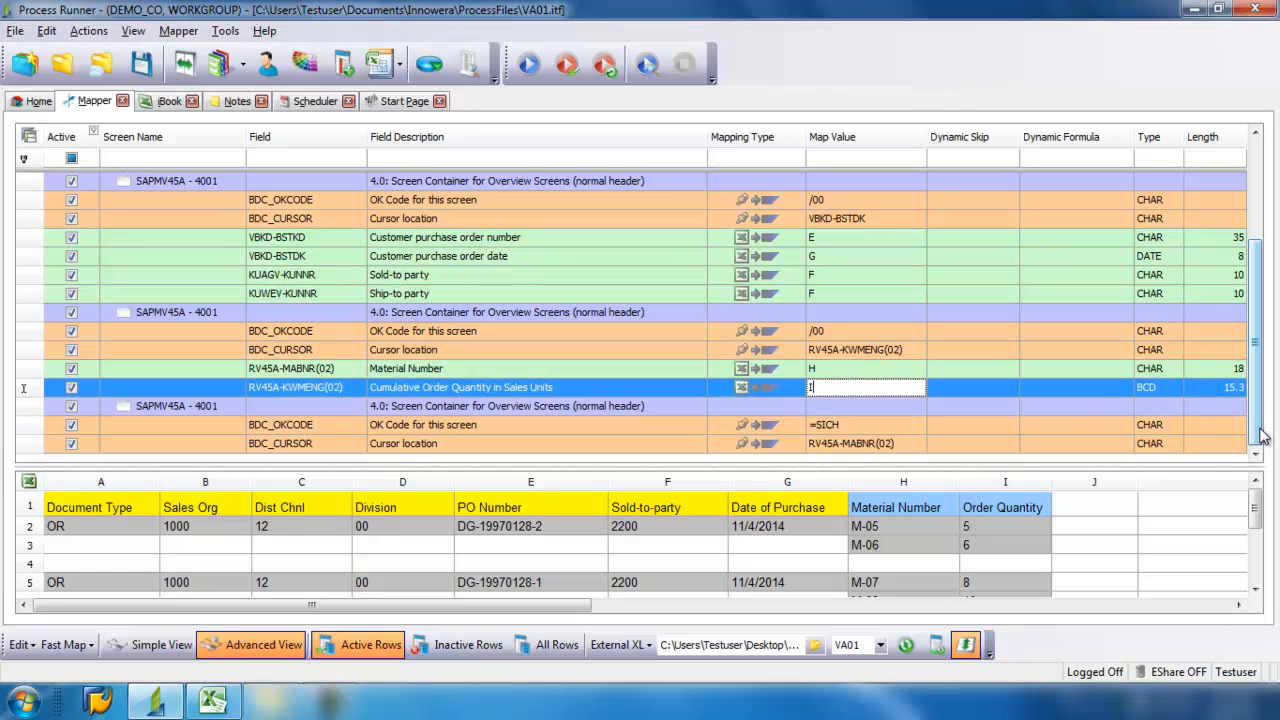
mouse_move(1258, 328)
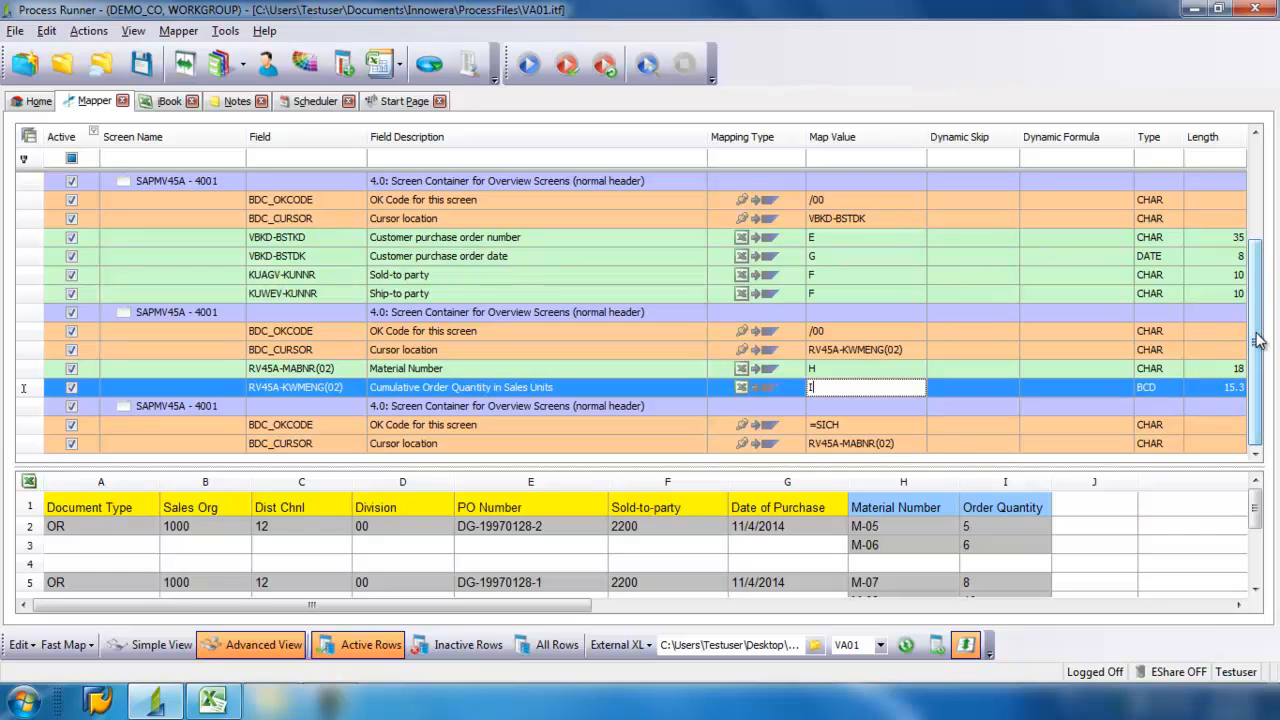
mouse_move(438, 352)
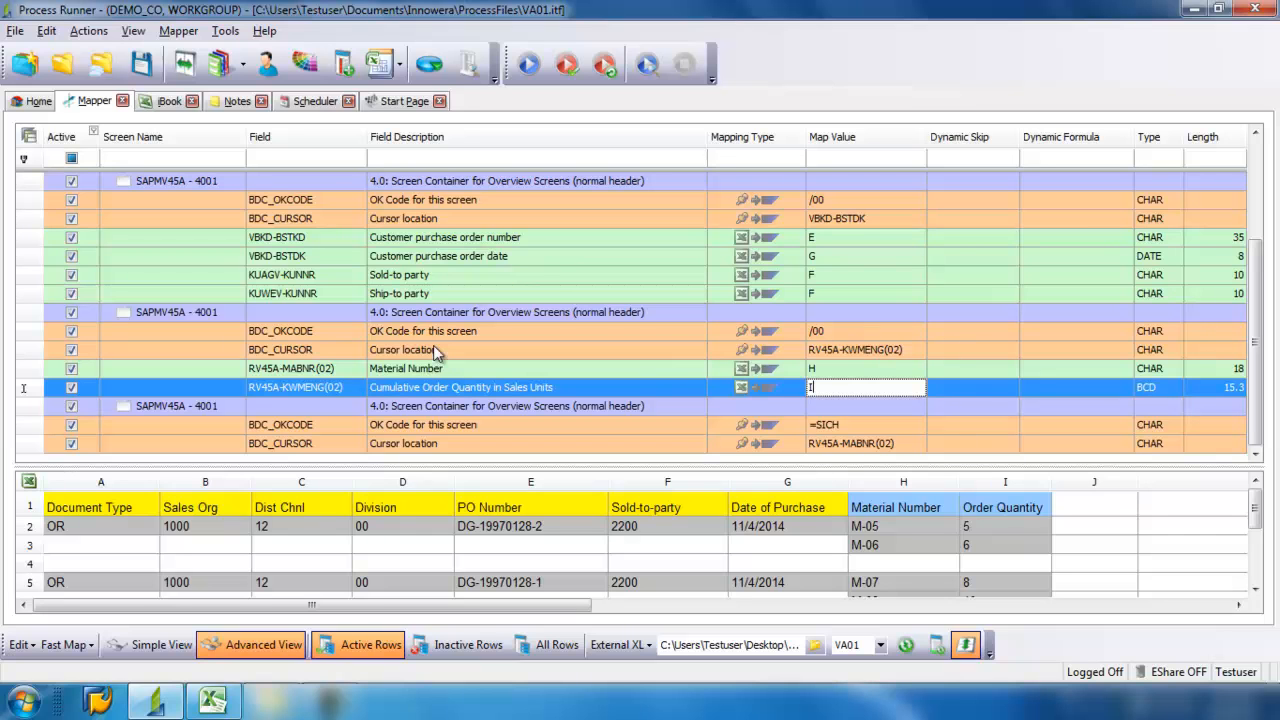
mouse_move(104, 318)
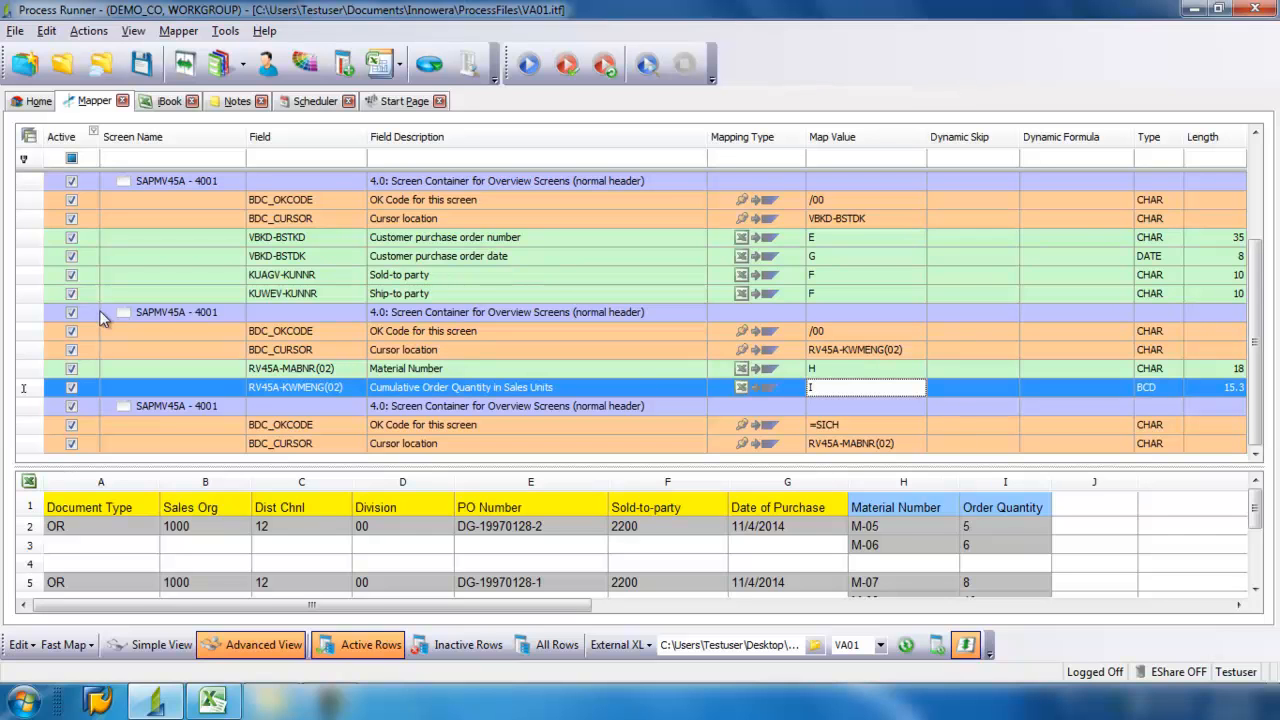
- Insert a Start Loop/End Loop block around the SAPMV45A-4001 item overview screen
left_click(176, 312)
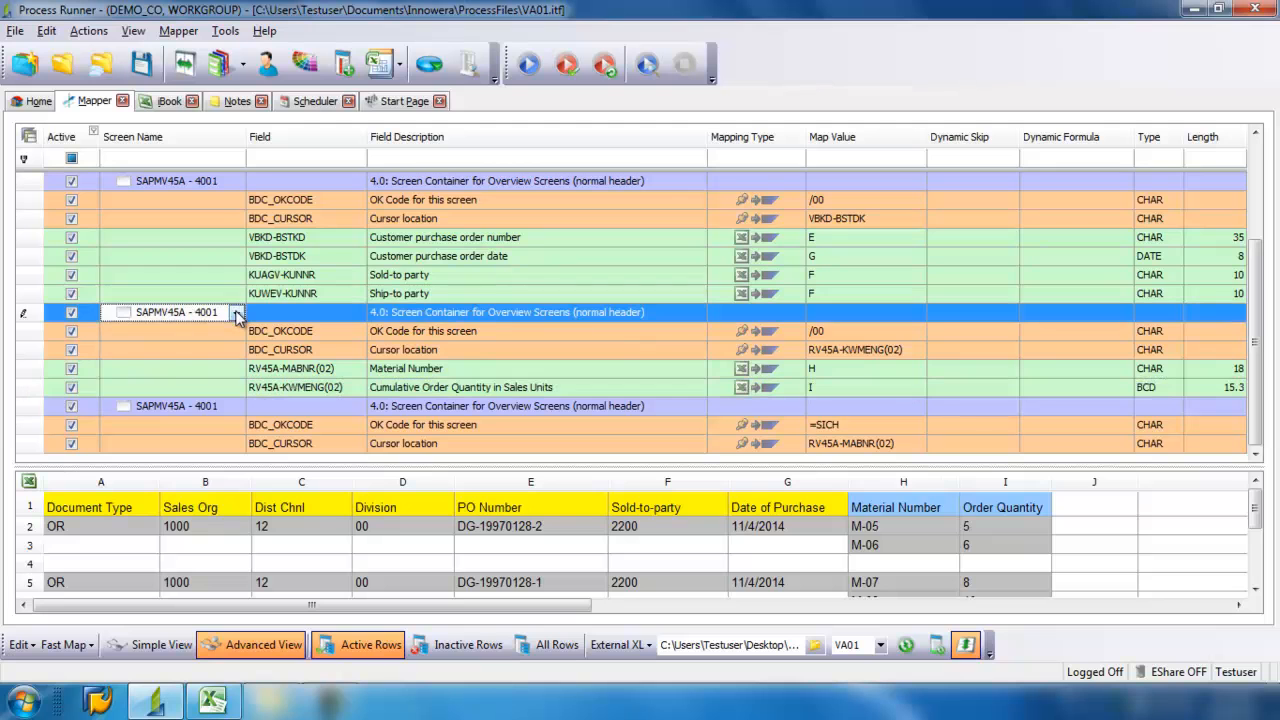
left_click(236, 312)
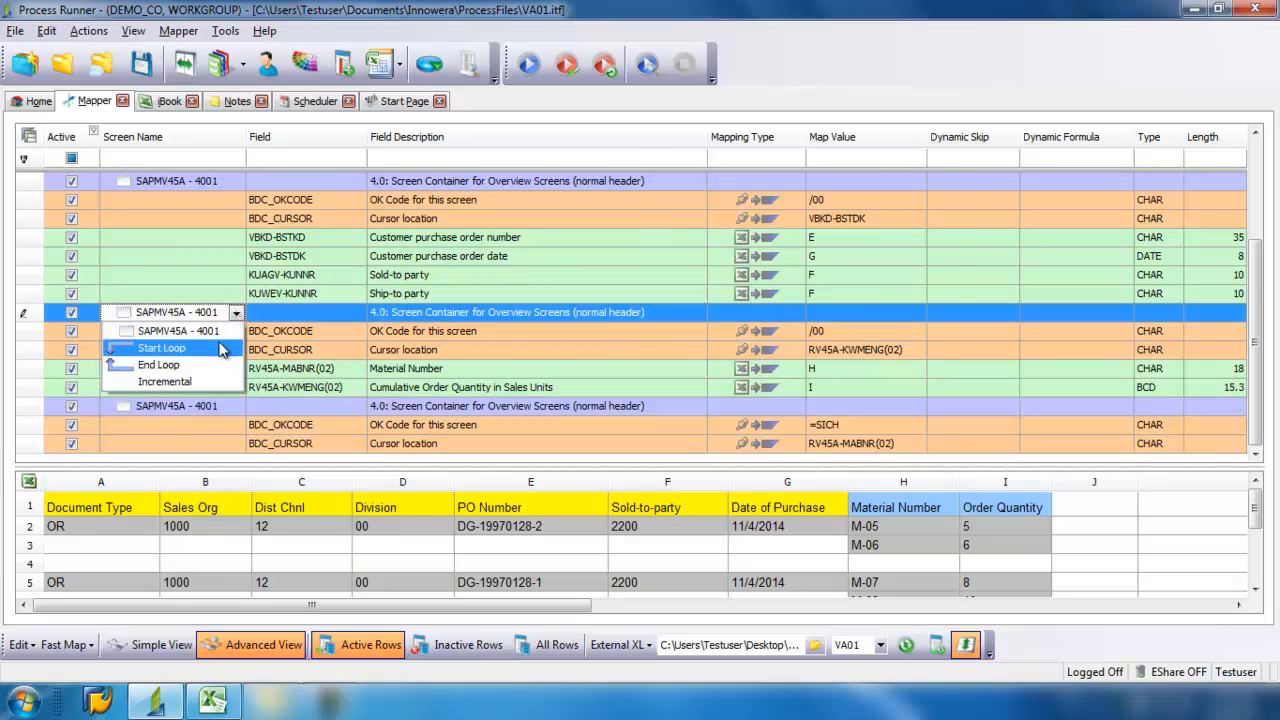
left_click(160, 348)
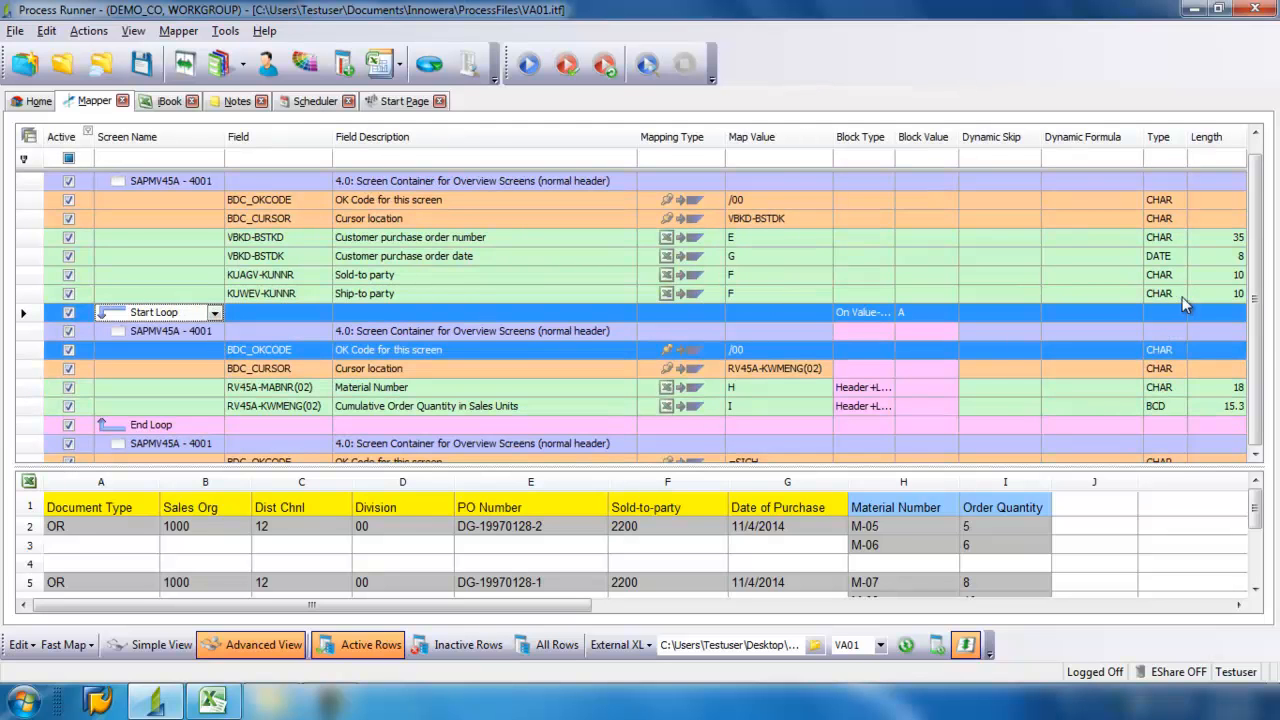
scroll("down", 3)
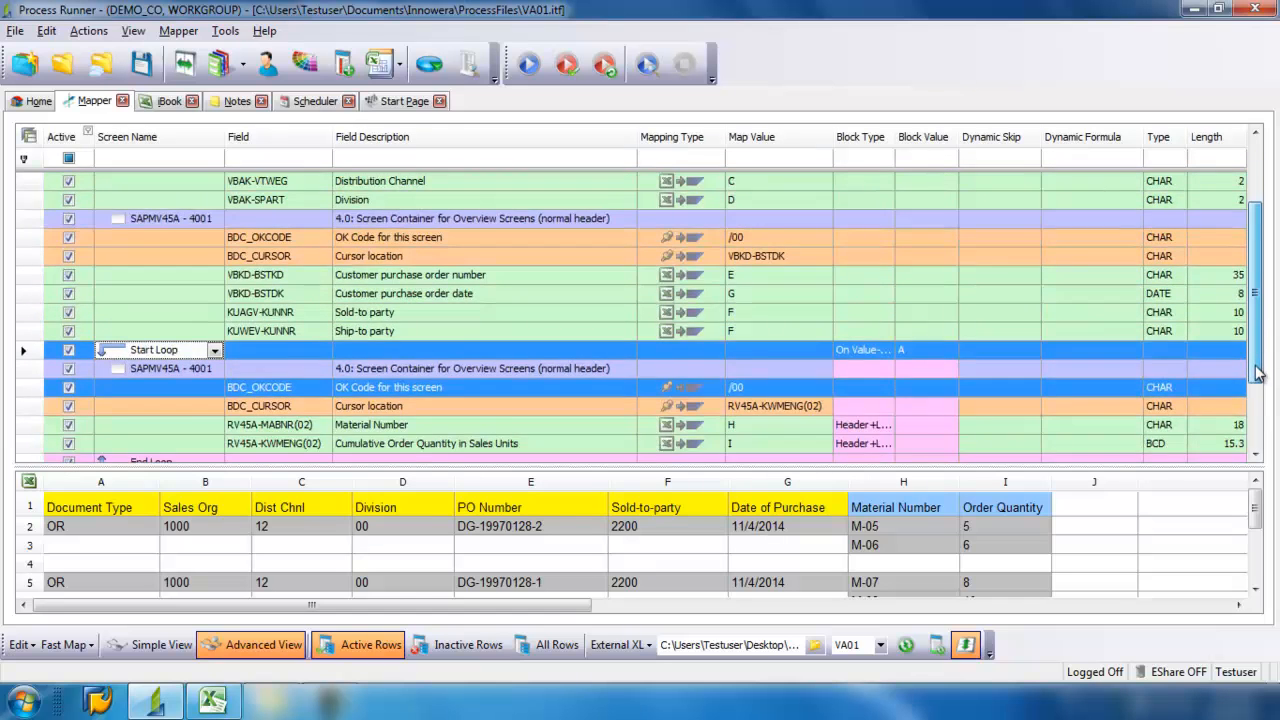
scroll("down", 3)
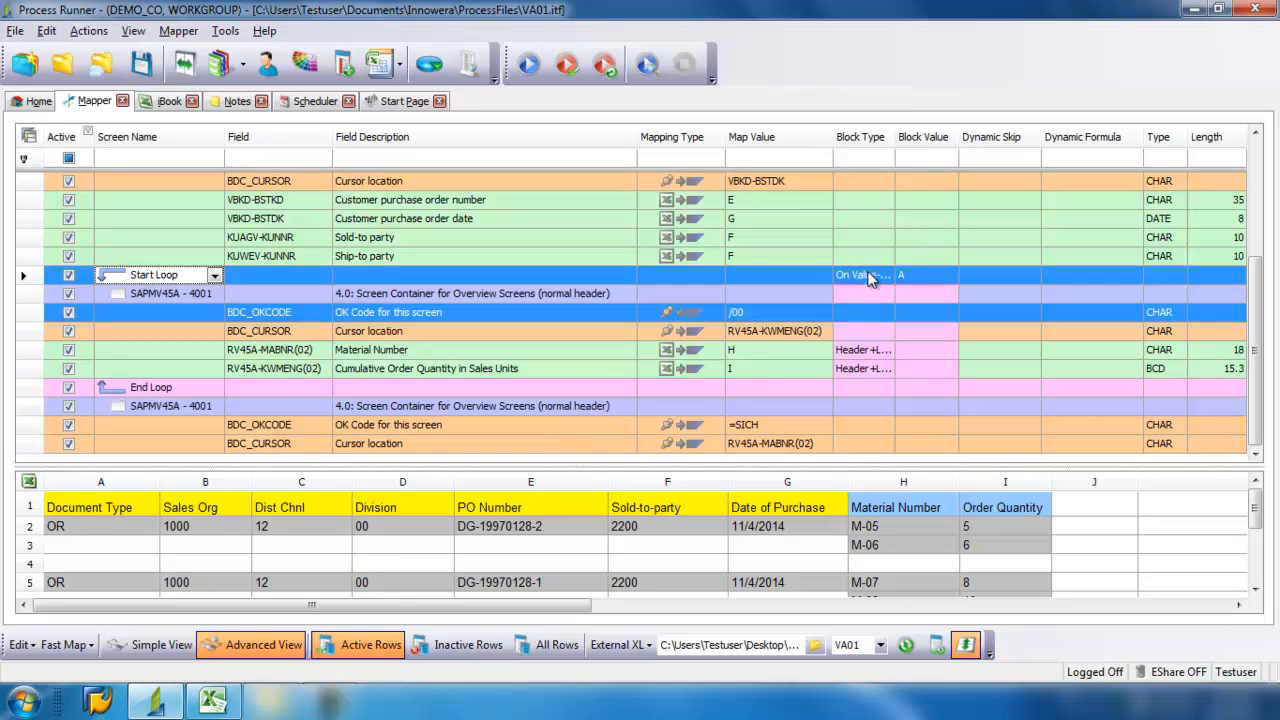
- Set the loop to repeat on blank cell in column H, the material column
left_click(884, 276)
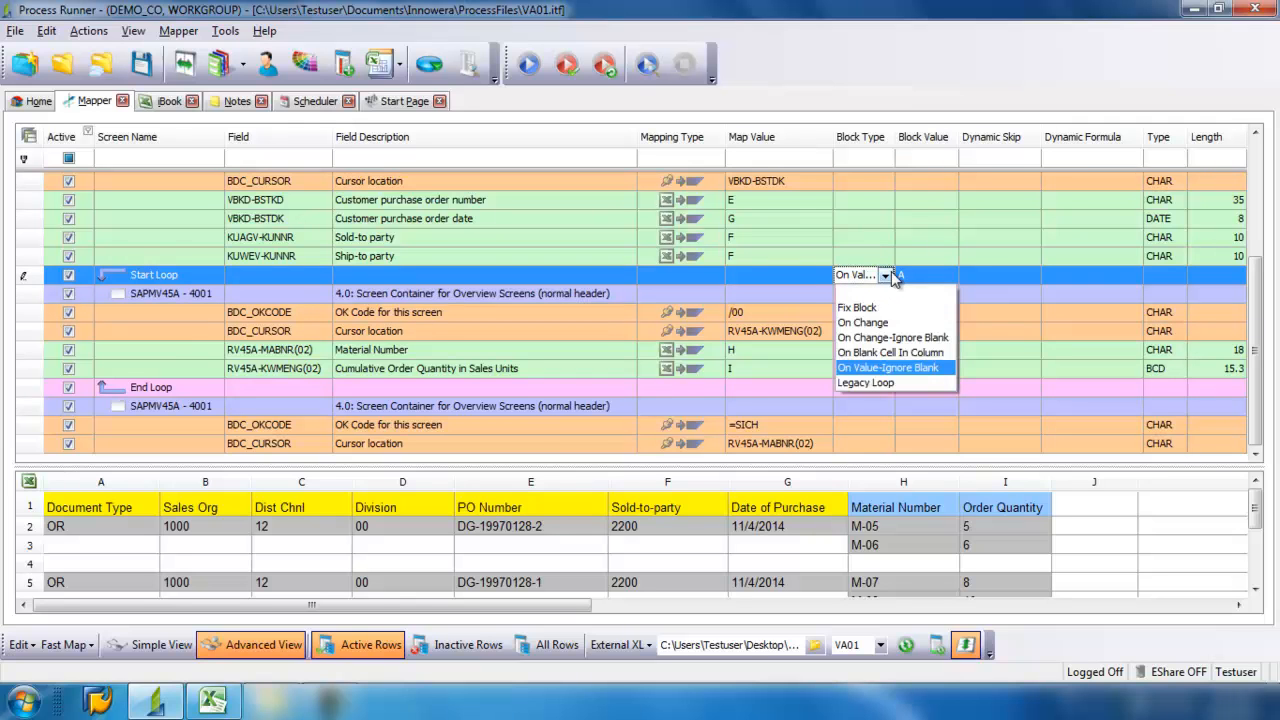
mouse_move(892, 336)
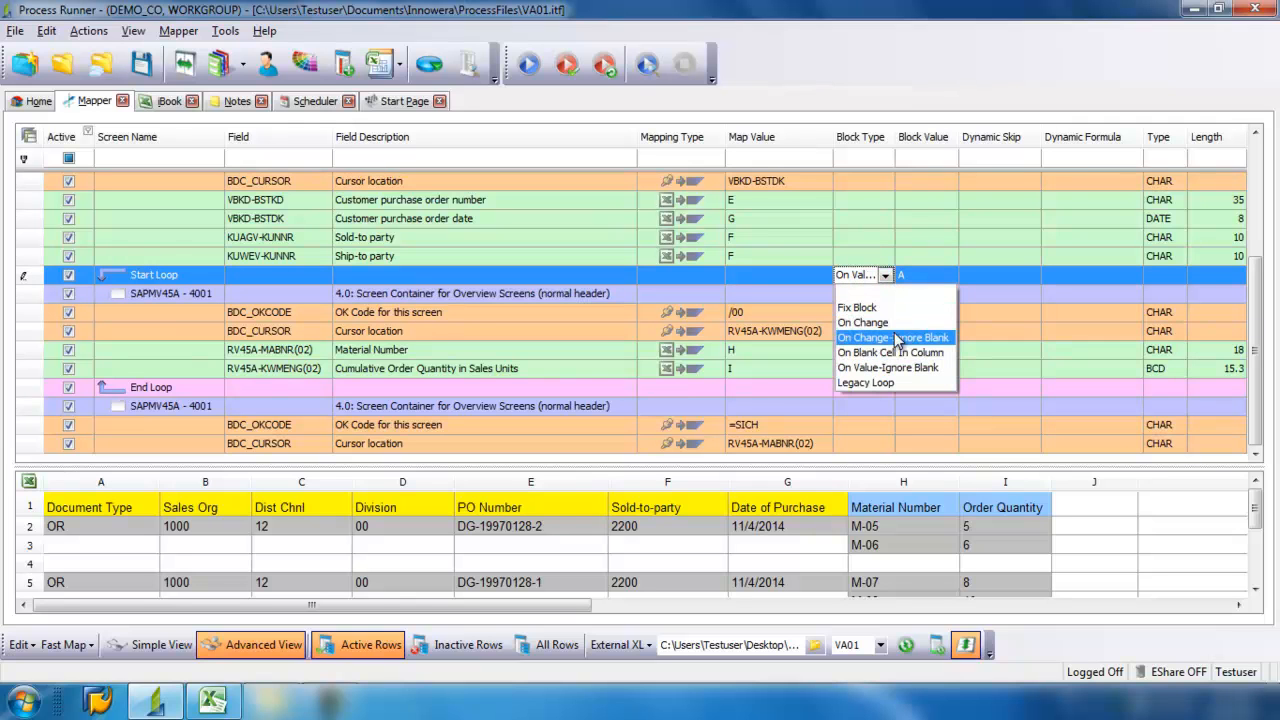
mouse_move(896, 352)
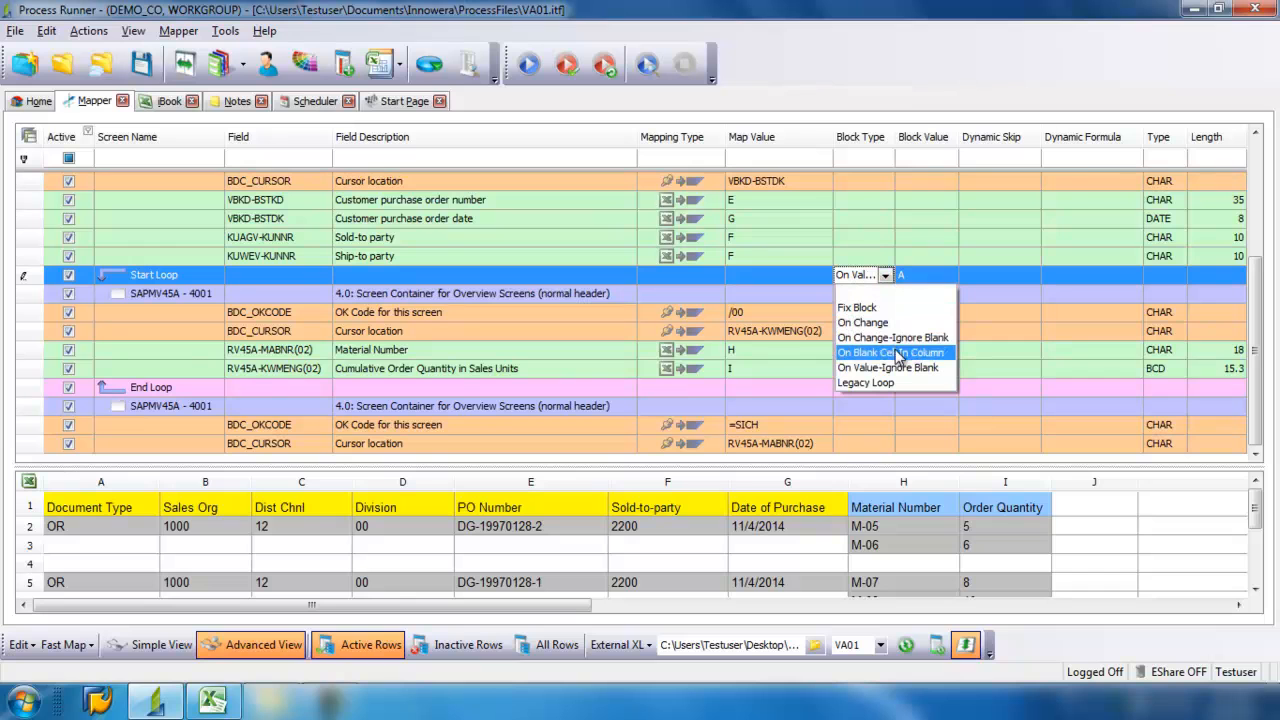
left_click(890, 352)
type("H")
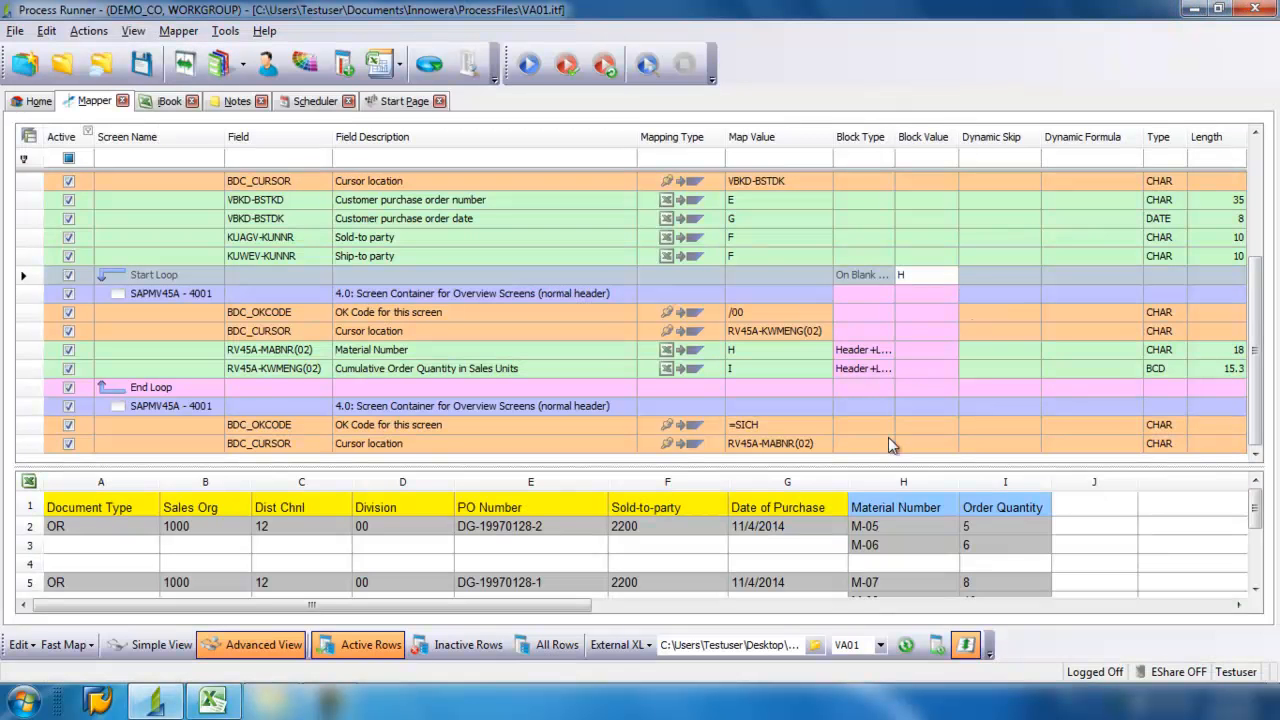
mouse_move(886, 280)
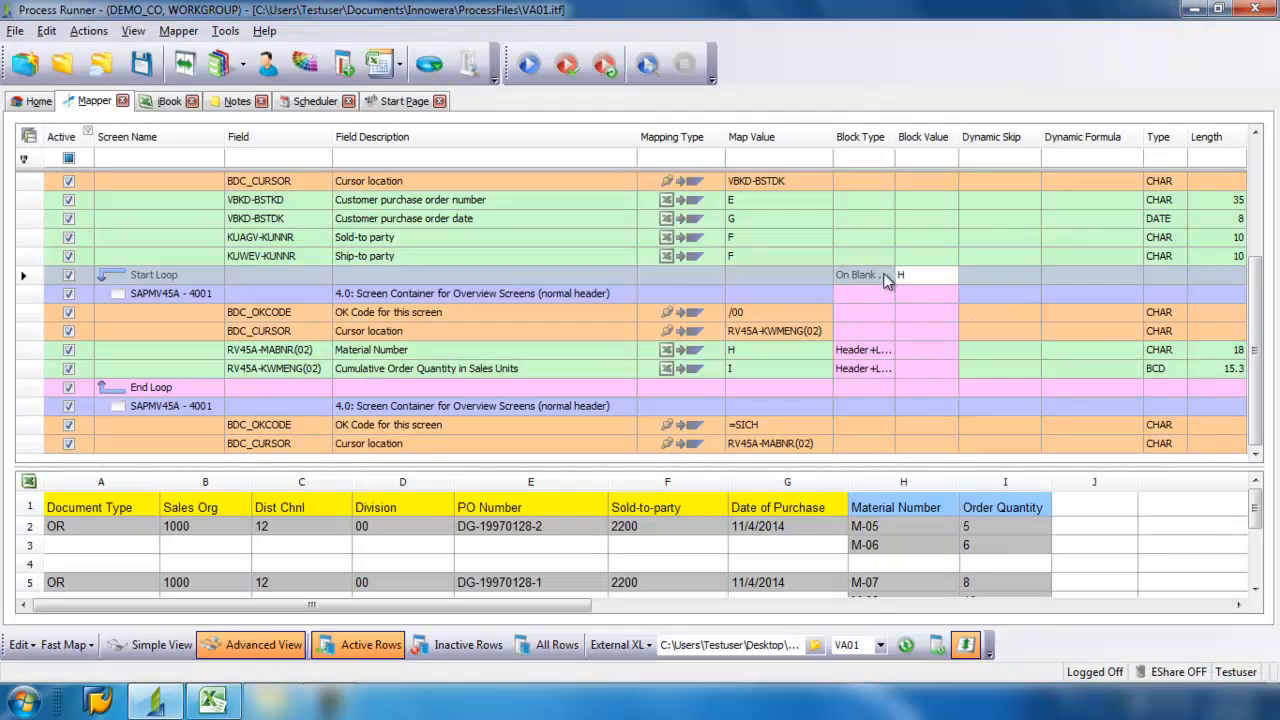
left_click(884, 276)
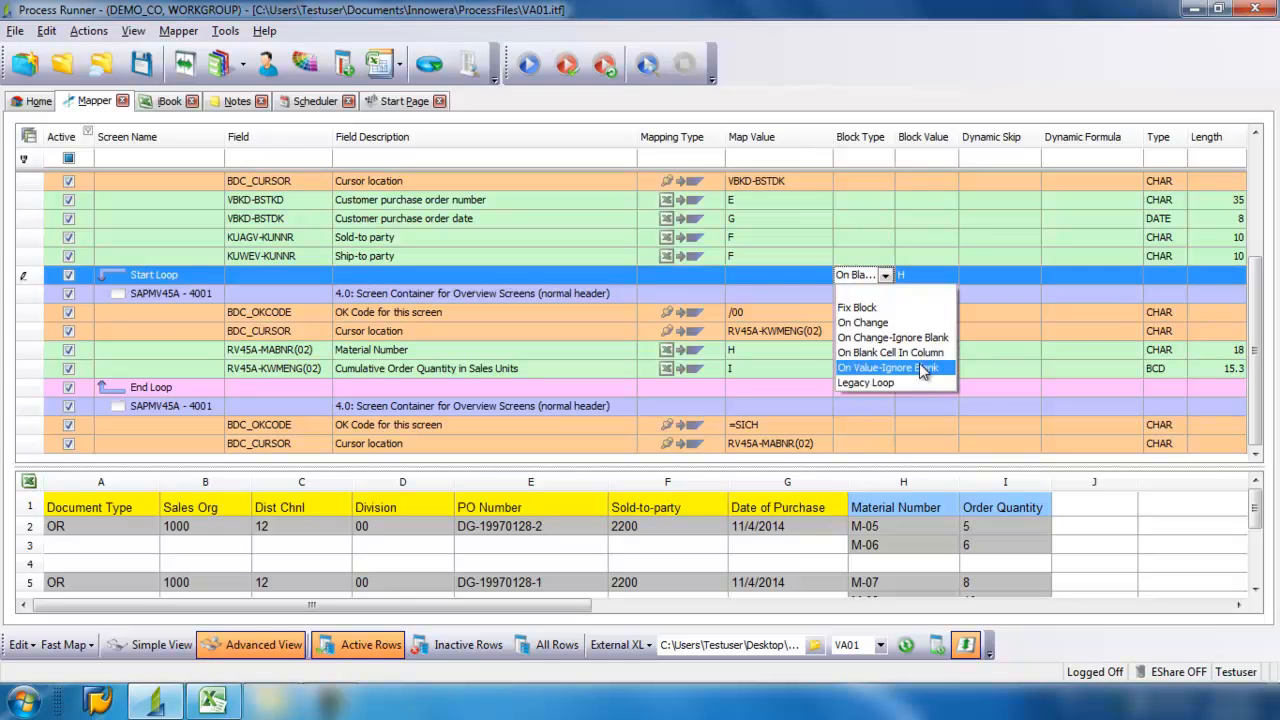
mouse_move(890, 352)
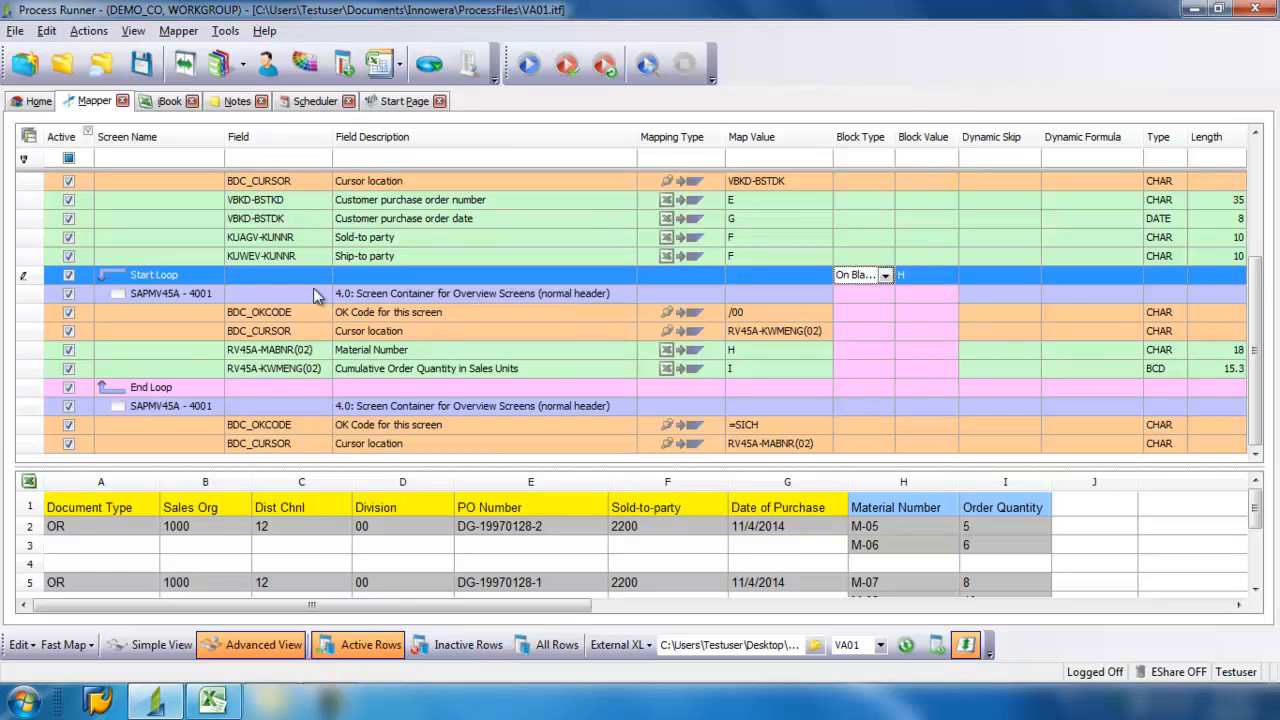
left_click(32, 100)
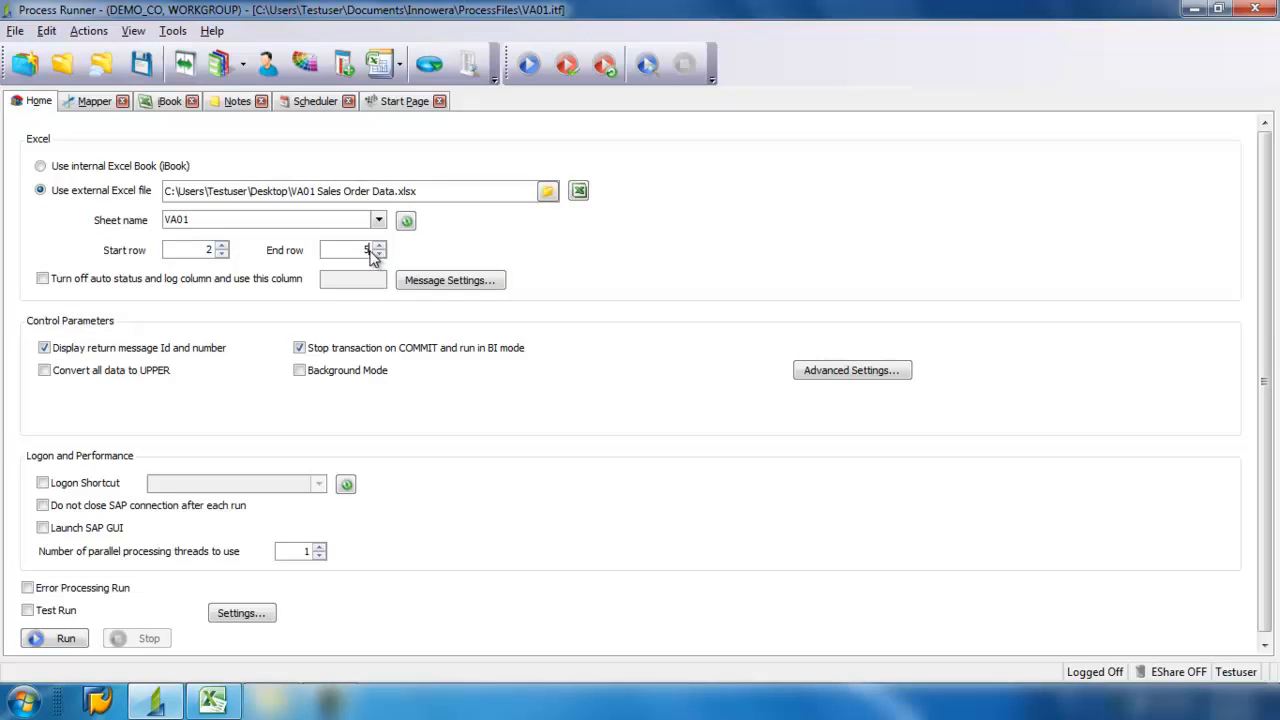
- Run the VA01 script over rows 2 to 50 and confirm the SAP logon
type("0")
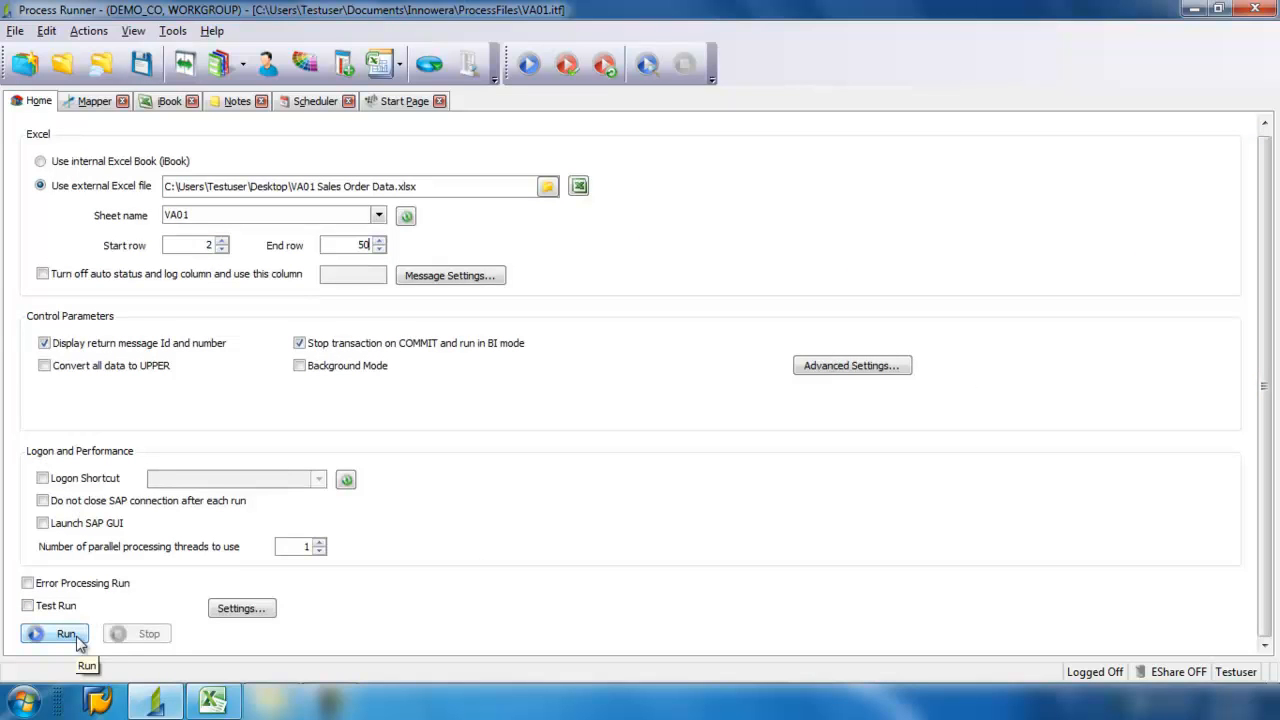
left_click(54, 632)
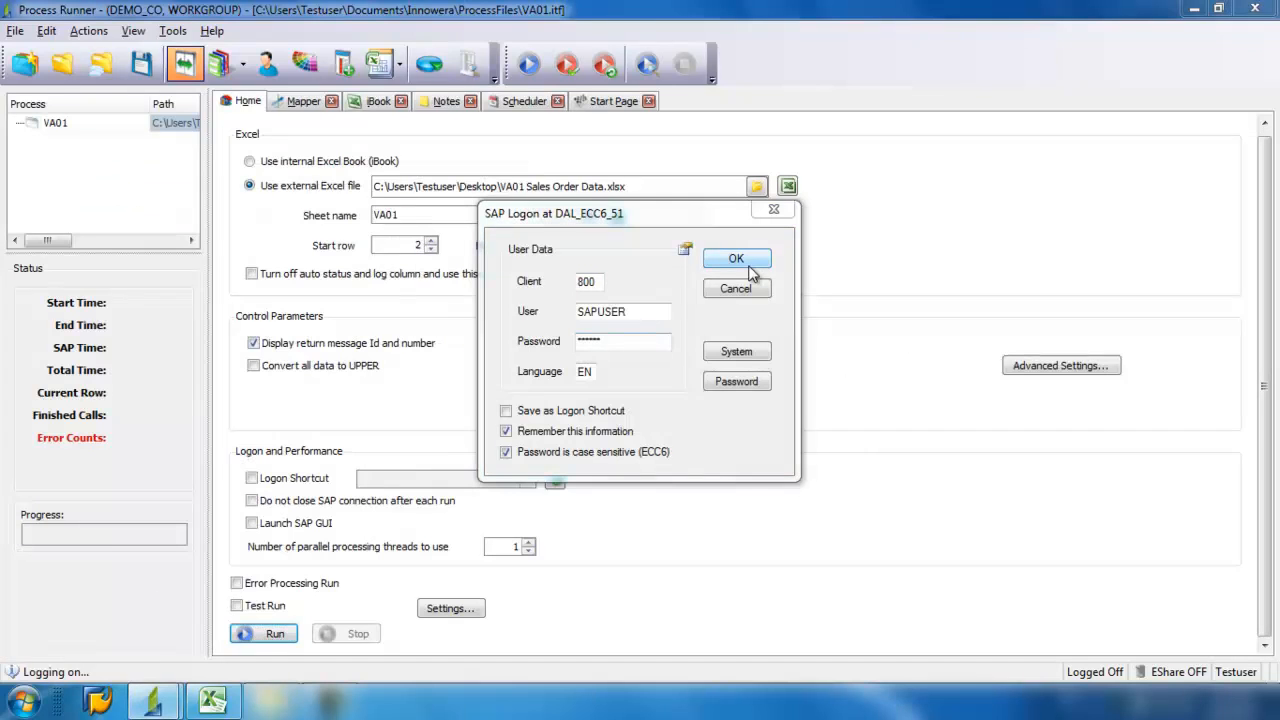
left_click(736, 258)
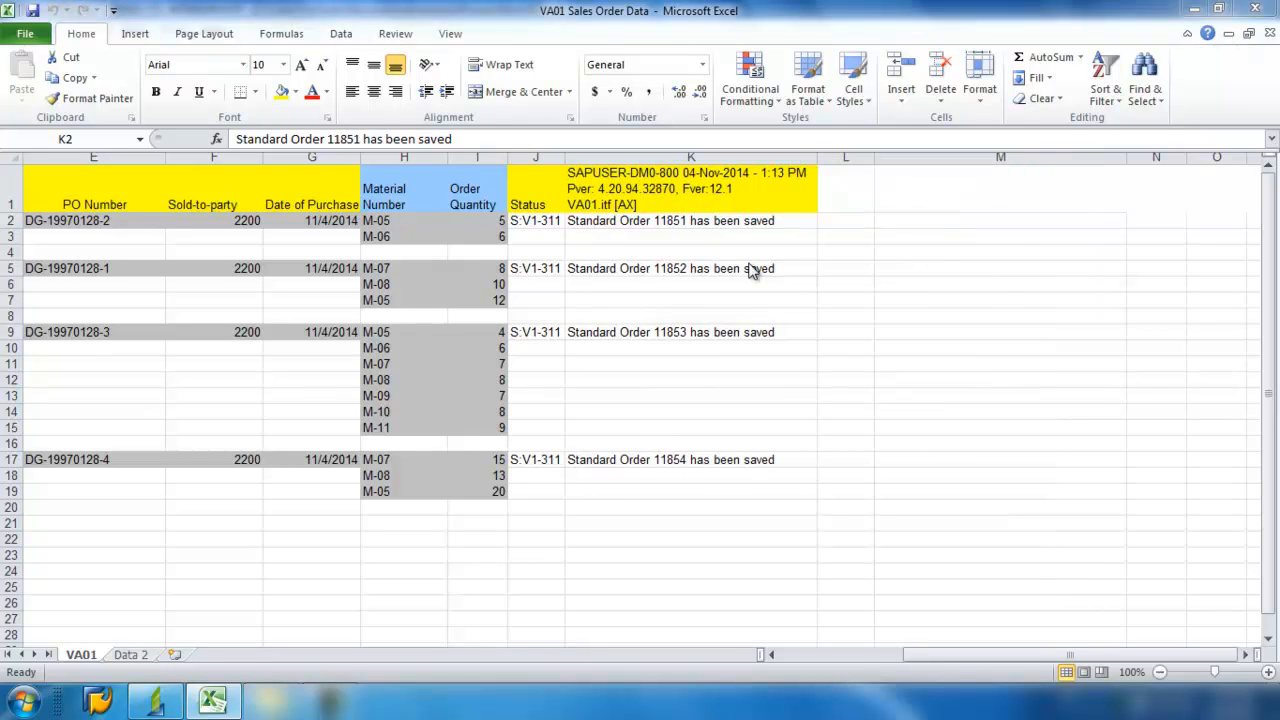
mouse_move(658, 344)
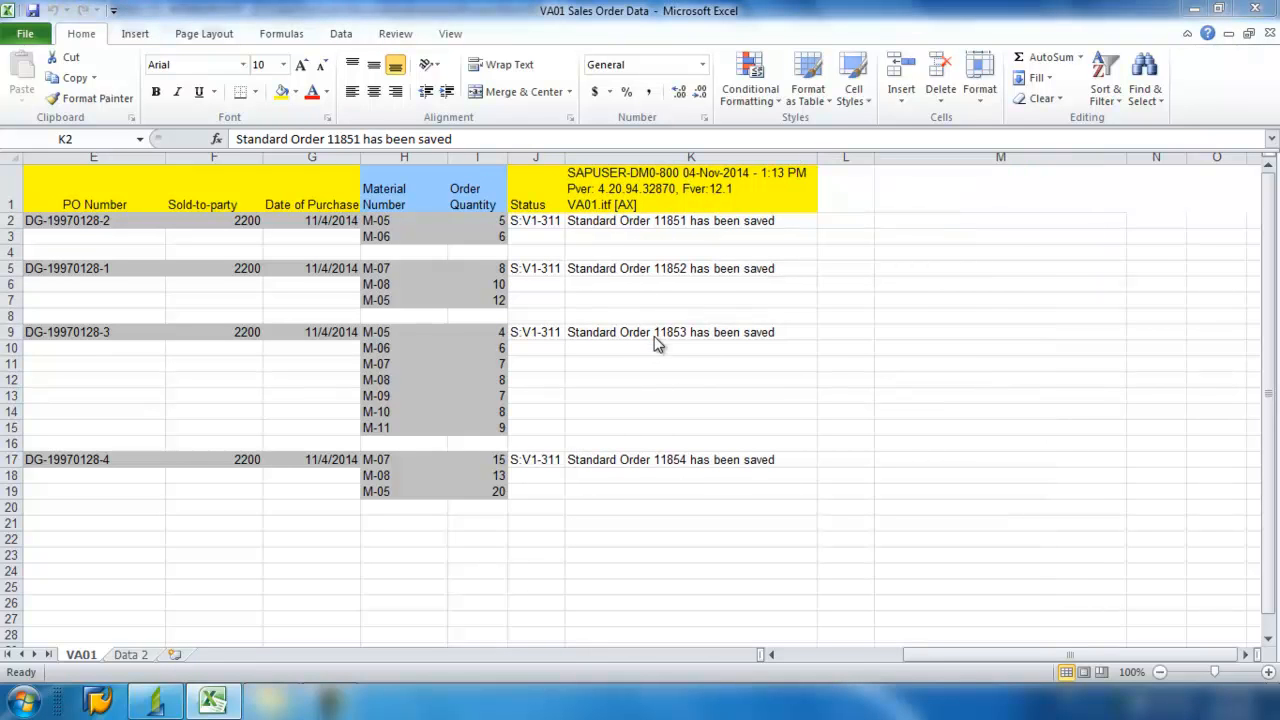
mouse_move(484, 376)
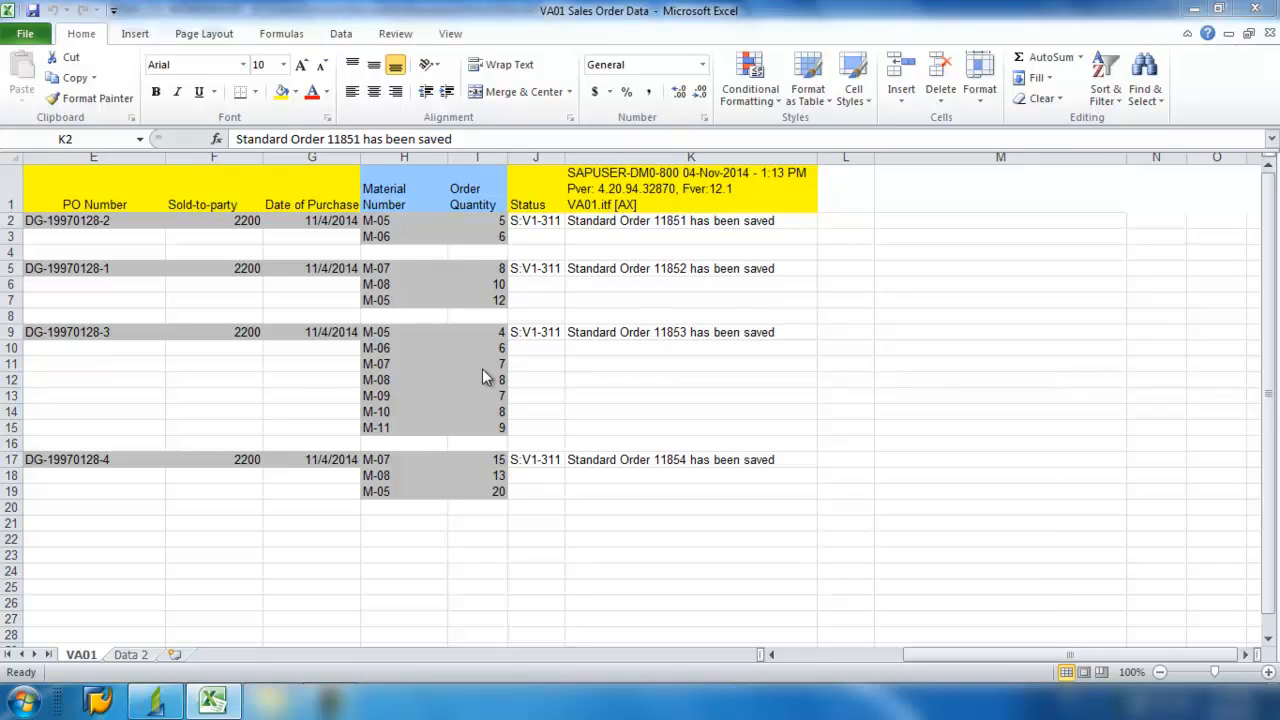
mouse_move(590, 364)
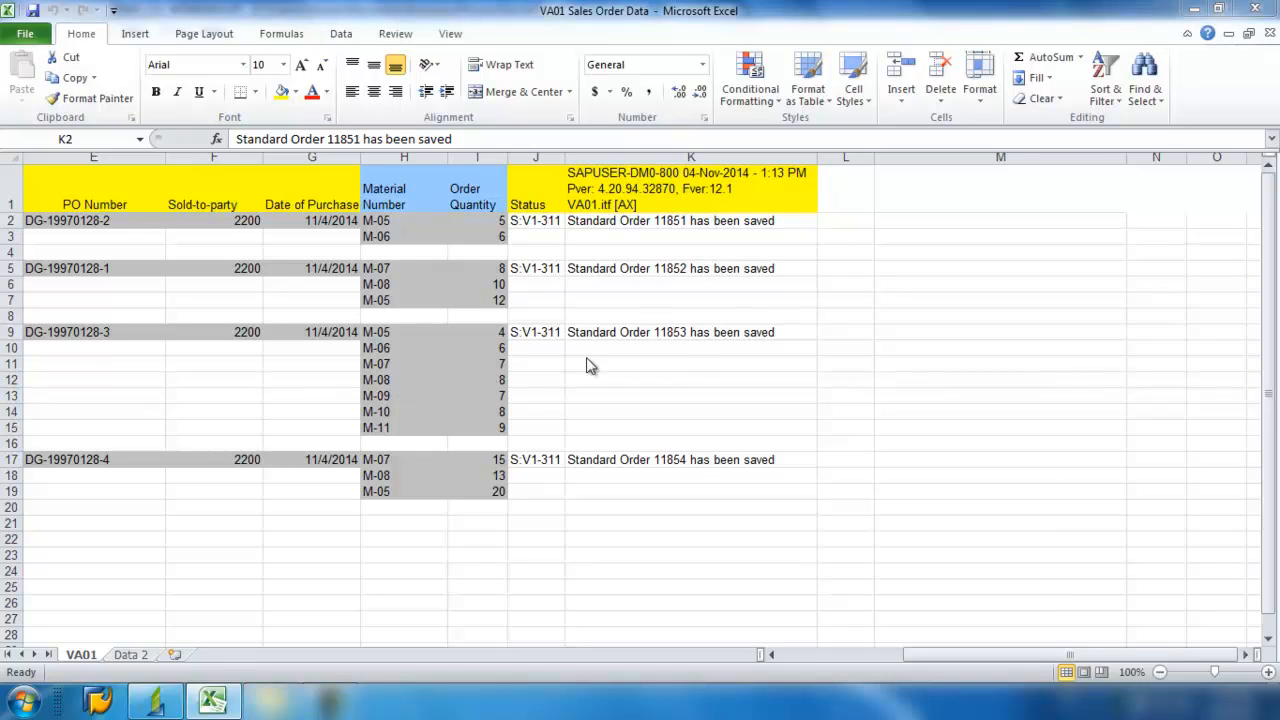
mouse_move(310, 542)
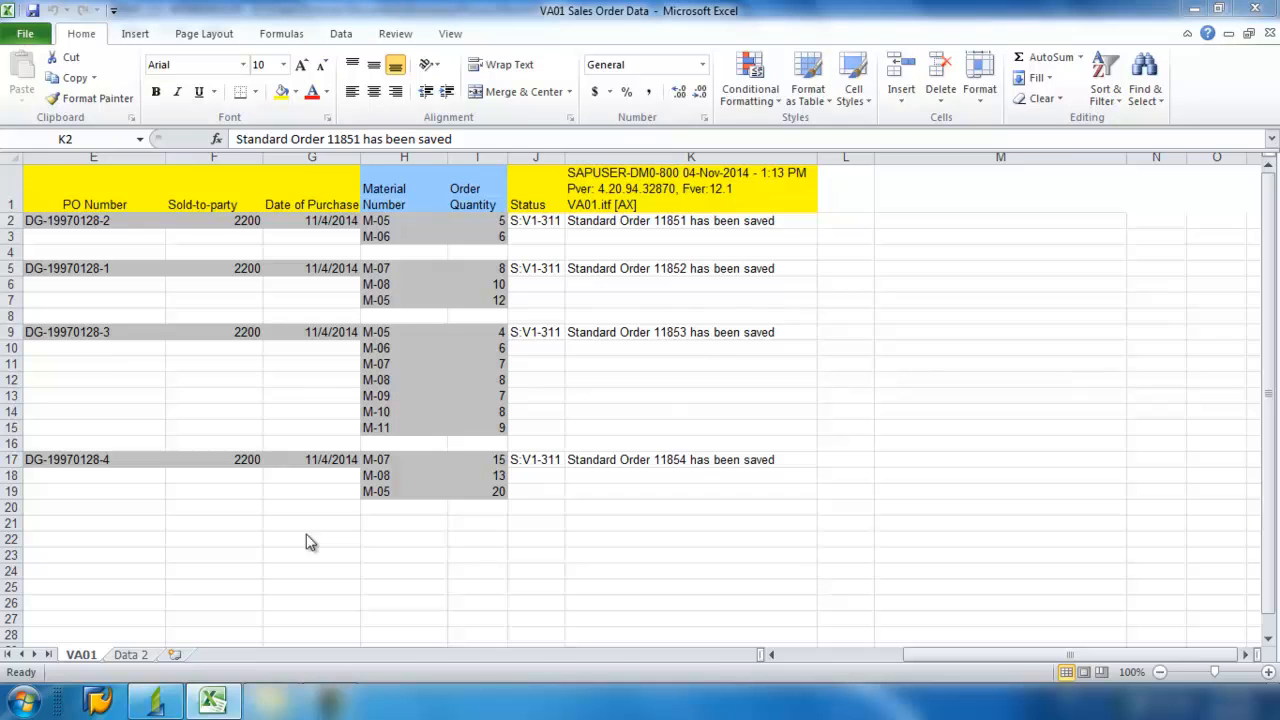
mouse_move(136, 700)
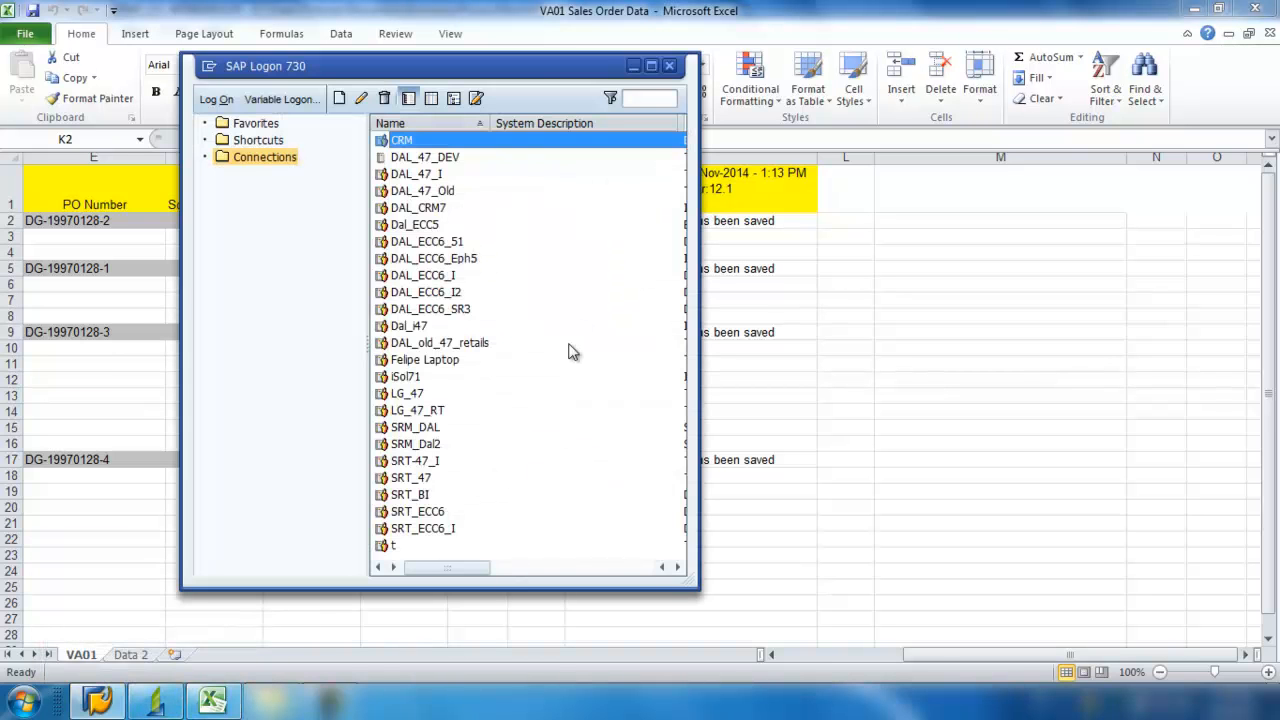
mouse_move(510, 264)
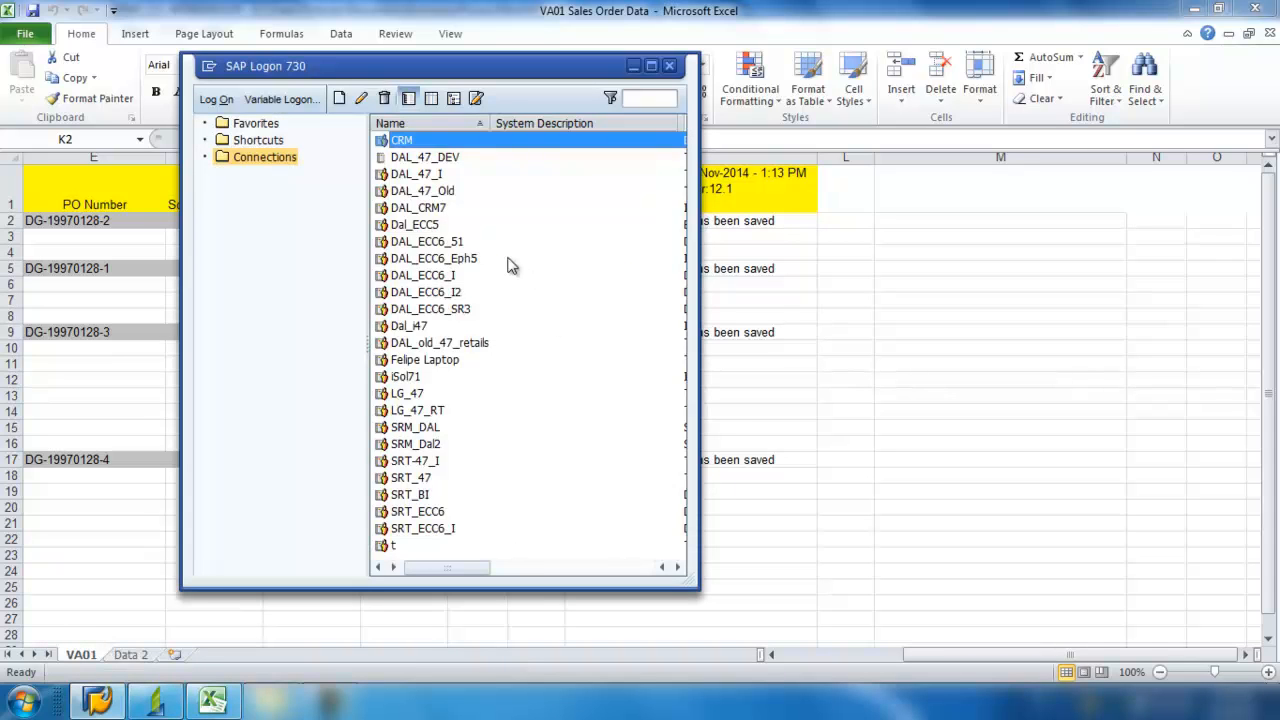
- Log on to the DAL_ECC6_S1 system with the suggested SAP user credentials
left_click(426, 240)
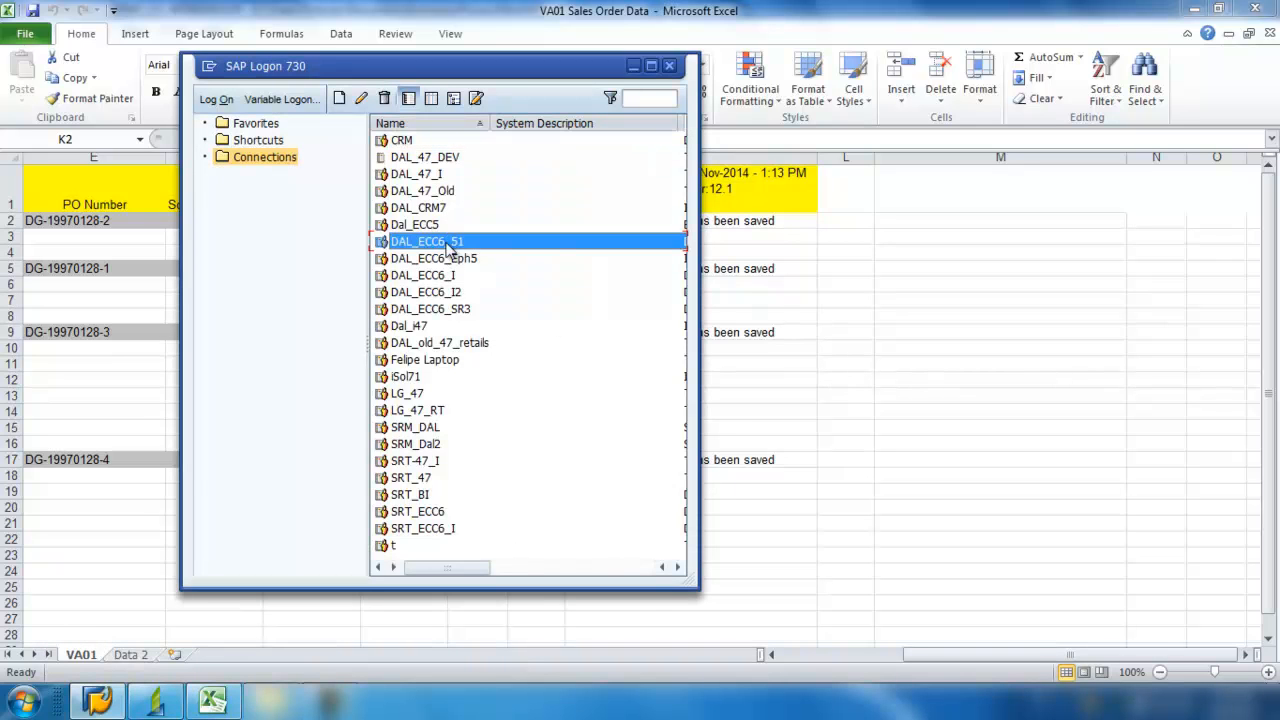
double_click(426, 240)
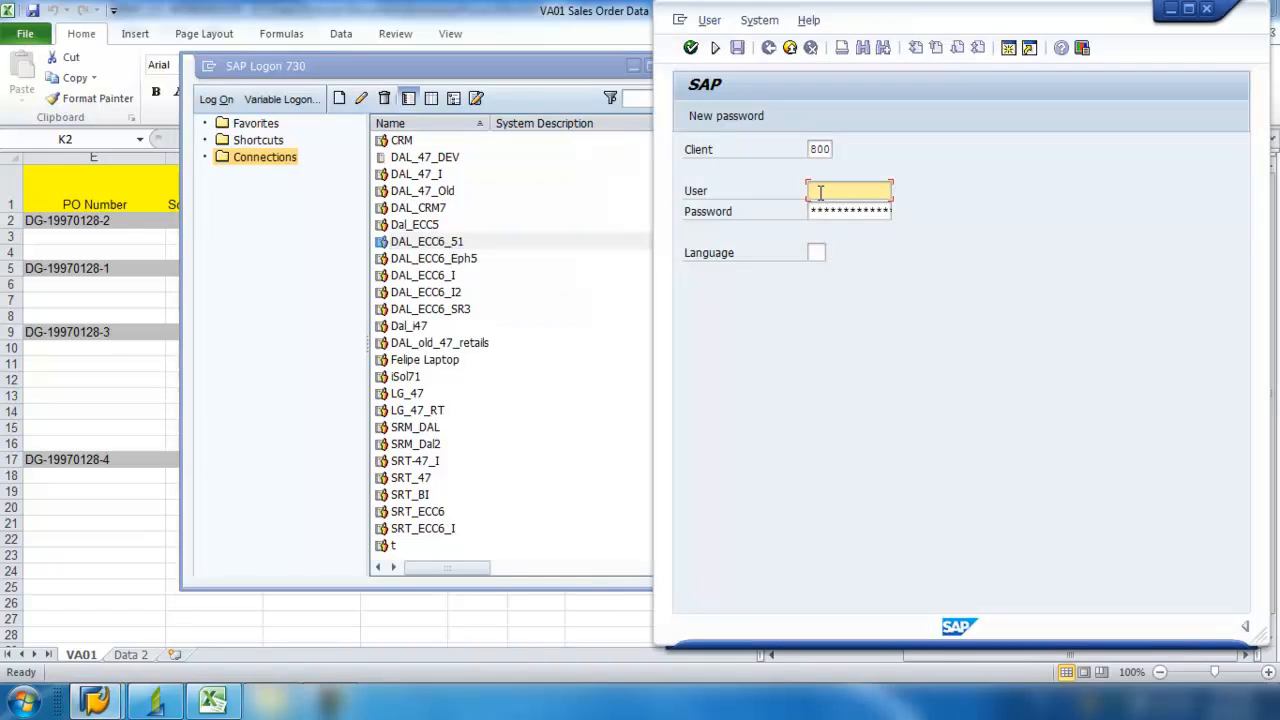
type("SAP")
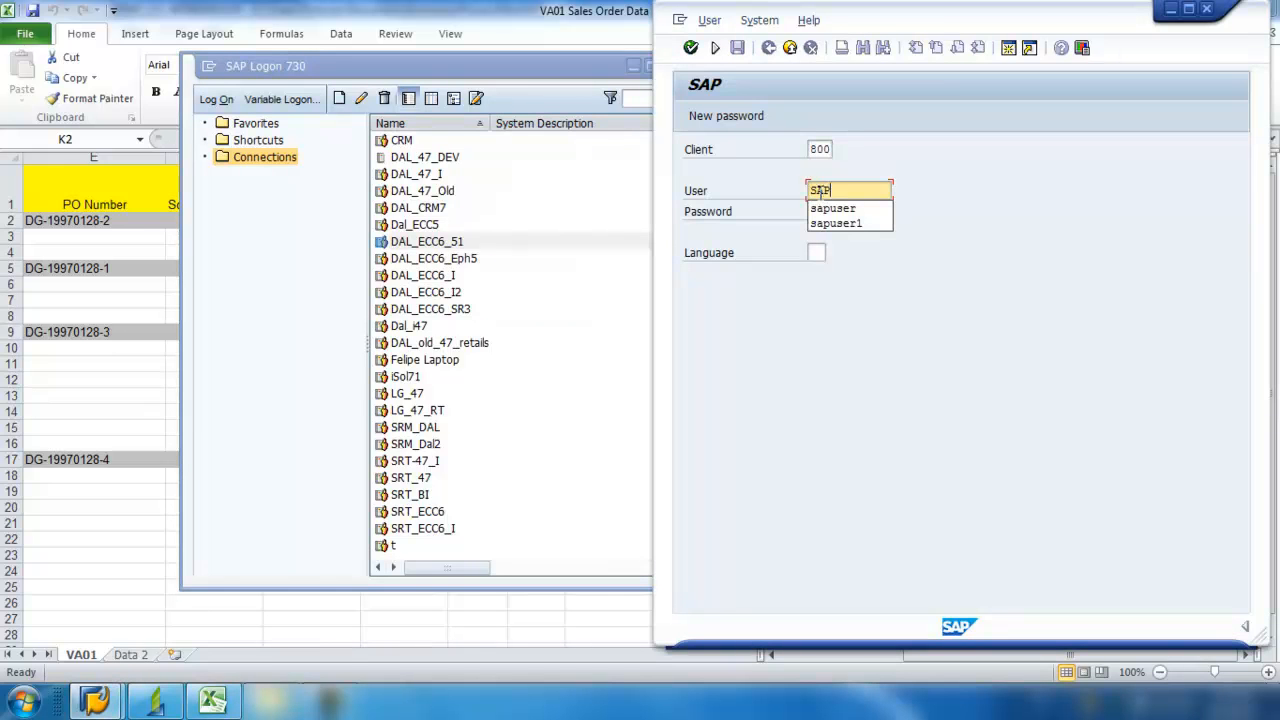
left_click(832, 208)
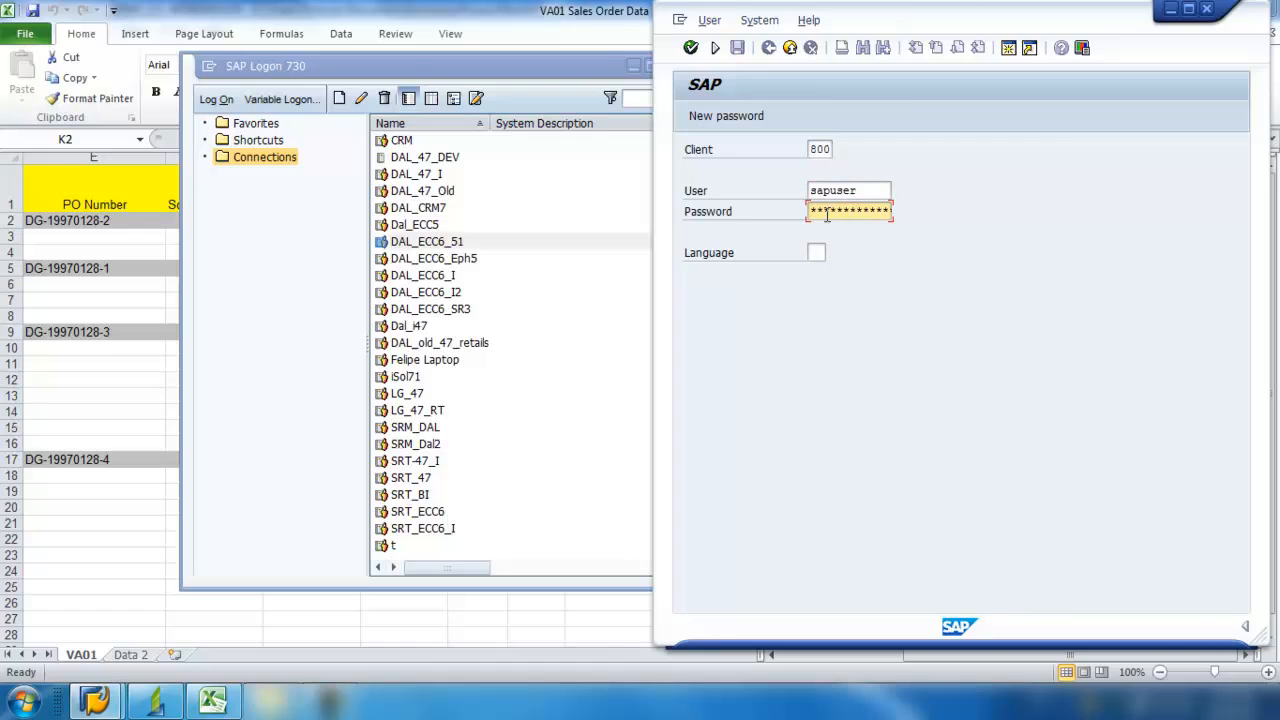
key("Enter")
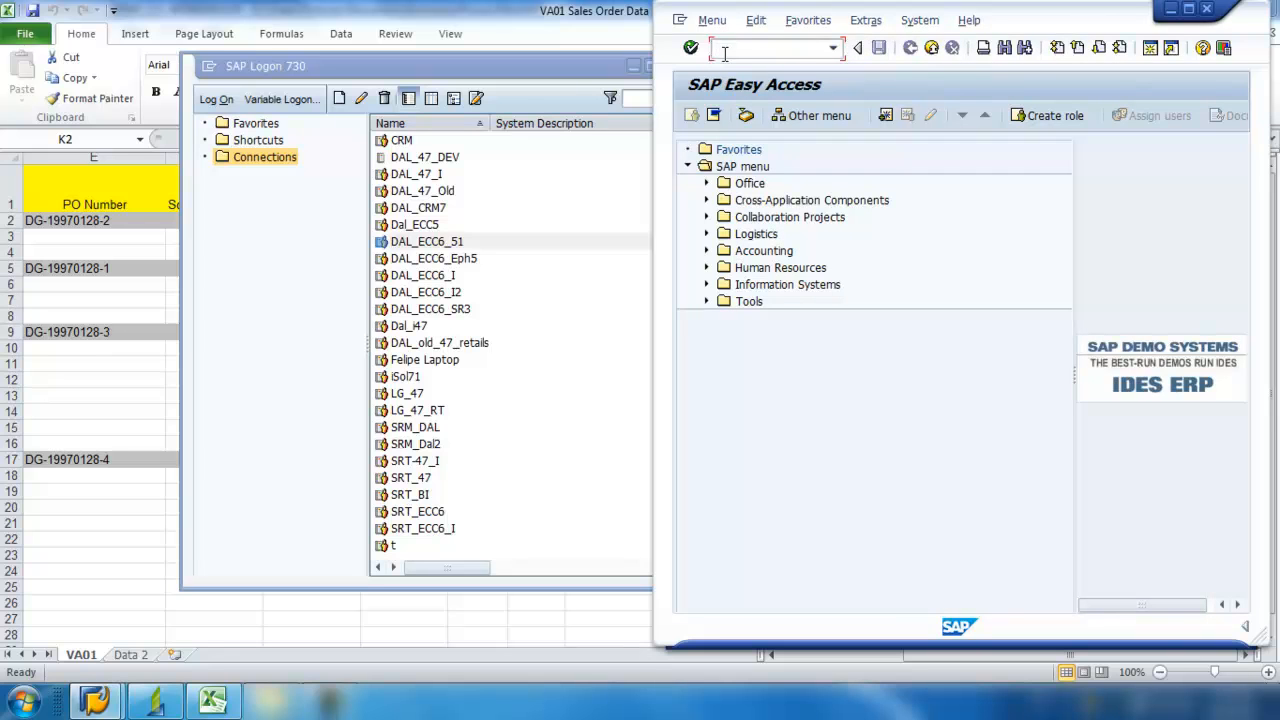
- Launch transaction VA03, Display Sales Order, from the command field
type("V")
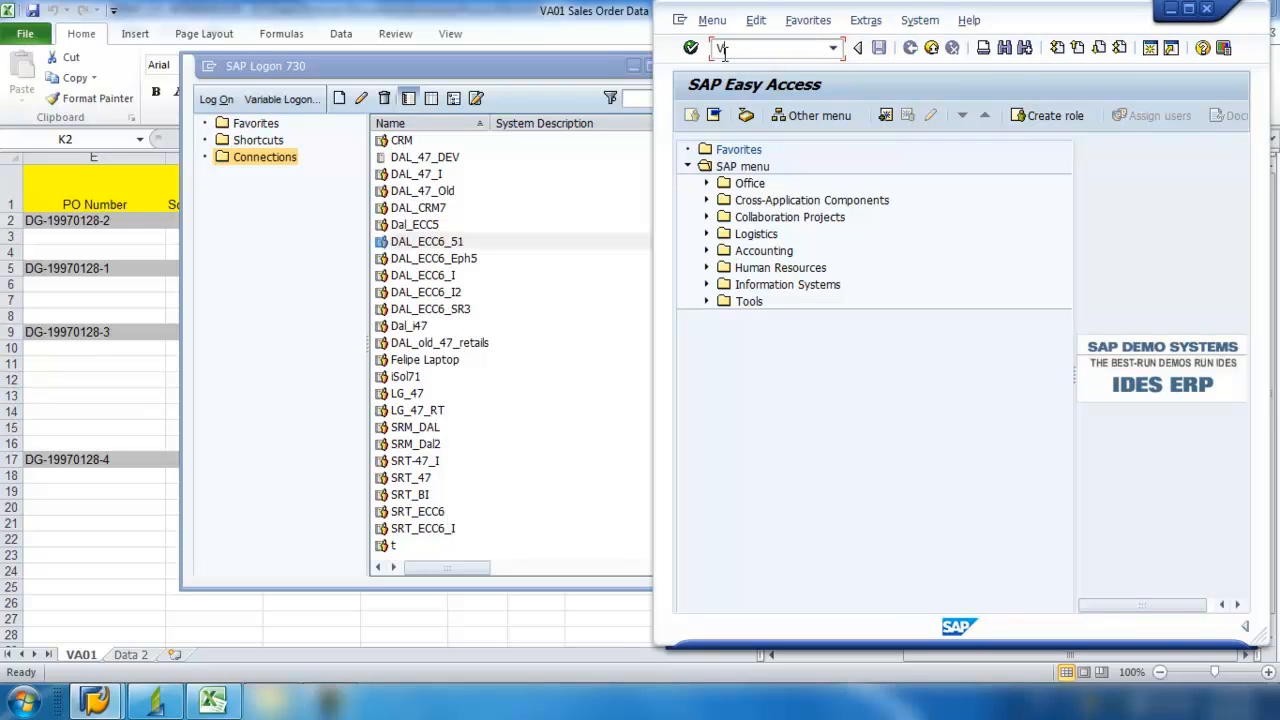
type("VA03")
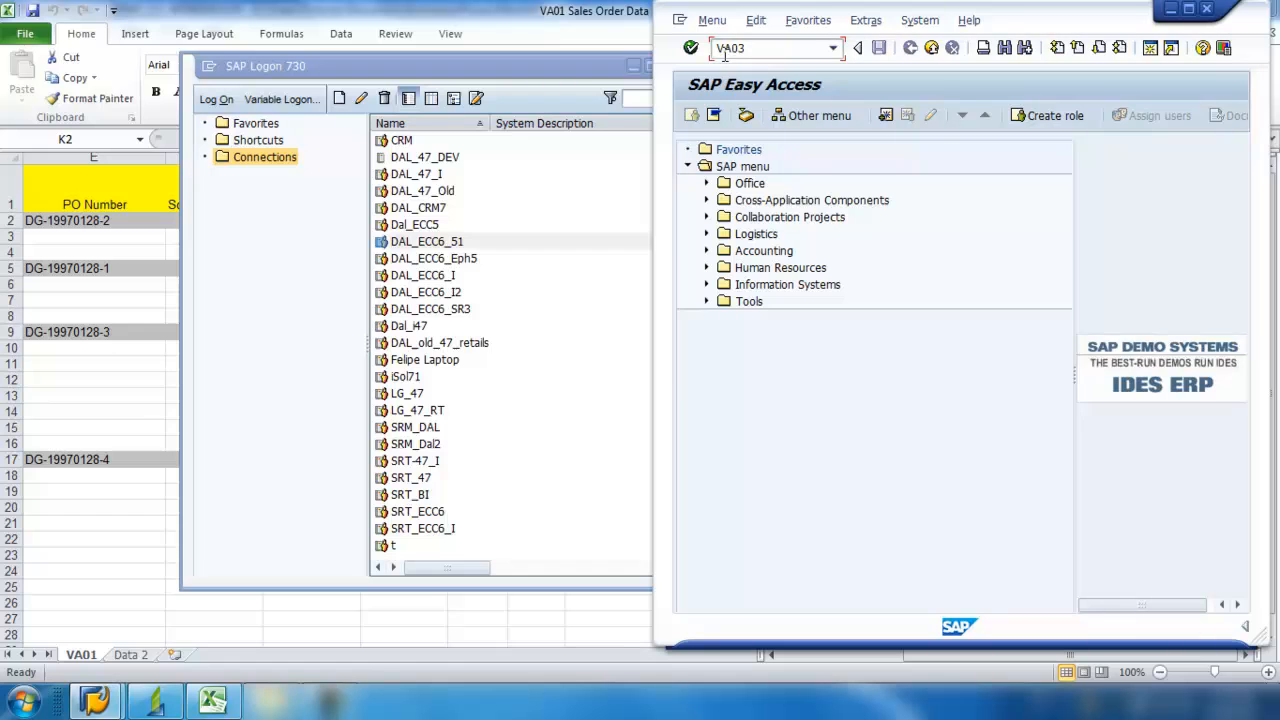
key("Enter")
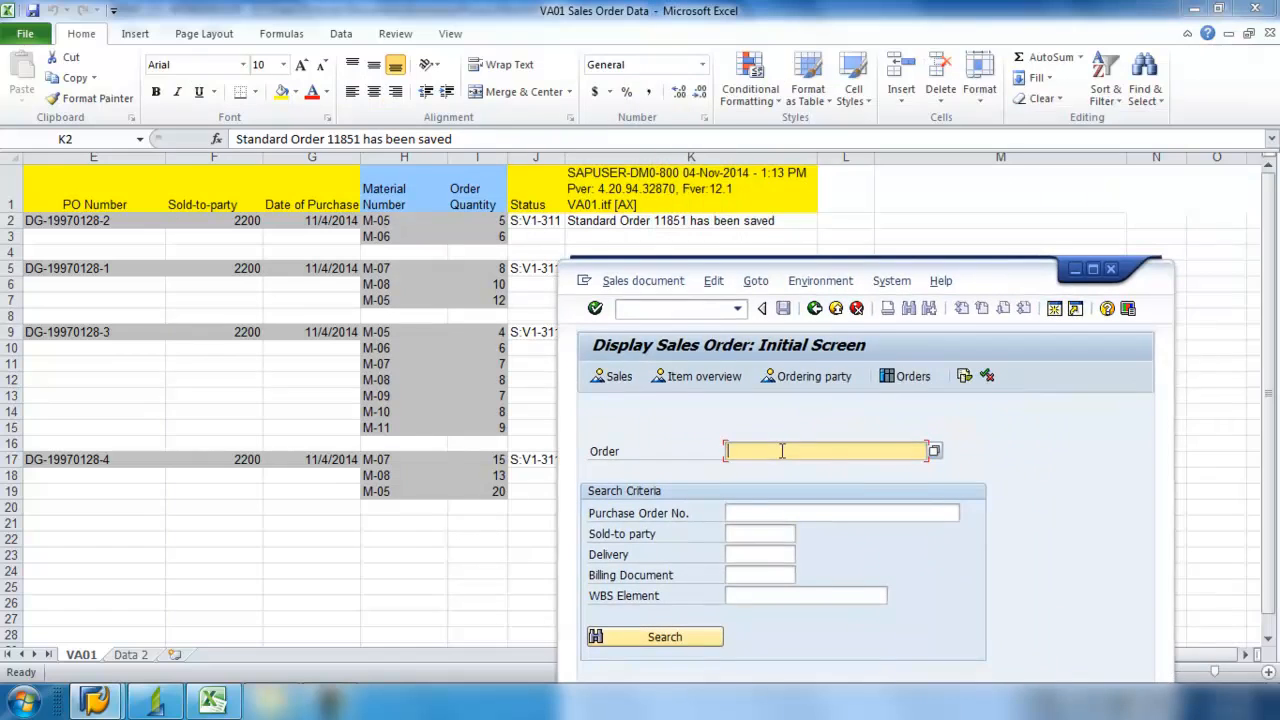
- Enter order 11 and choose purchase order DG-19970128-3 as search criteria
type("11851")
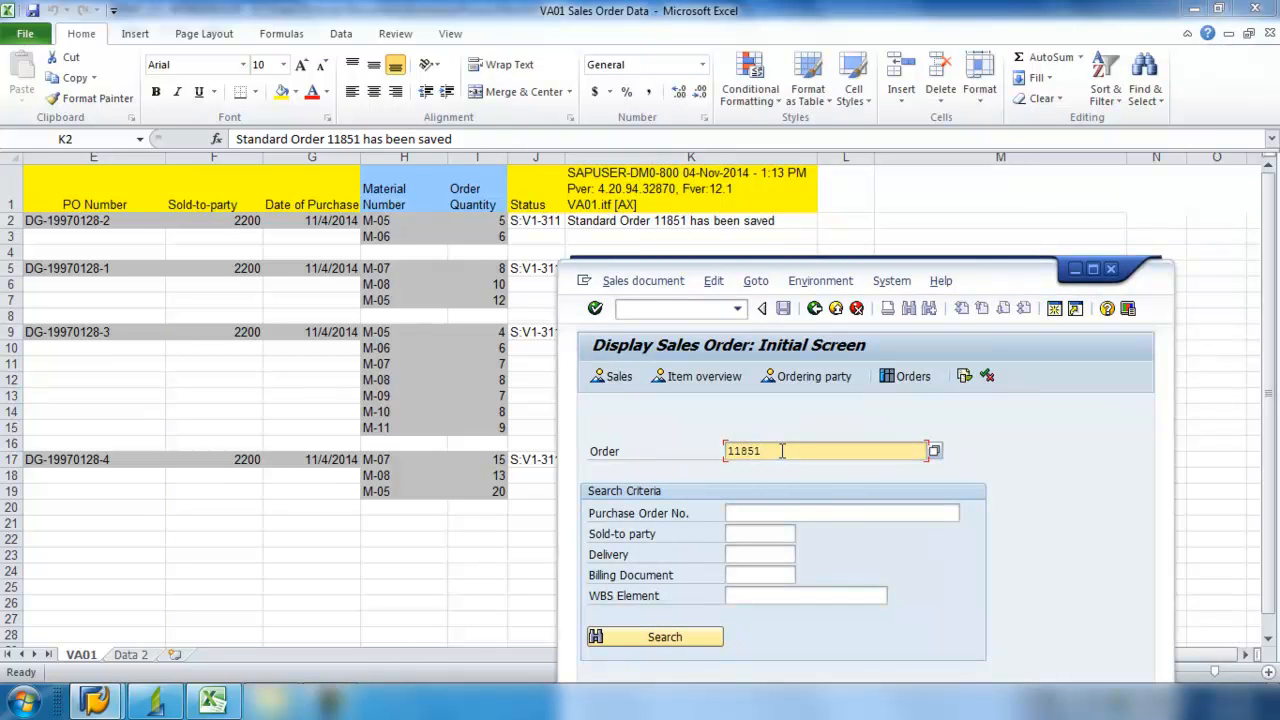
left_click(840, 512)
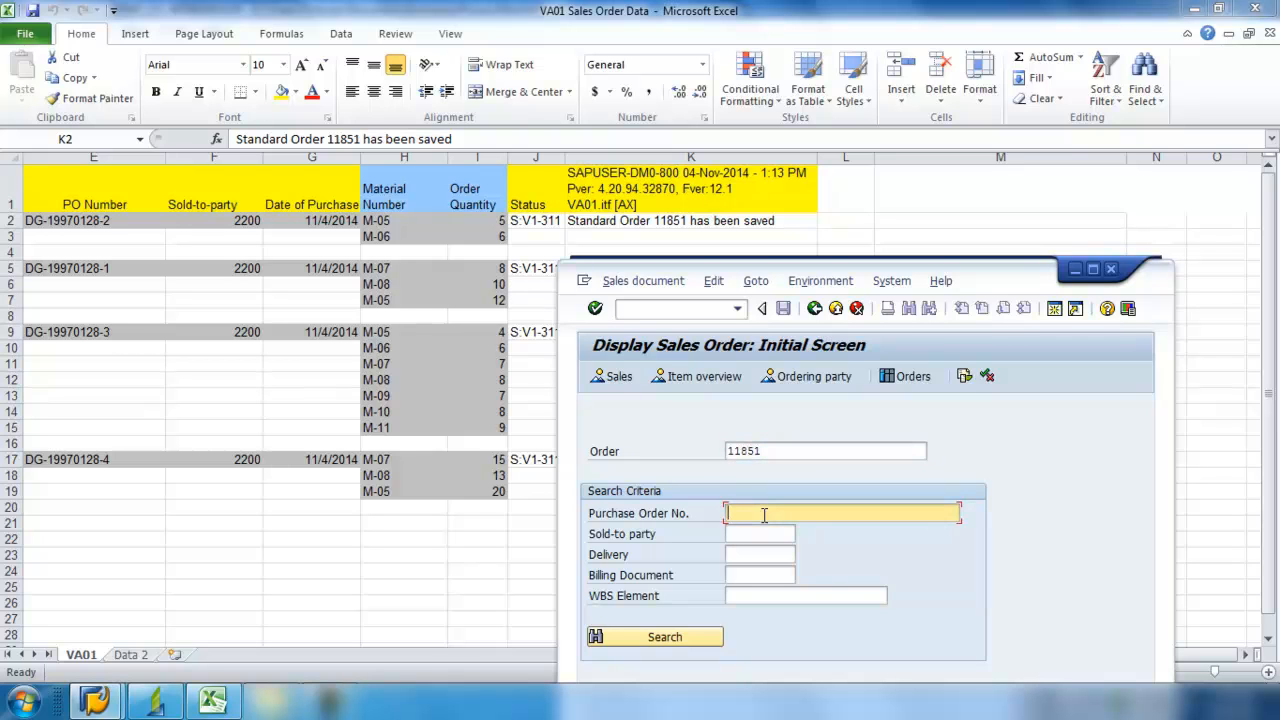
type("DG")
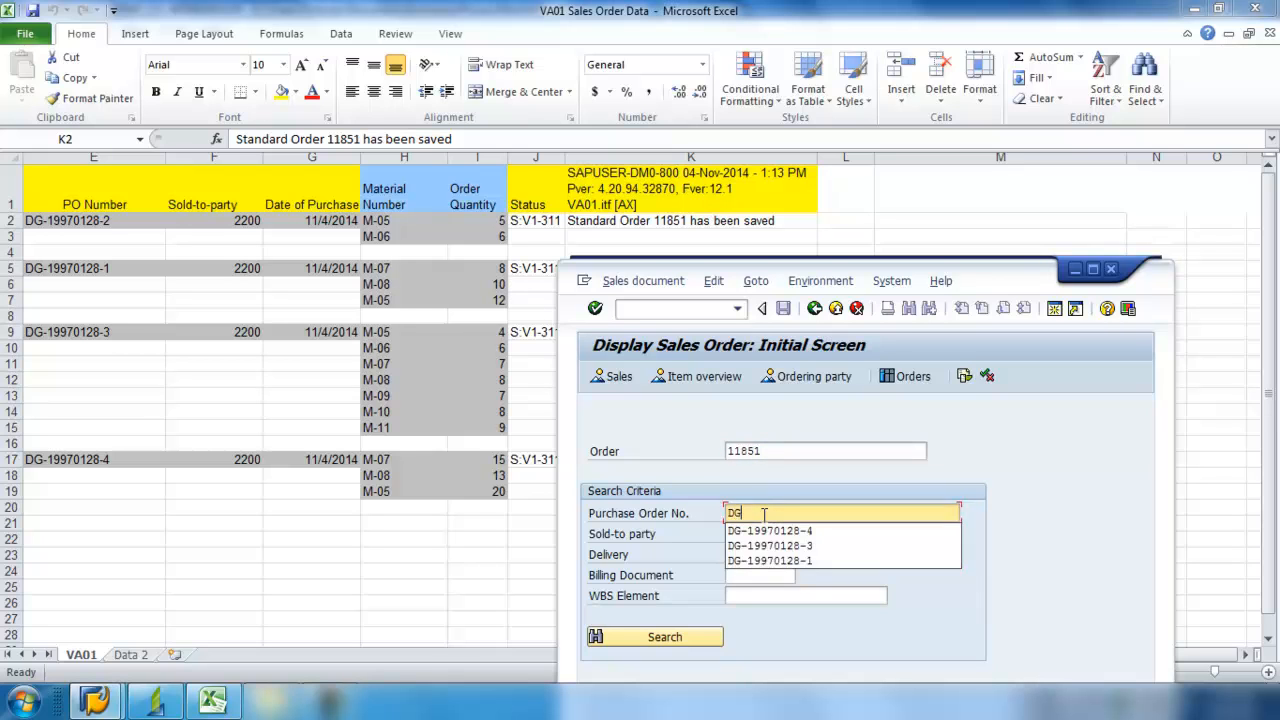
type("-1997012")
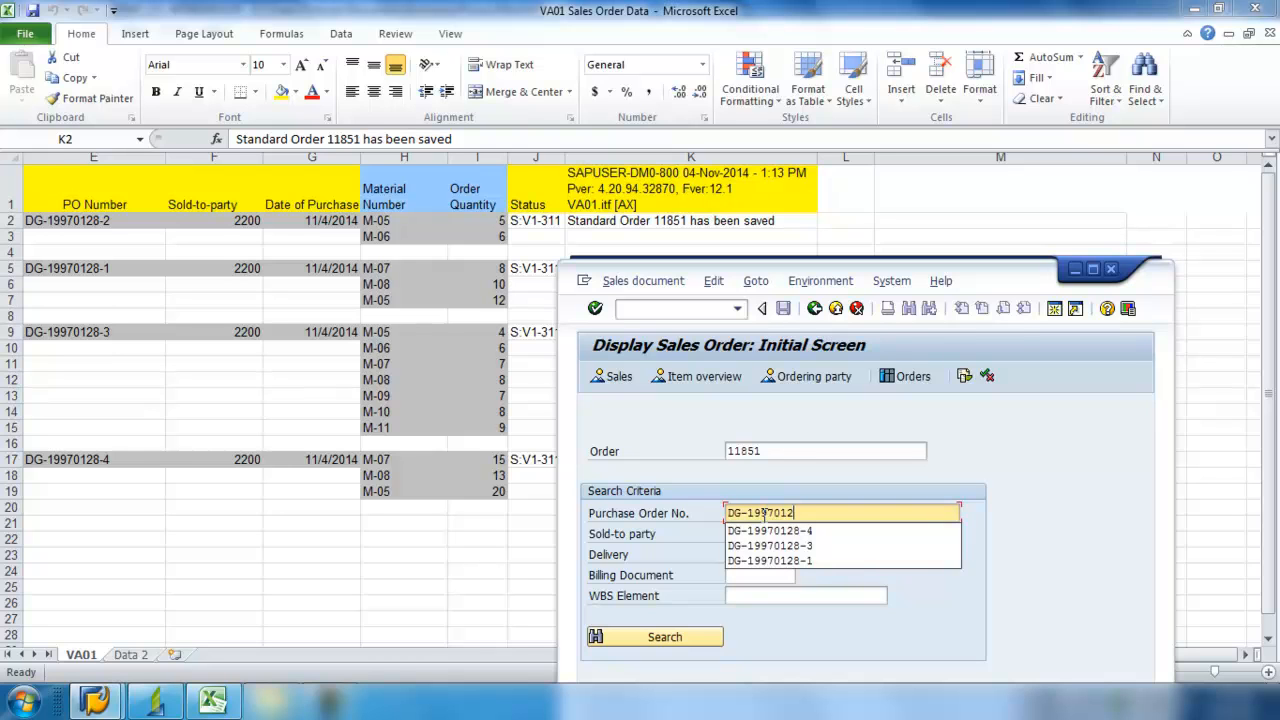
left_click(768, 544)
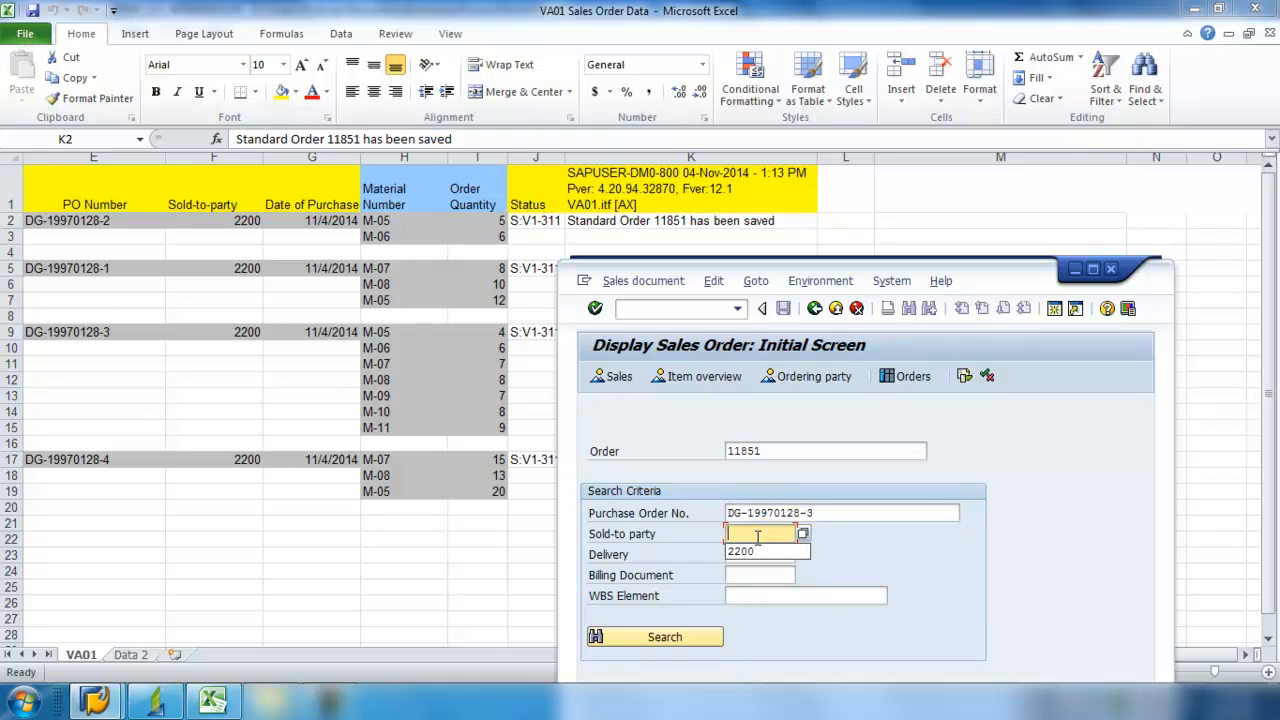
- Enter sold-to party 2200 and start the sales order search
type("2200")
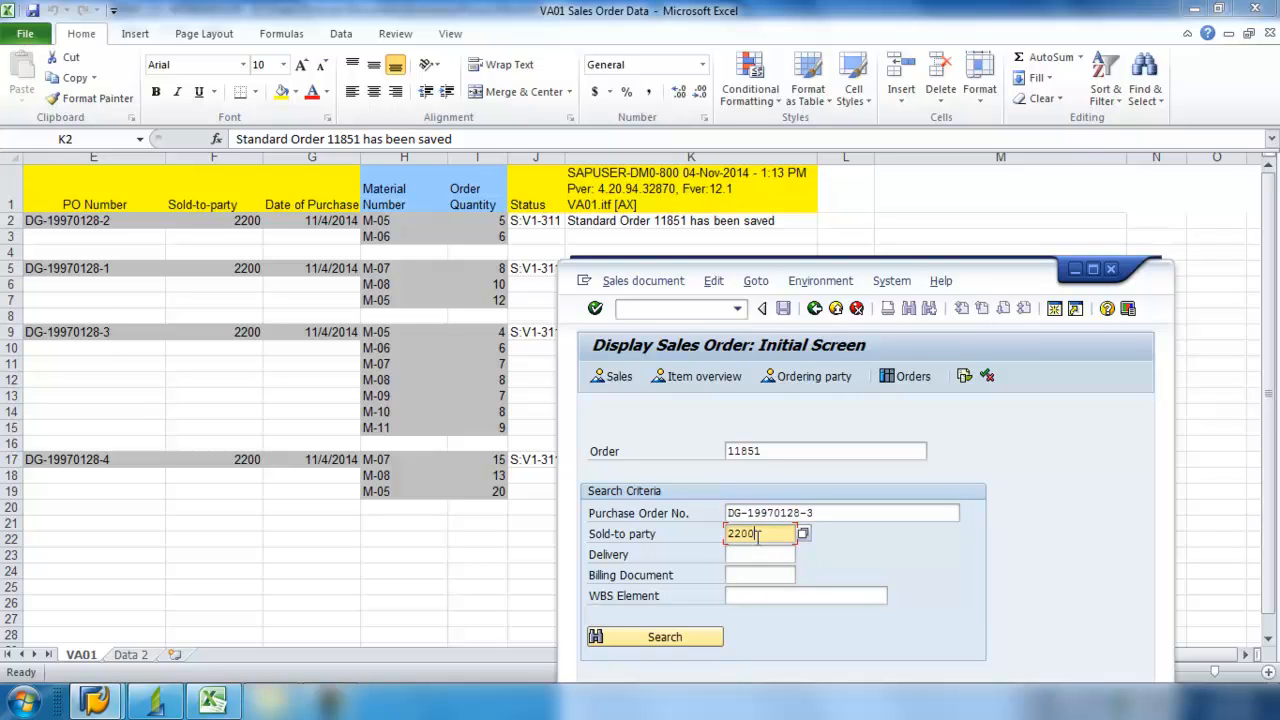
mouse_move(684, 640)
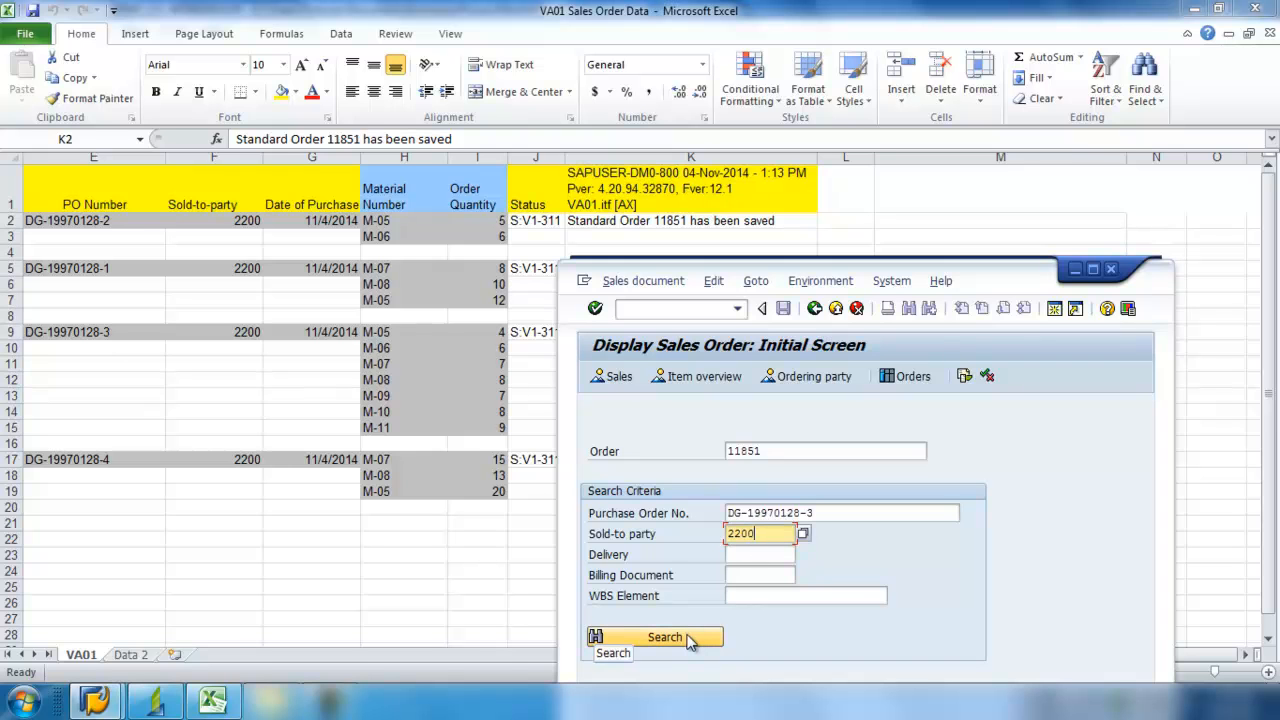
left_click(664, 636)
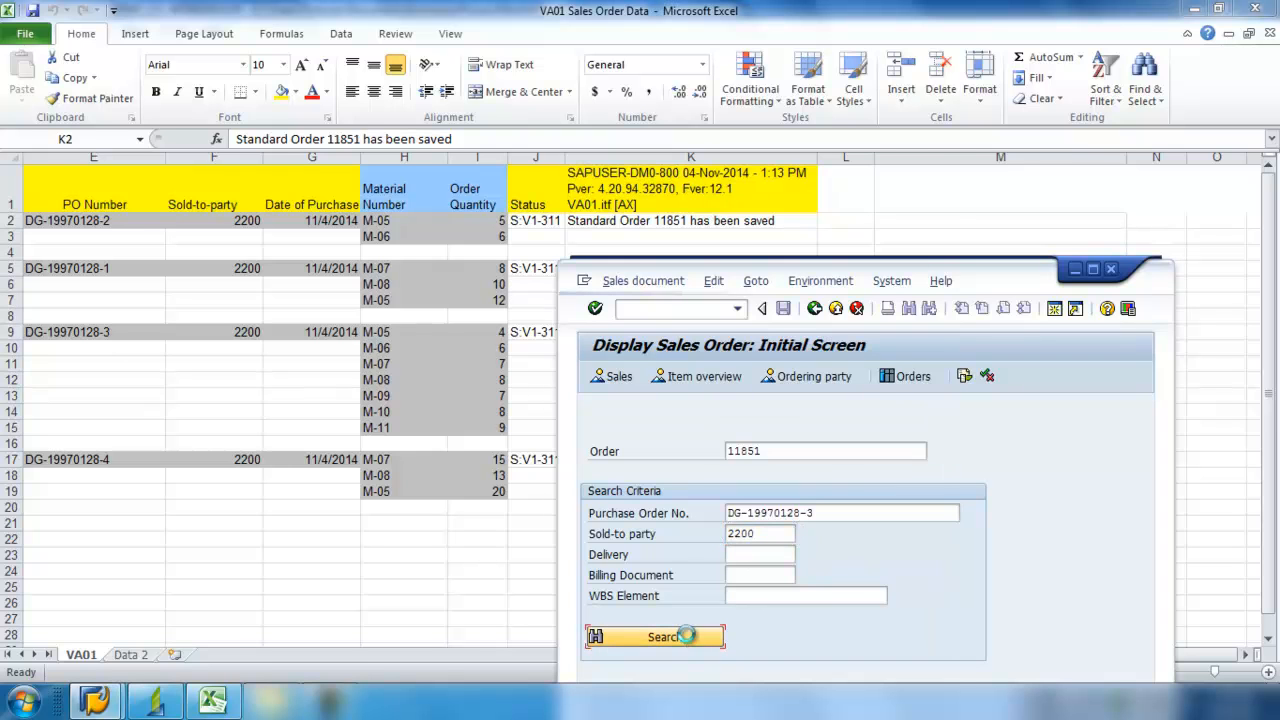
left_click(656, 636)
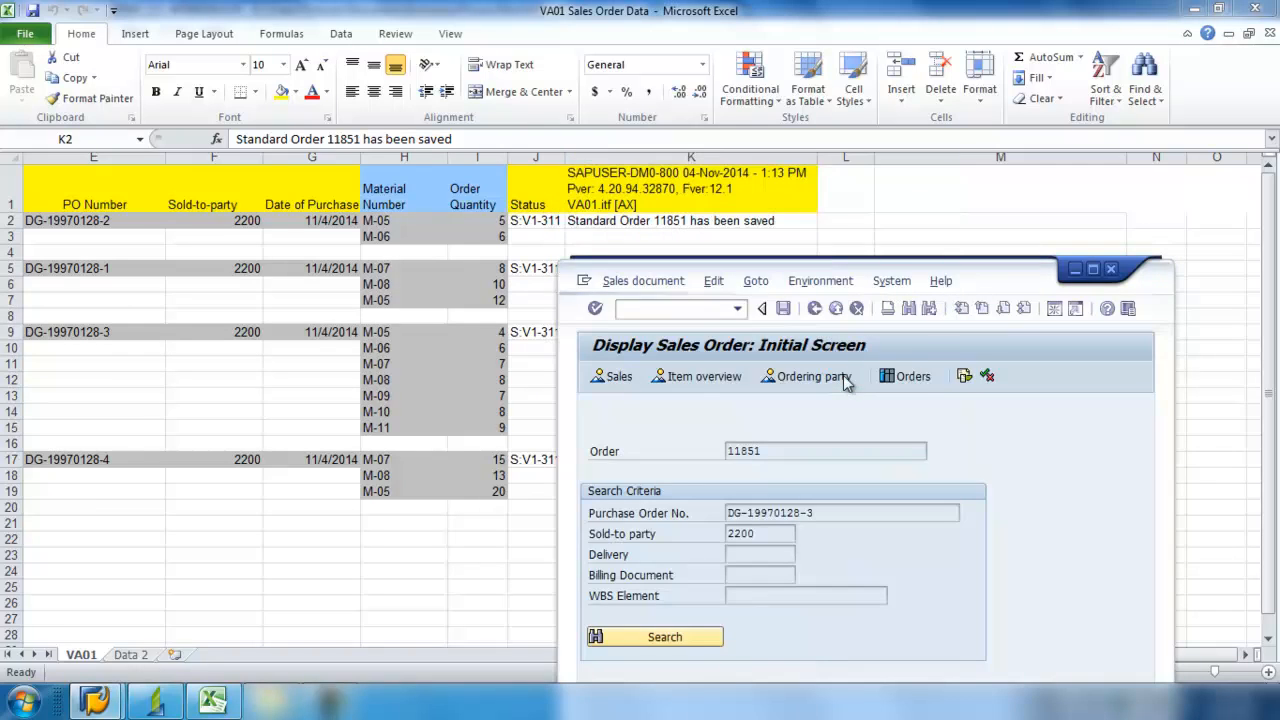
- Display standard order 11853 and scroll its items M-05 through M-11 to check quantities
left_click(664, 636)
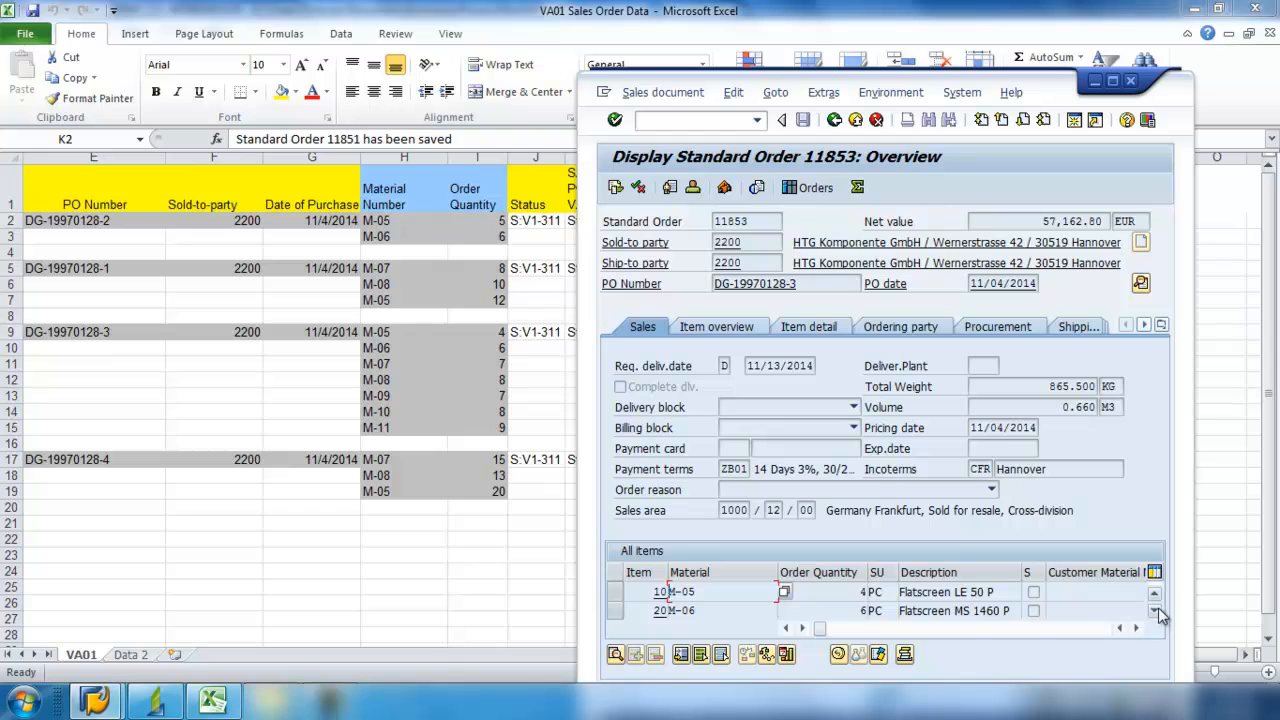
left_click(1156, 614)
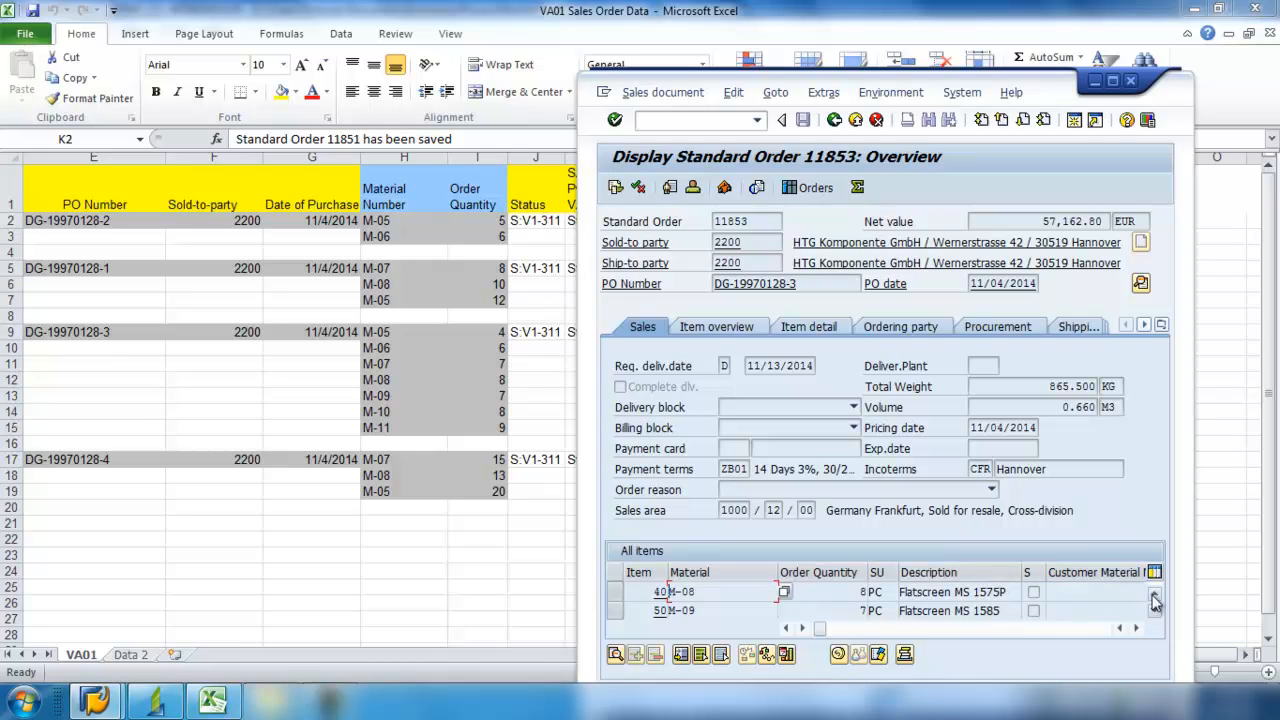
left_click(1154, 610)
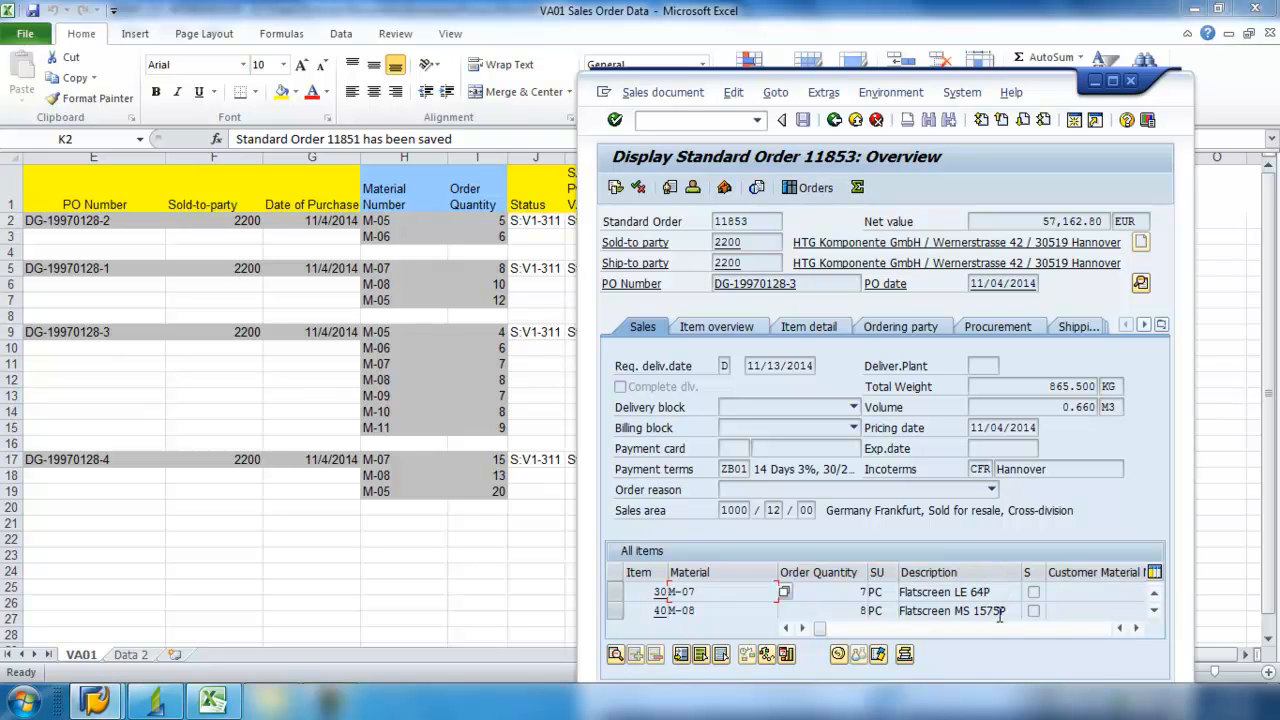
mouse_move(1190, 630)
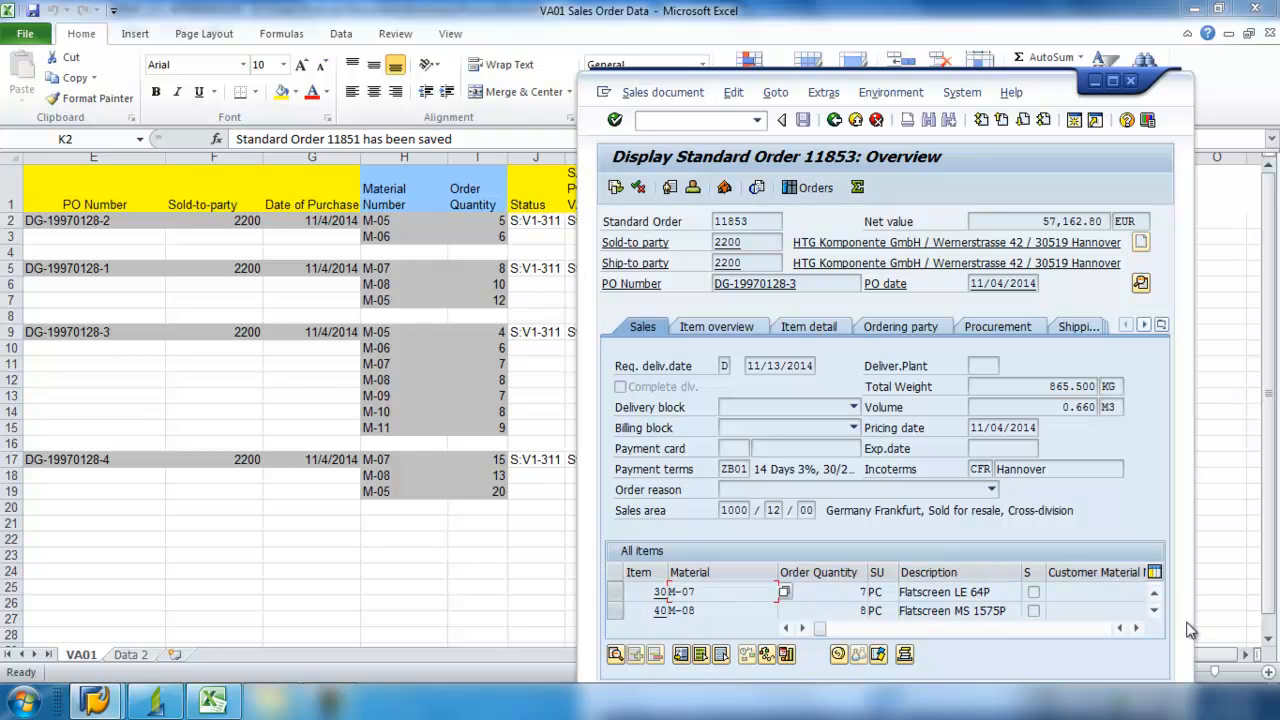
left_click(1156, 610)
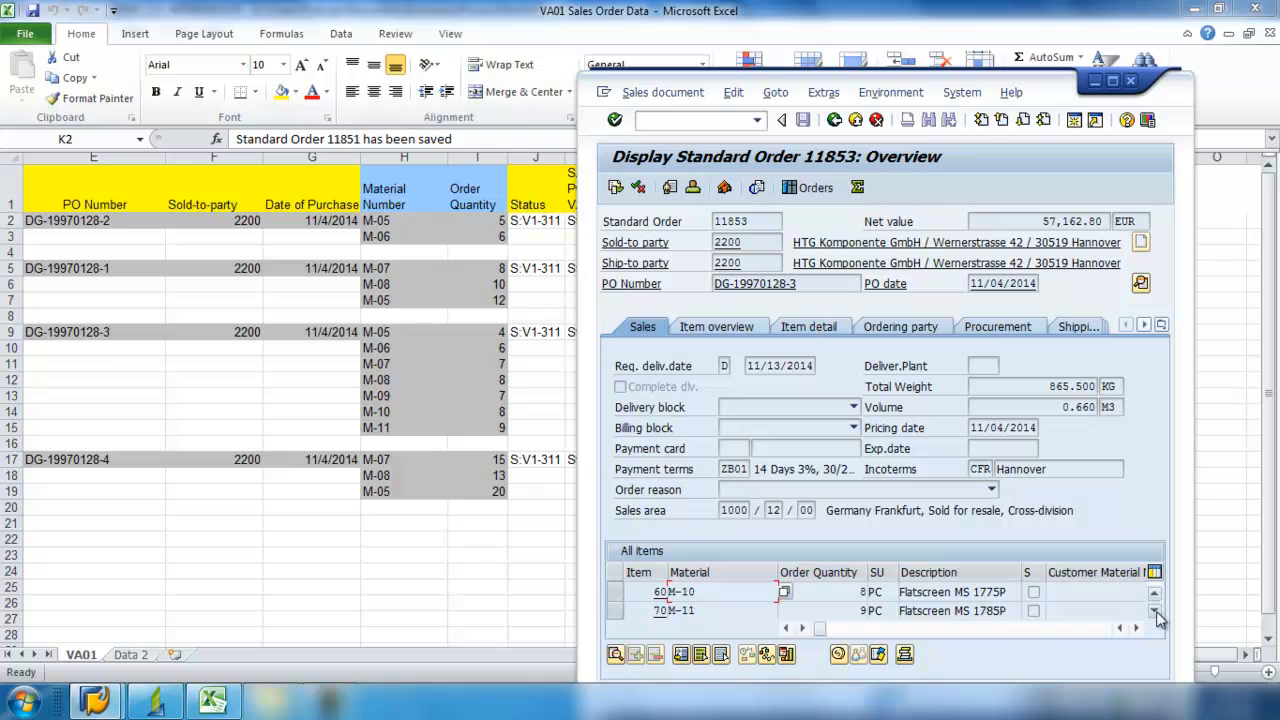